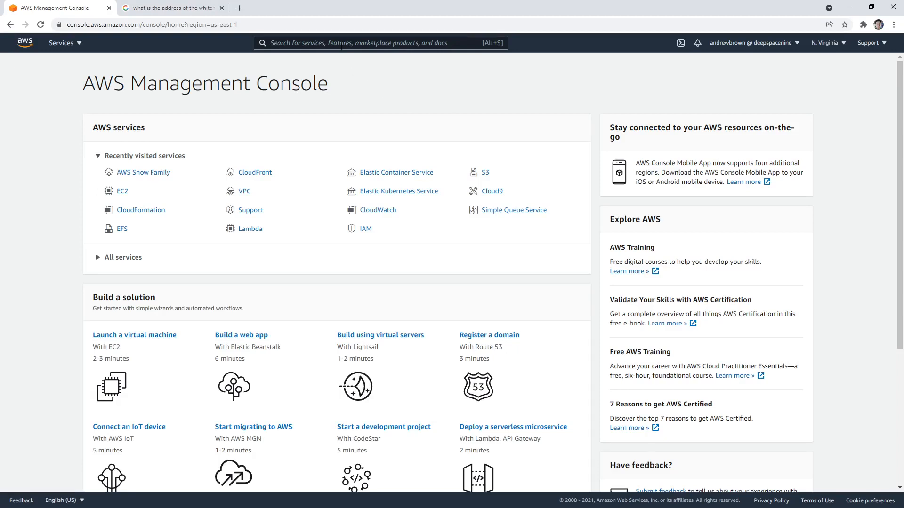
# - Search the console for 'efs' and open the Amazon EFS service landing page
pyautogui.write('efs')
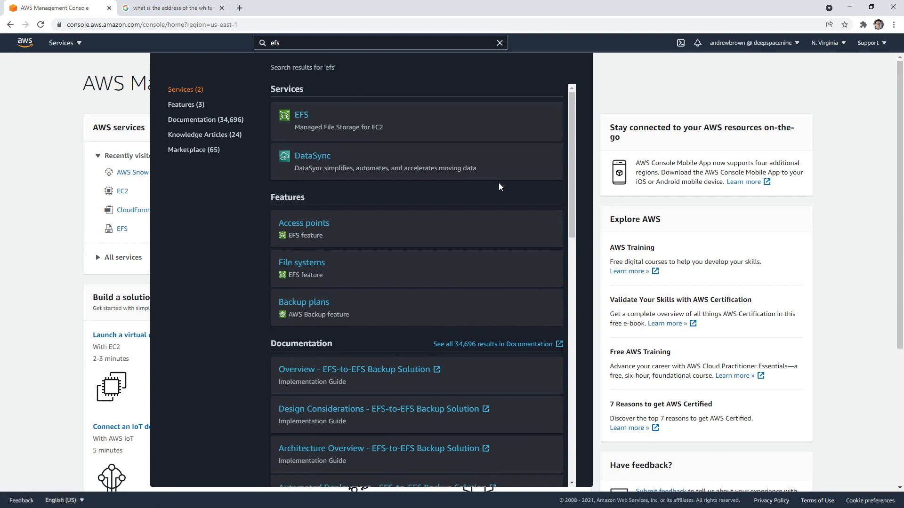
pyautogui.click(301, 115)
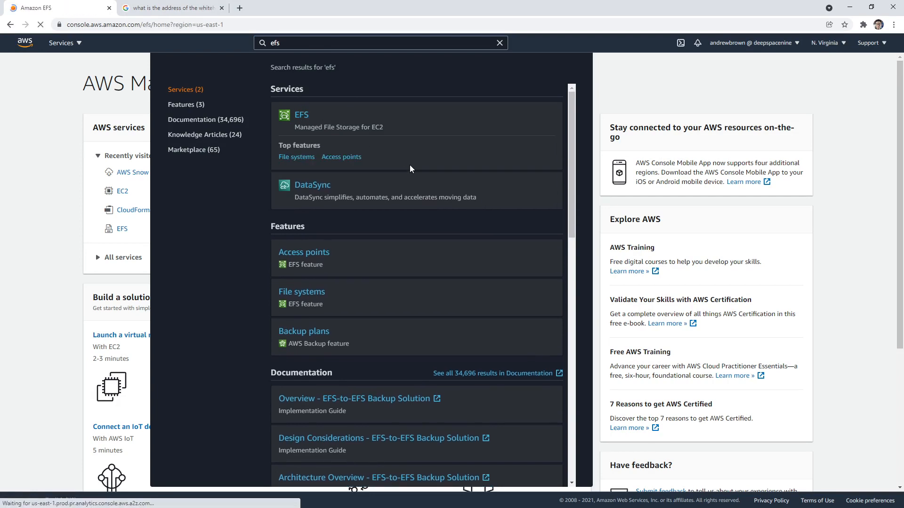
pyautogui.click(301, 115)
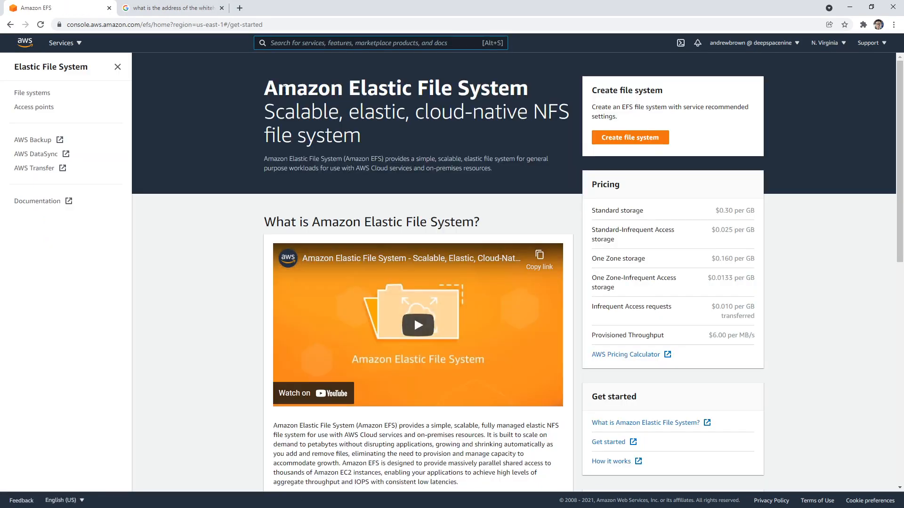
# - Start a new file system named MyEFS, keeping the default VPC and Regional availability
pyautogui.click(630, 138)
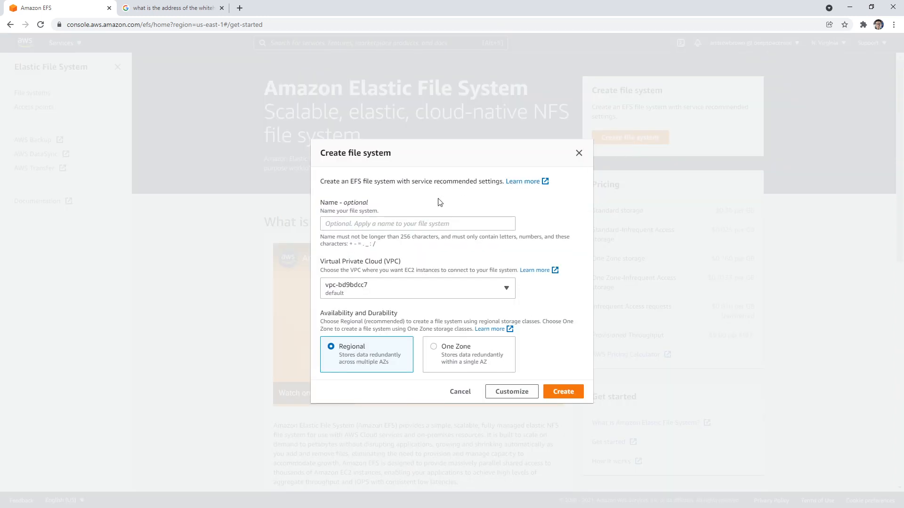
pyautogui.write('MyE')
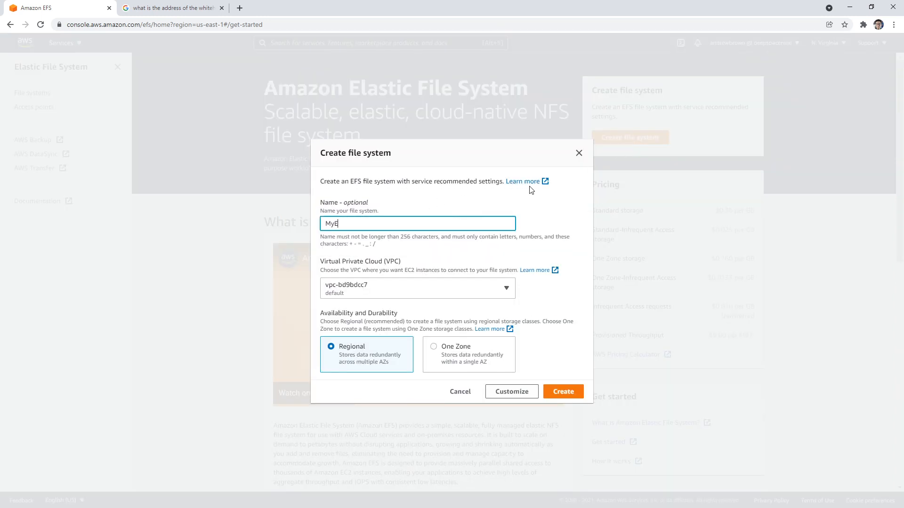
pyautogui.write('FS')
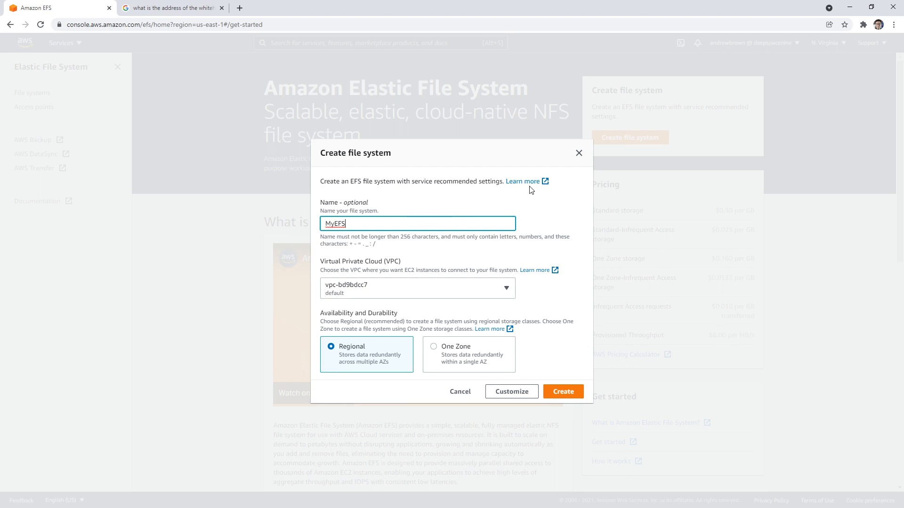
pyautogui.moveTo(398, 306)
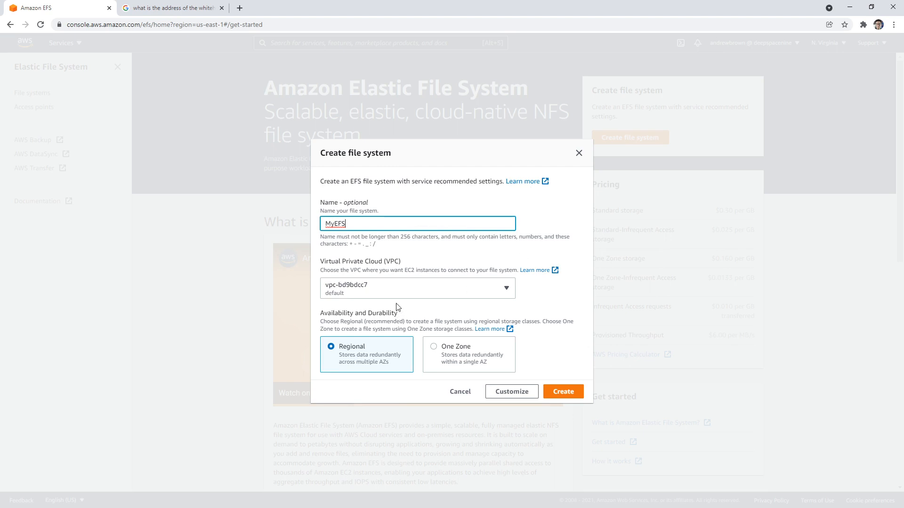
pyautogui.click(417, 288)
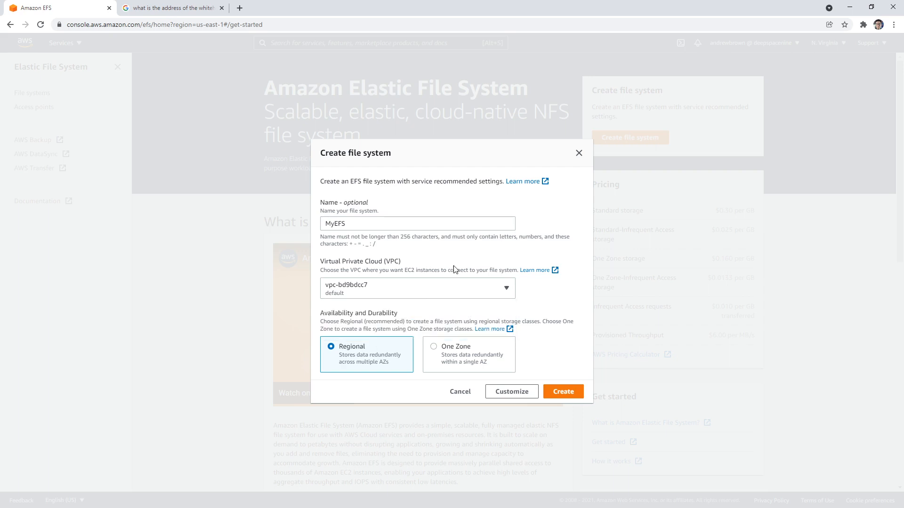
pyautogui.moveTo(341, 321)
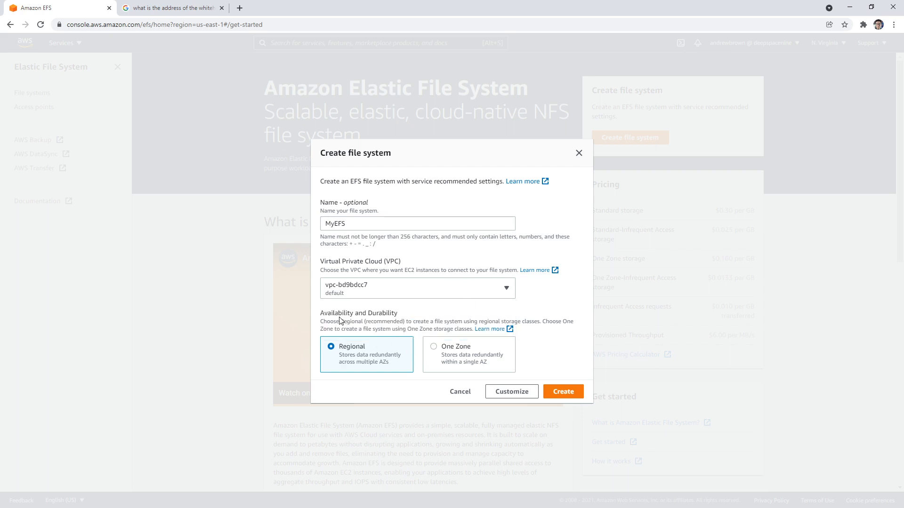
pyautogui.doubleClick(359, 312)
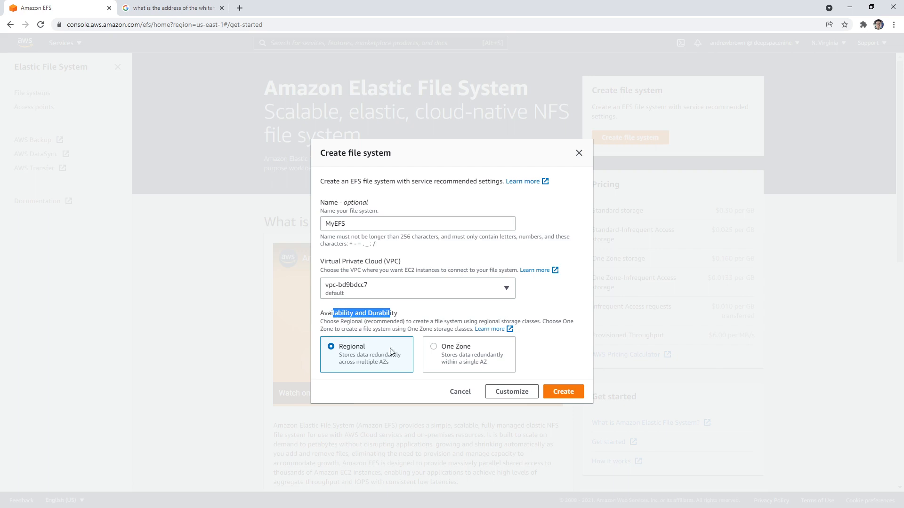
pyautogui.moveTo(441, 349)
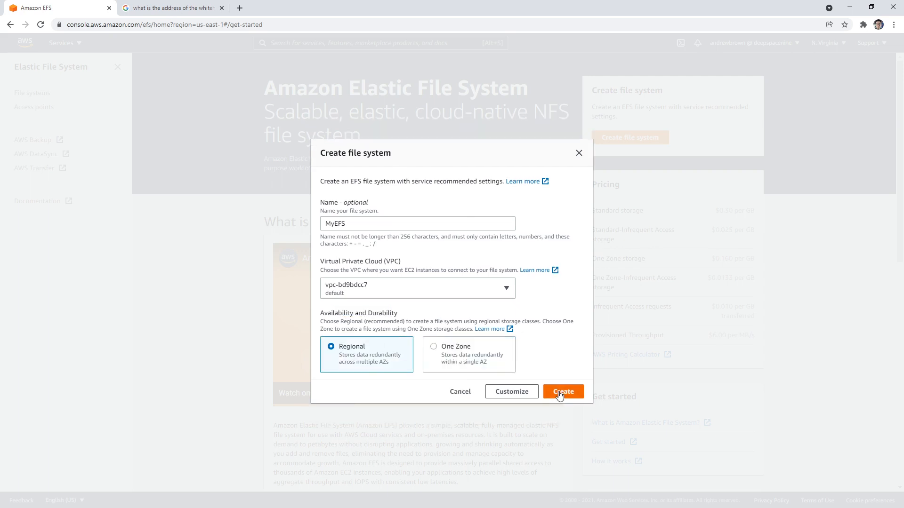
# - Customize MyEFS, review its settings, skip network and policy changes, and create the file system
pyautogui.click(510, 391)
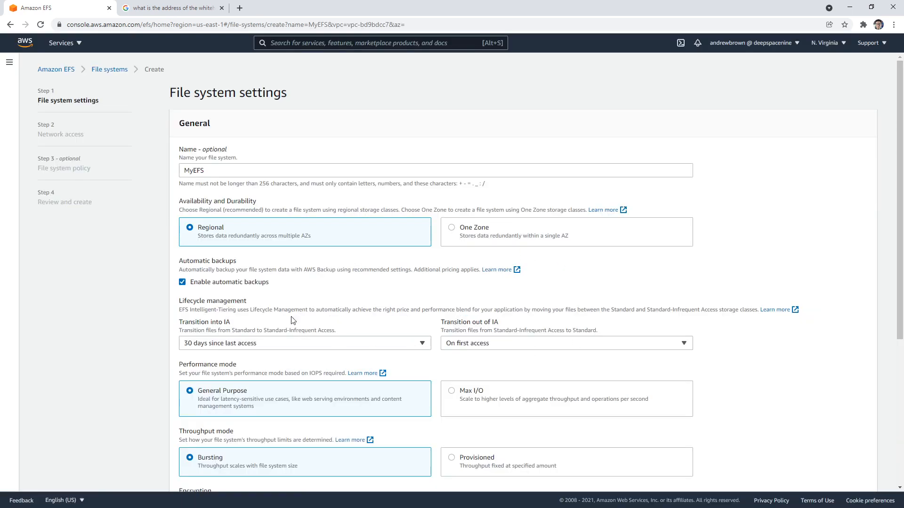
pyautogui.scroll(-3)
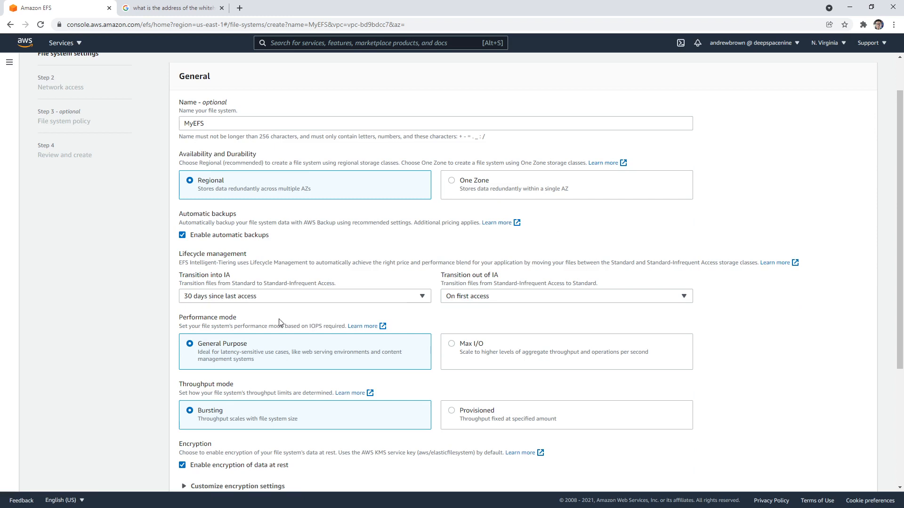
pyautogui.scroll(-3)
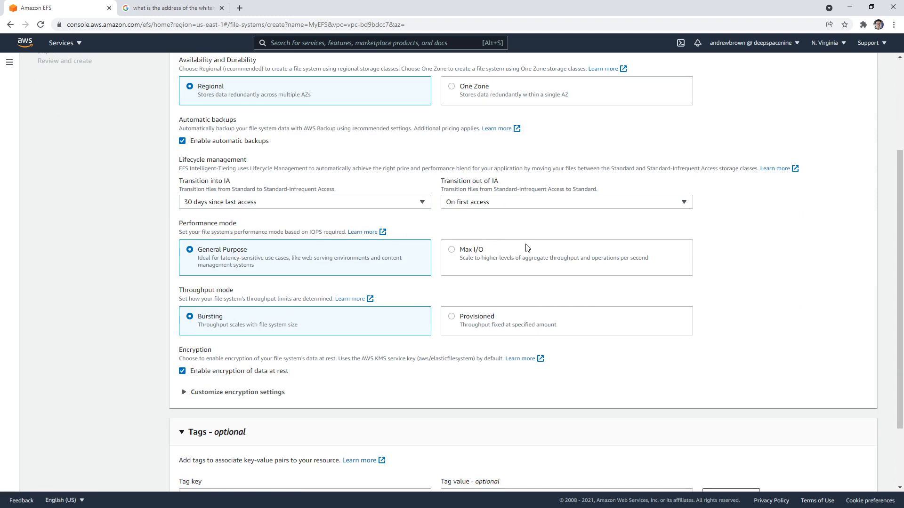
pyautogui.scroll(-3)
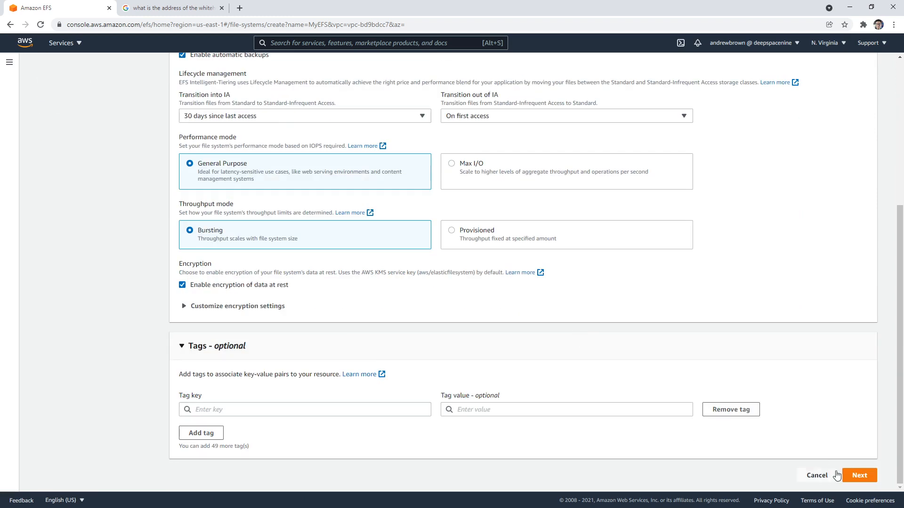
pyautogui.click(858, 474)
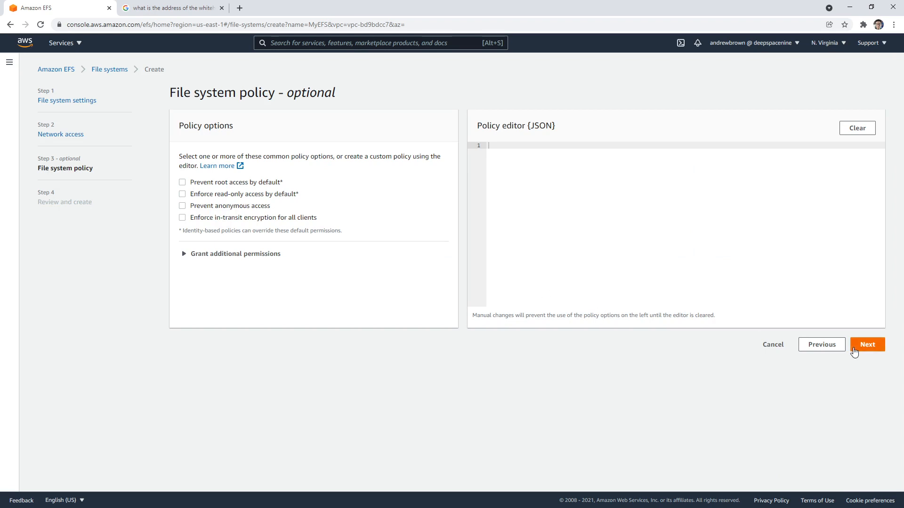
pyautogui.click(868, 344)
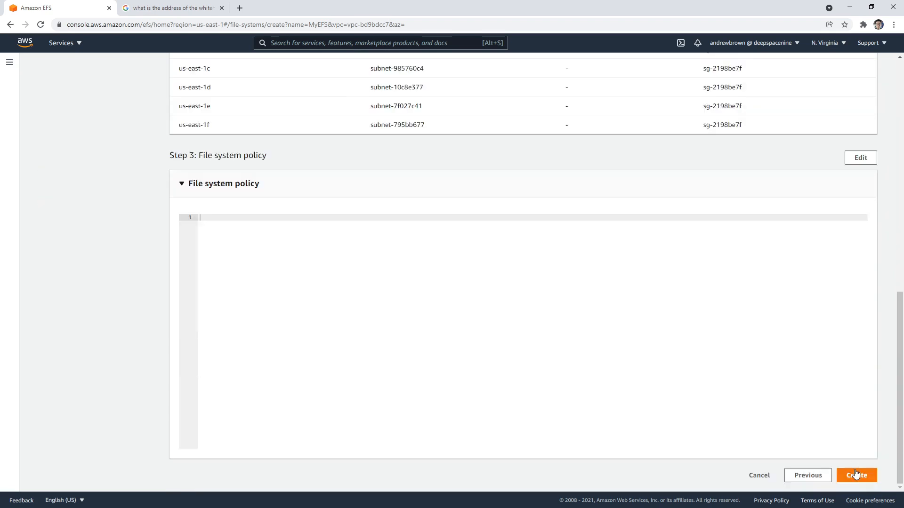
pyautogui.click(856, 475)
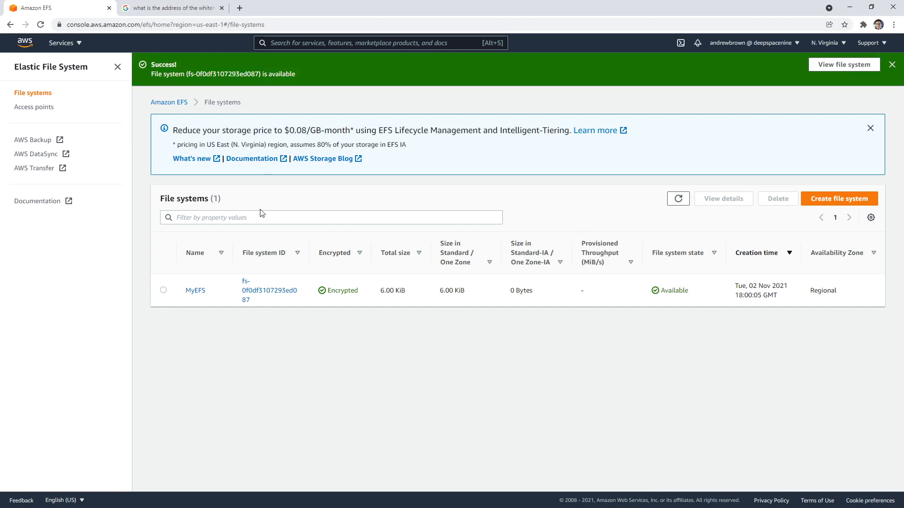
# - Open the EFS user guide and navigate to 'Mounting with EFS mount helper'
pyautogui.click(252, 158)
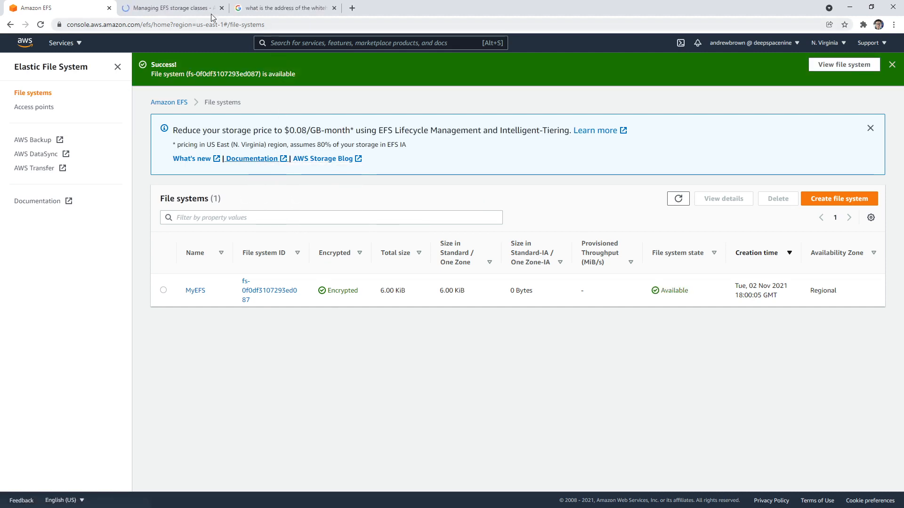
pyautogui.click(167, 7)
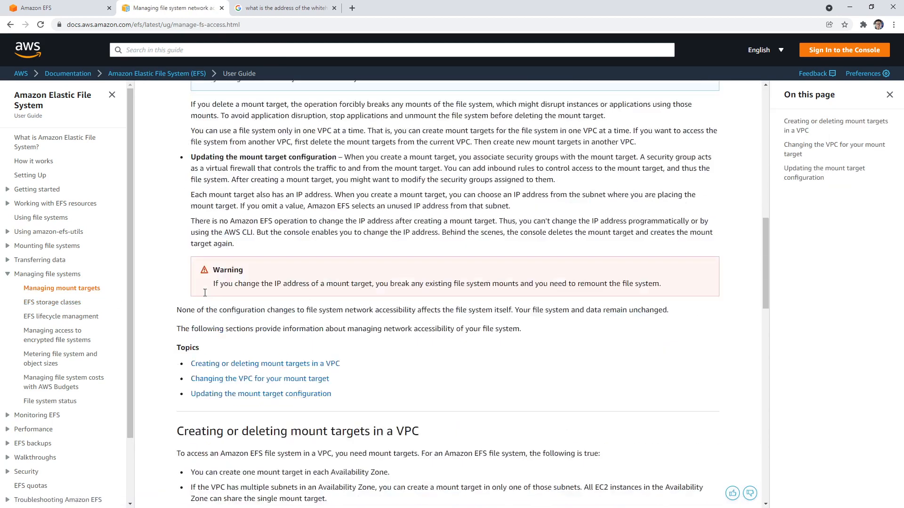
pyautogui.scroll(-3)
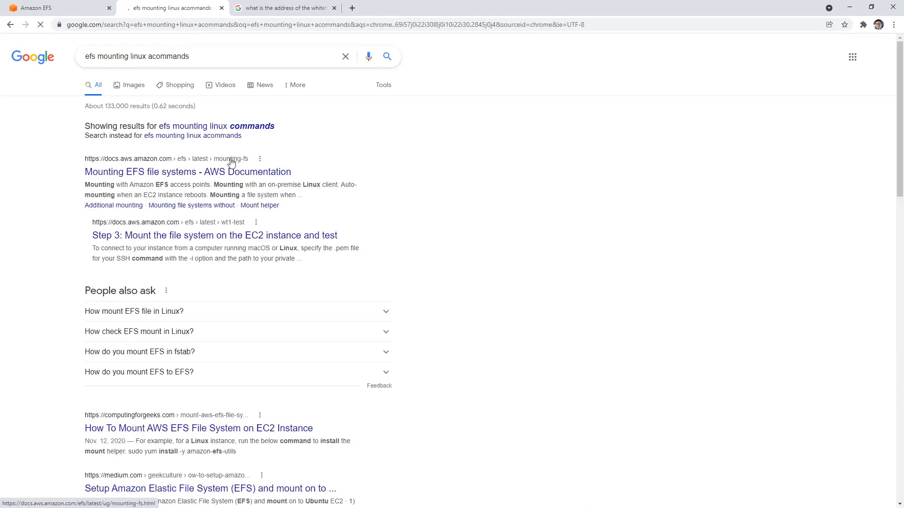
pyautogui.click(185, 172)
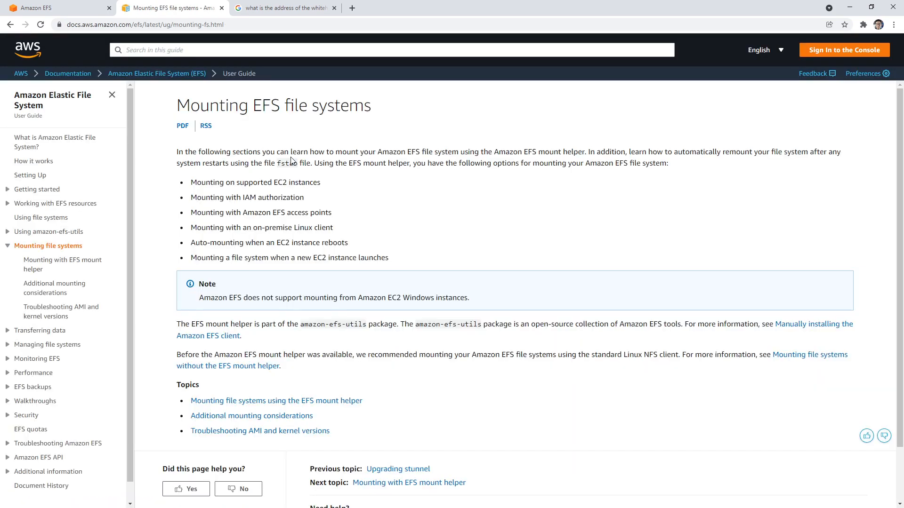
pyautogui.moveTo(329, 358)
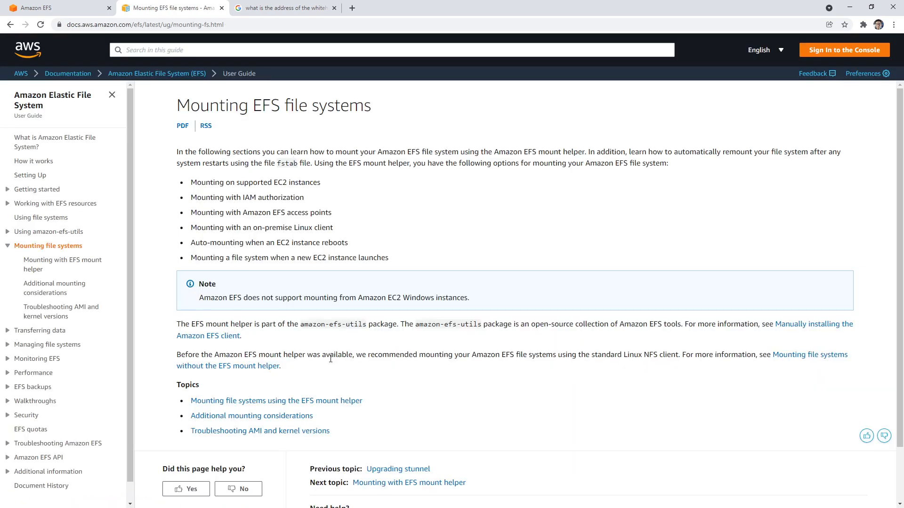
pyautogui.click(276, 401)
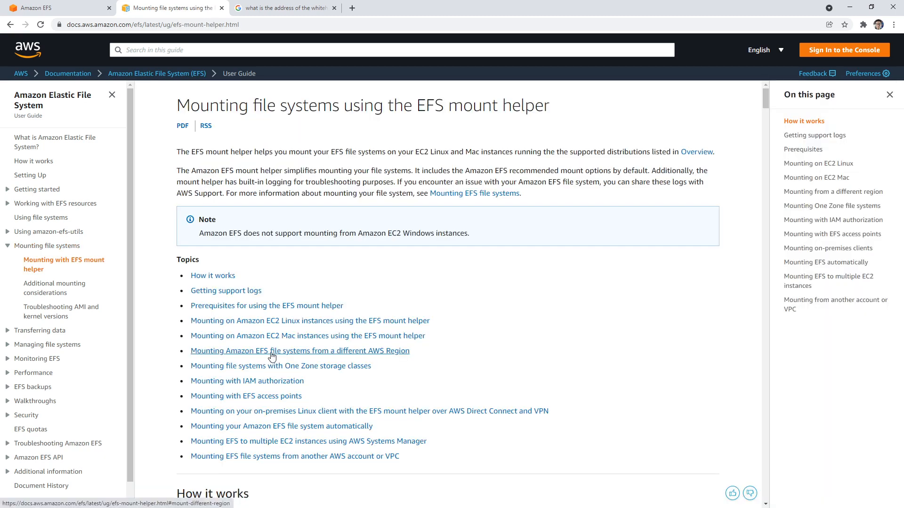
# - Read the Linux mount helper commands down through the Attach dialog section
pyautogui.scroll(-3)
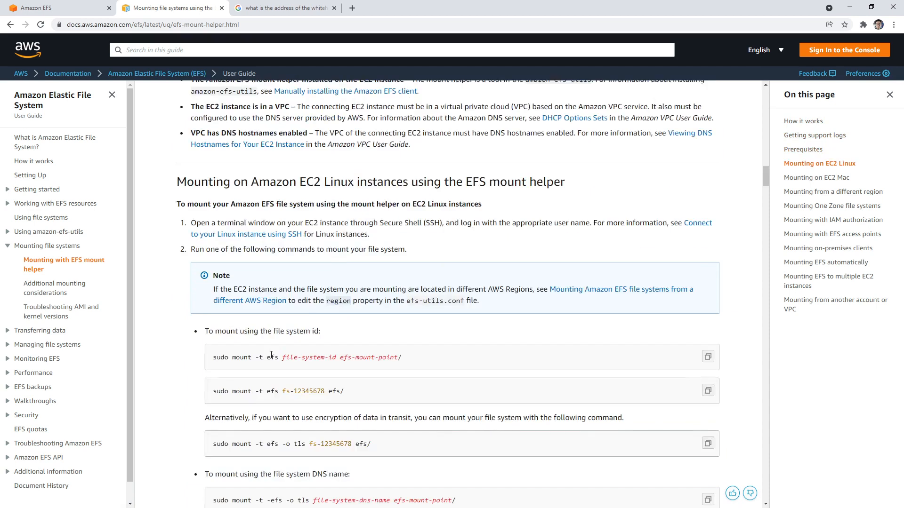
pyautogui.moveTo(185, 181); pyautogui.dragTo(378, 182)
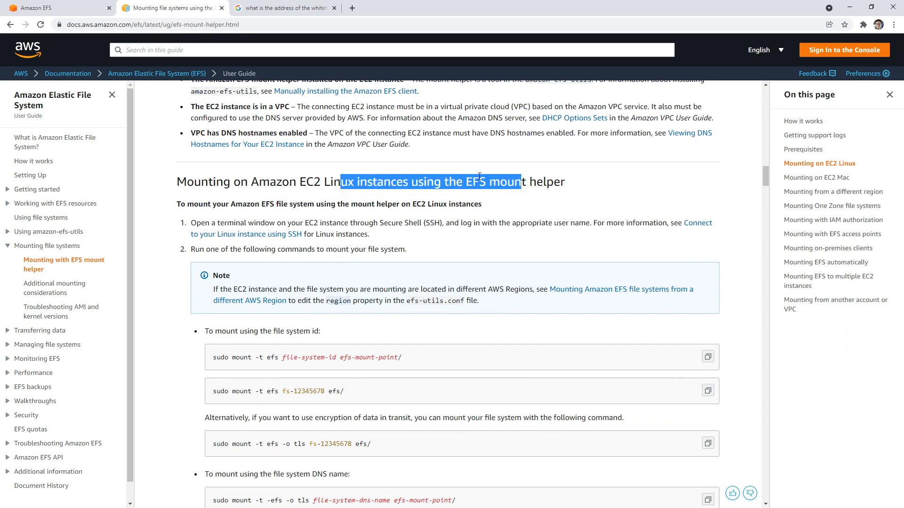
pyautogui.scroll(-3)
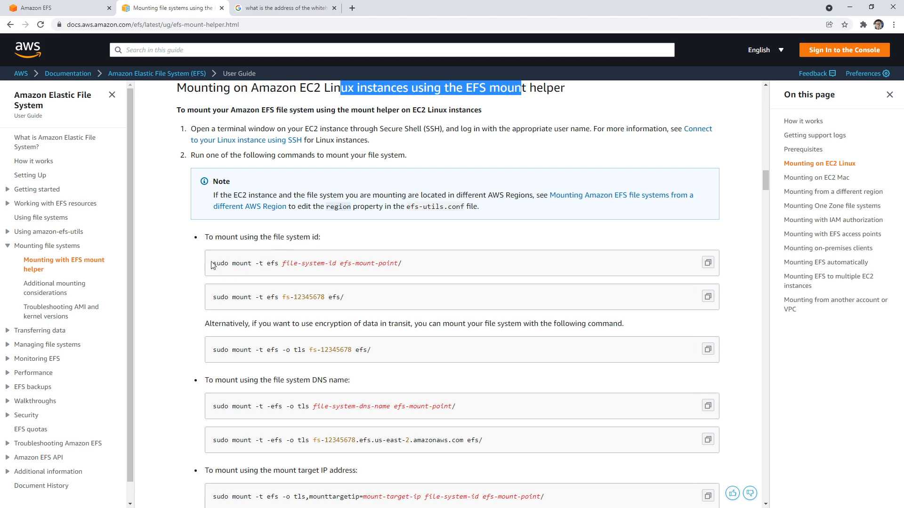
pyautogui.moveTo(215, 264); pyautogui.dragTo(291, 264)
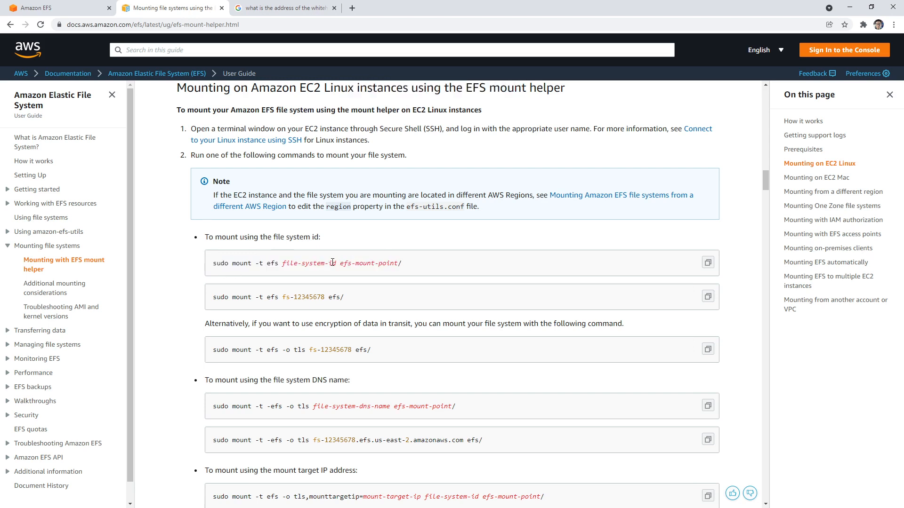
pyautogui.scroll(-3)
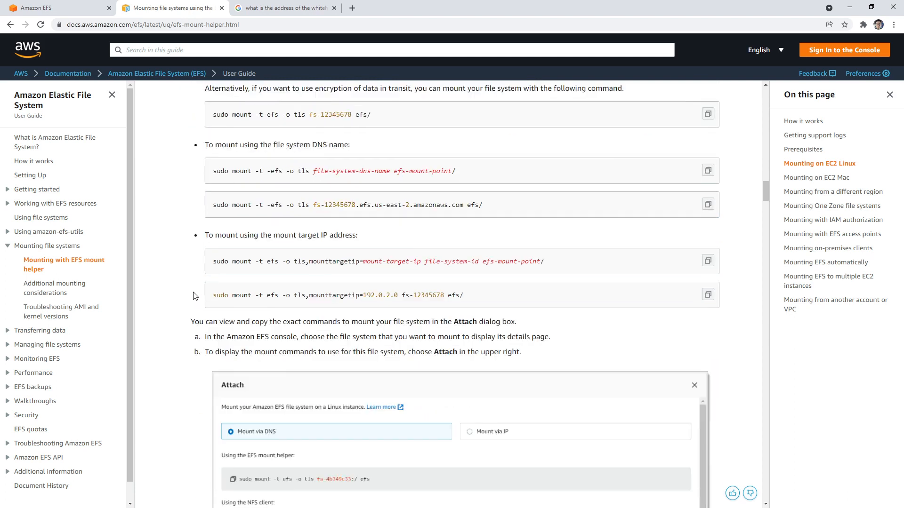
pyautogui.scroll(-3)
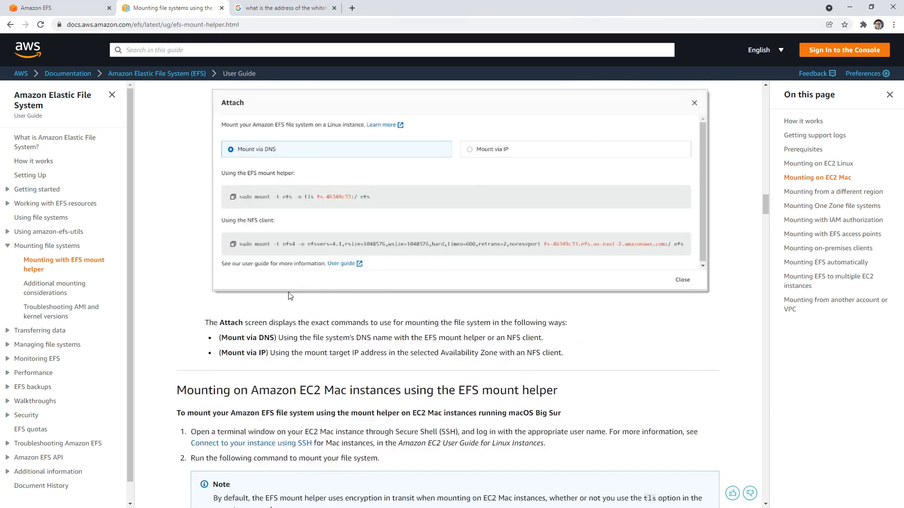
# - Open MyEFS details and review its File system policy, Metered size, Network and Access points tabs
pyautogui.click(57, 8)
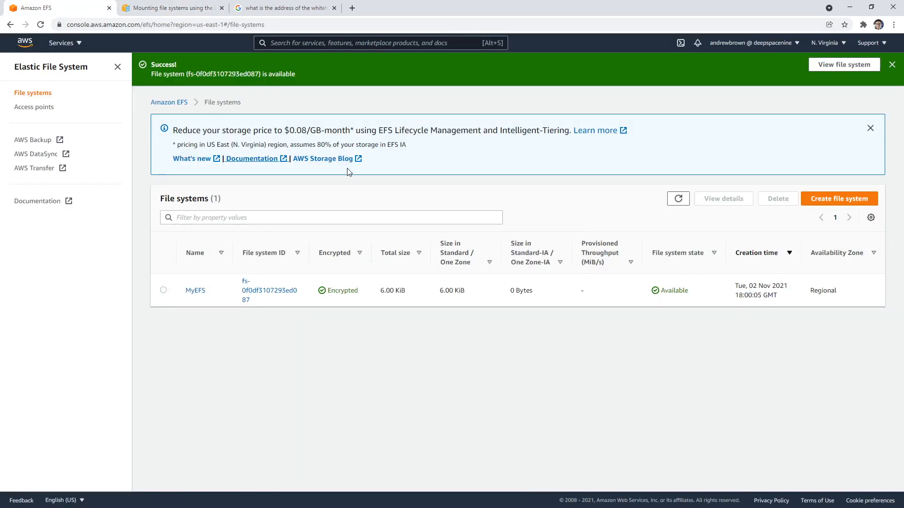
pyautogui.click(195, 290)
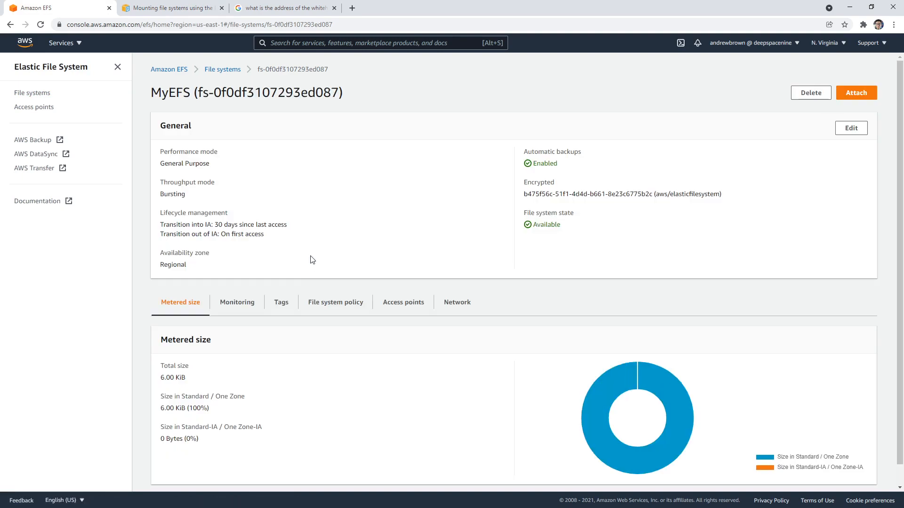
pyautogui.moveTo(237, 302)
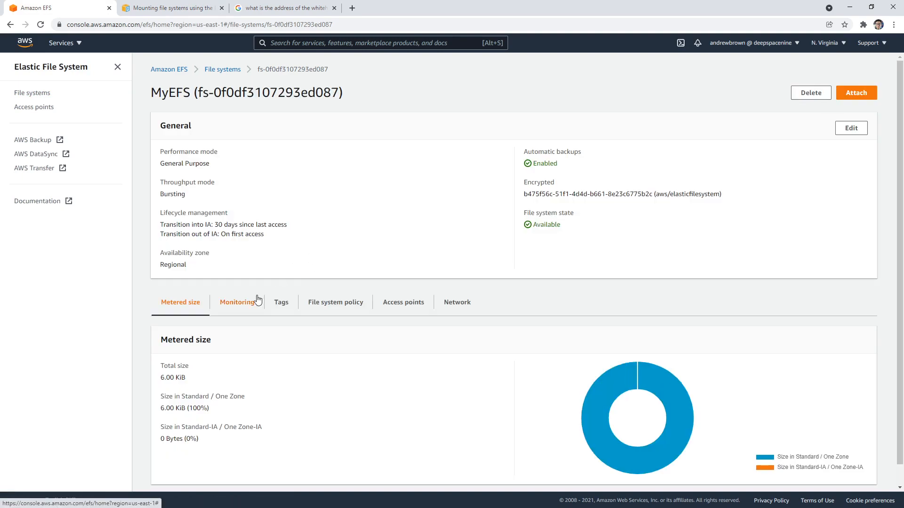
pyautogui.click(335, 303)
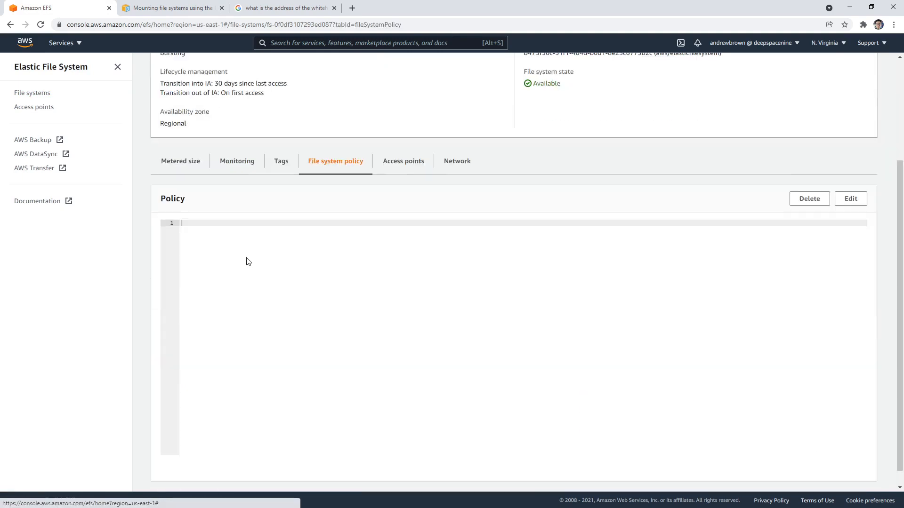
pyautogui.click(180, 161)
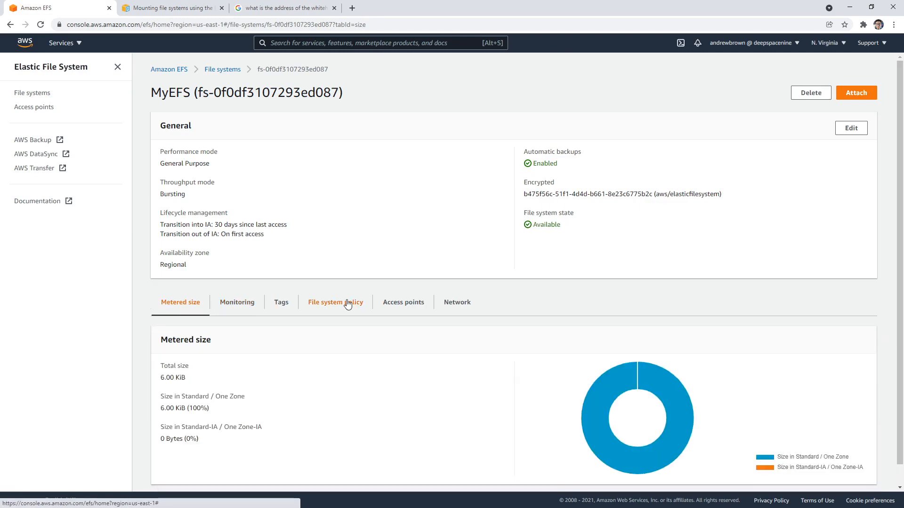
pyautogui.click(456, 303)
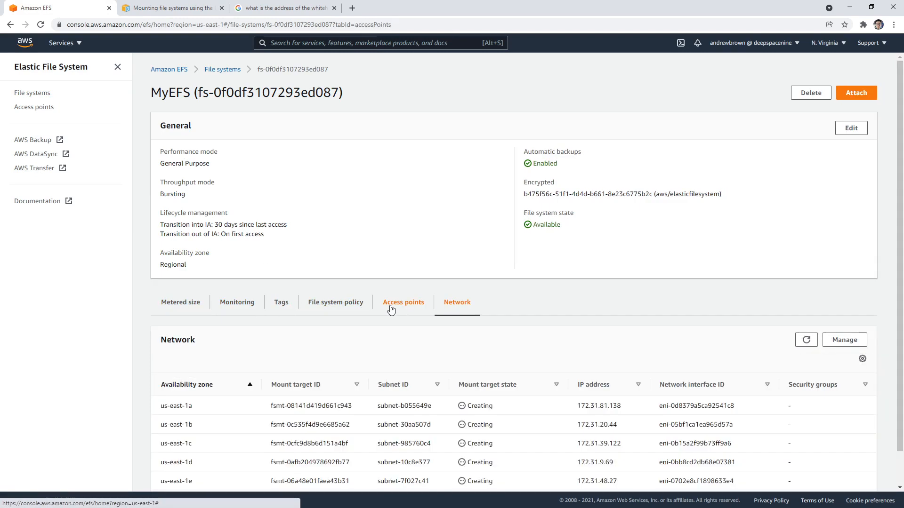
pyautogui.click(404, 302)
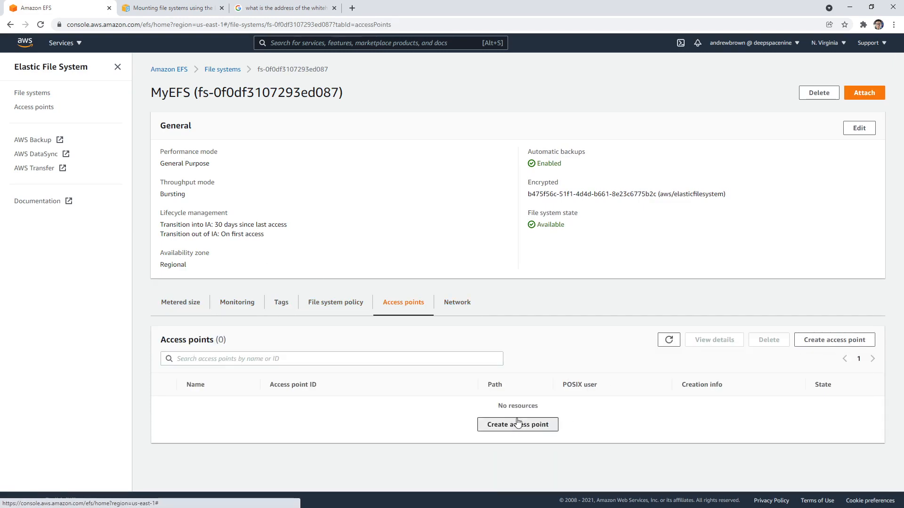
# - Create access point MyAccessPoint for MyEFS and refresh until it shows available
pyautogui.click(517, 424)
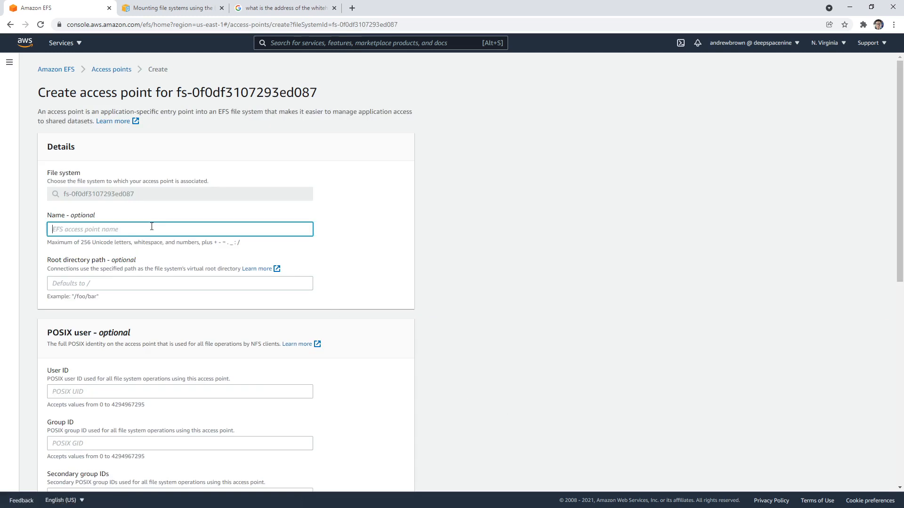
pyautogui.write('MyAccessPoint')
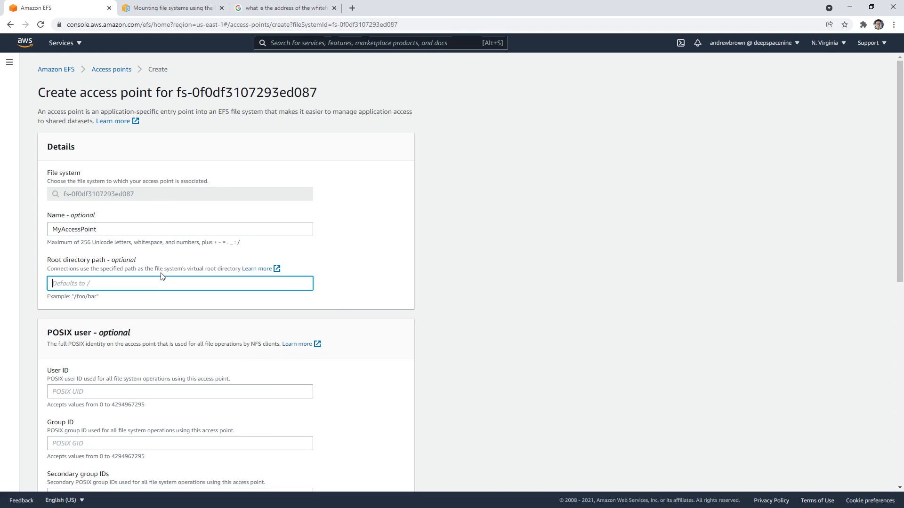
pyautogui.scroll(-3)
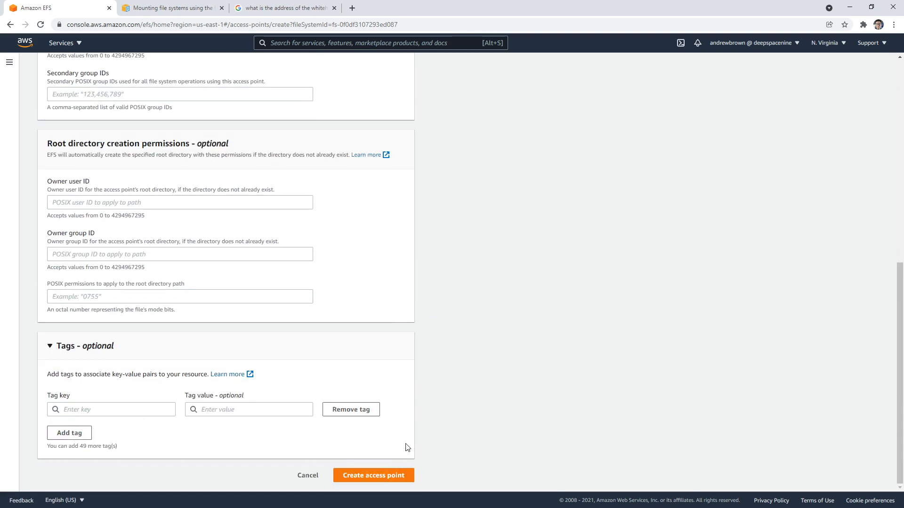
pyautogui.click(373, 474)
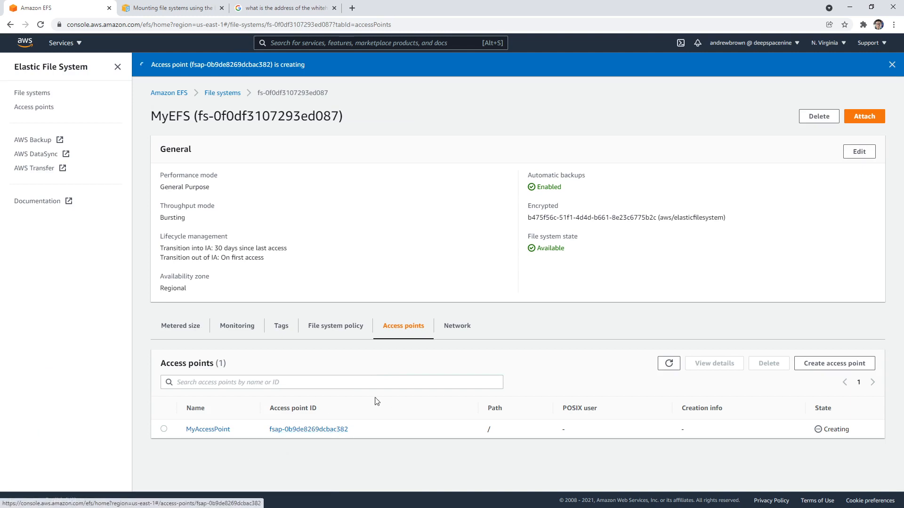
pyautogui.click(172, 7)
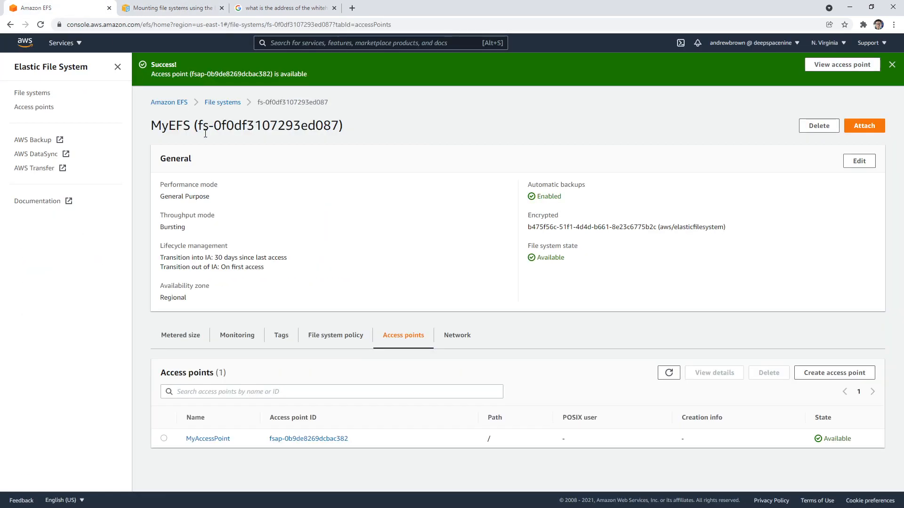
pyautogui.moveTo(202, 139)
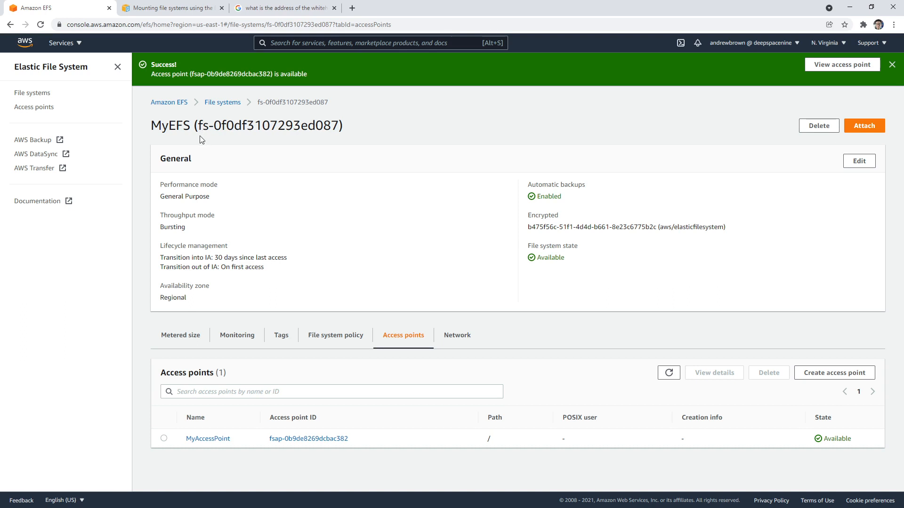
pyautogui.moveTo(365, 199)
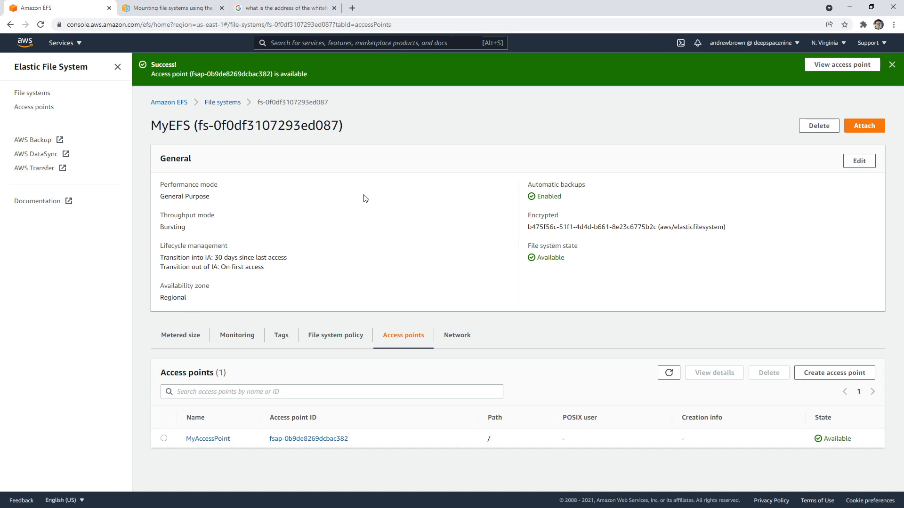
# - View the Attach mount commands for MyEFS, comparing Mount via IP with Mount via DNS
pyautogui.click(864, 126)
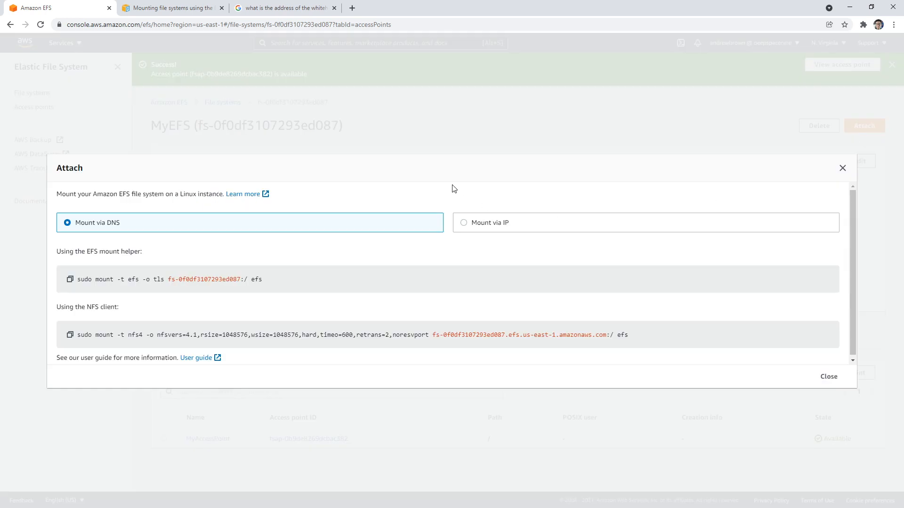
pyautogui.moveTo(241, 271)
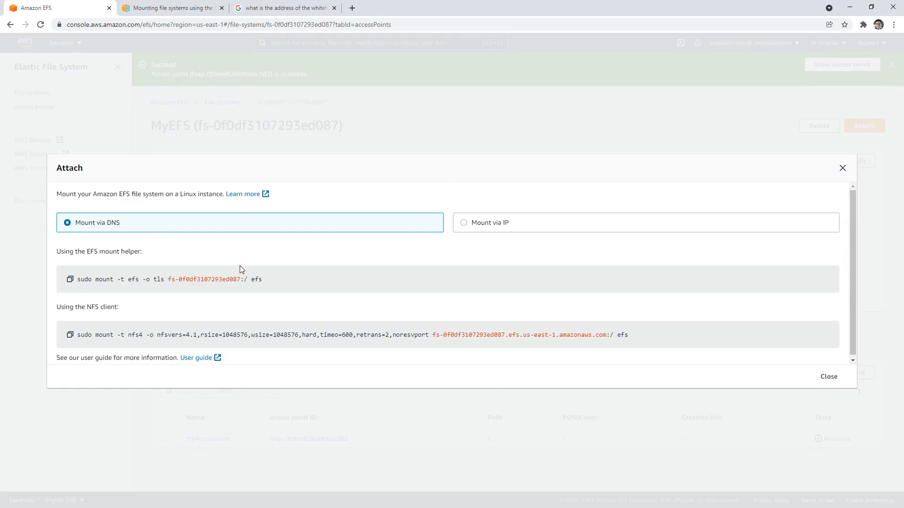
pyautogui.click(464, 222)
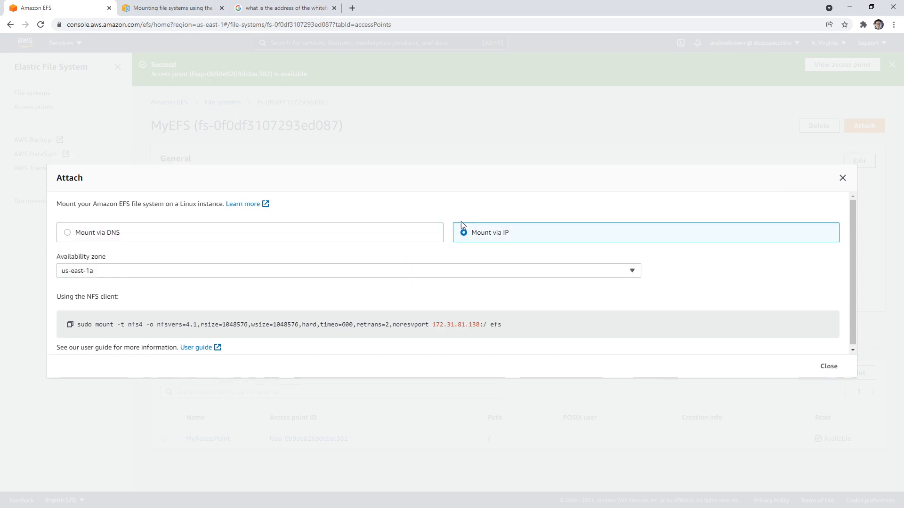
pyautogui.click(68, 232)
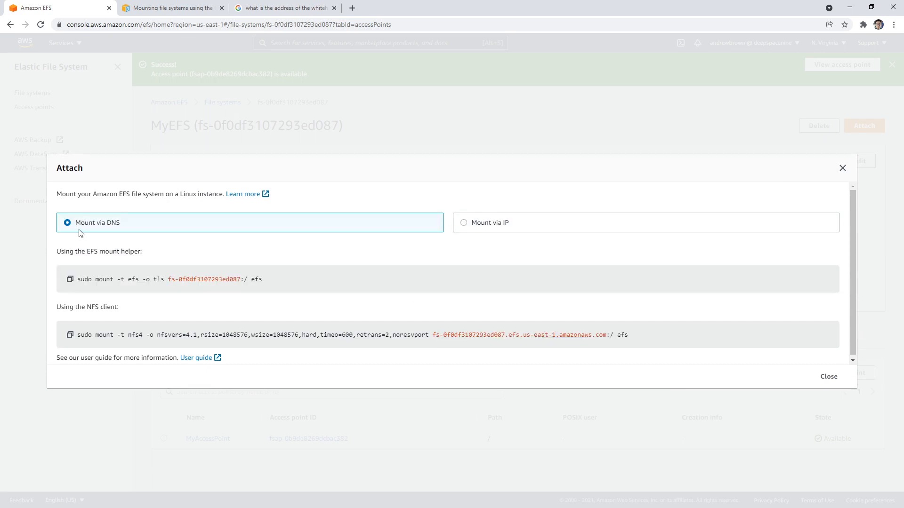
pyautogui.moveTo(197, 248)
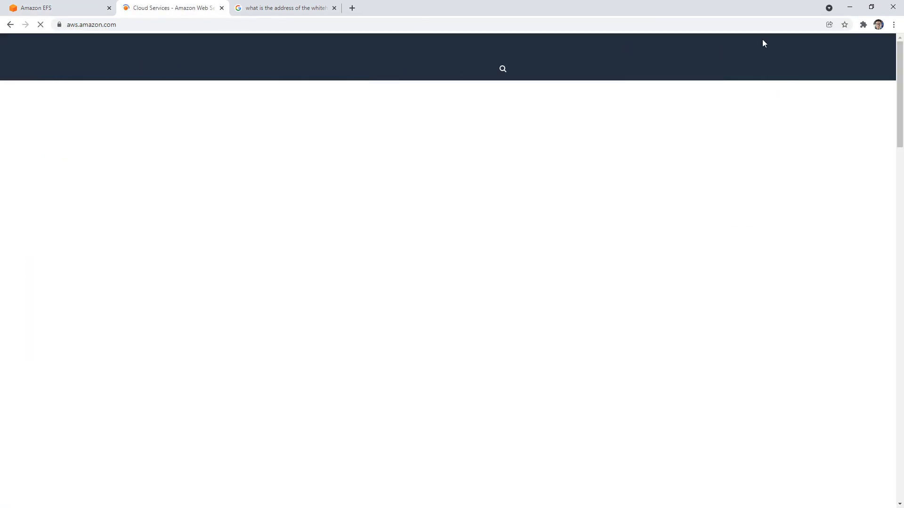
# - Launch a new EC2 instance with the default machine image and t2.micro type
pyautogui.write('ec2')
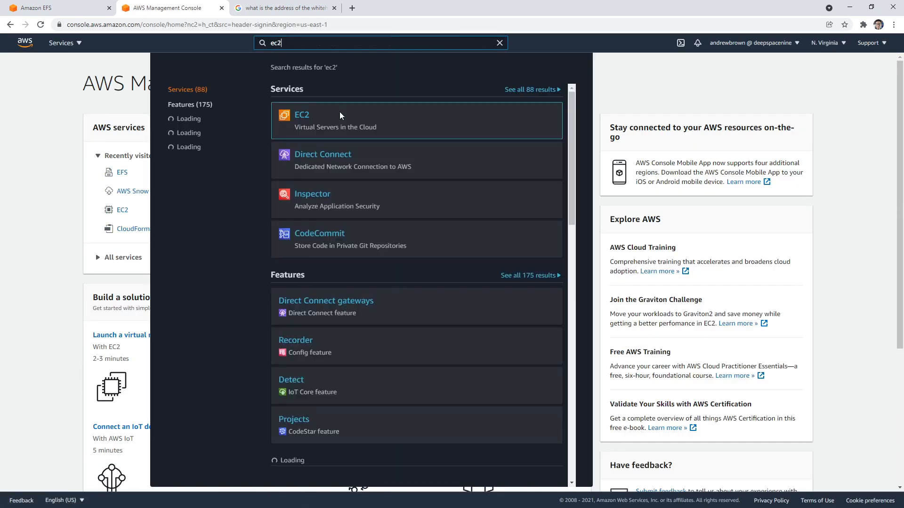
pyautogui.click(302, 120)
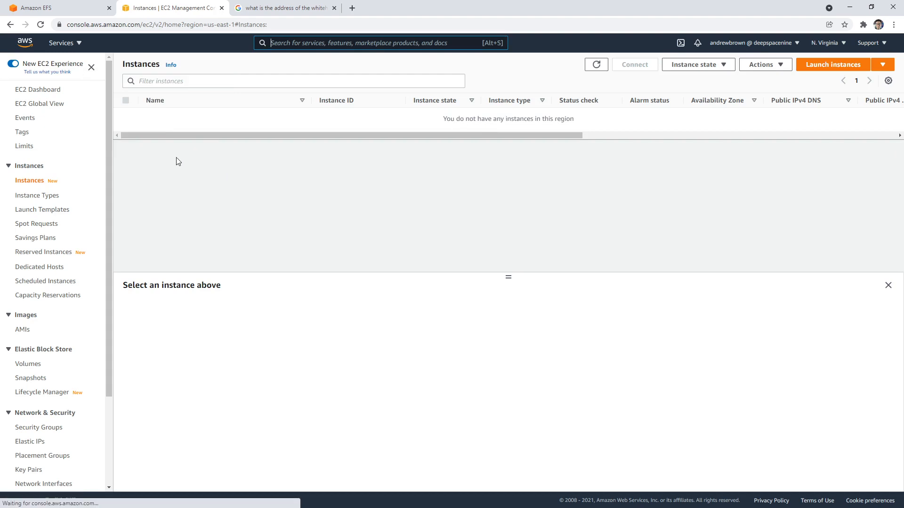
pyautogui.click(831, 64)
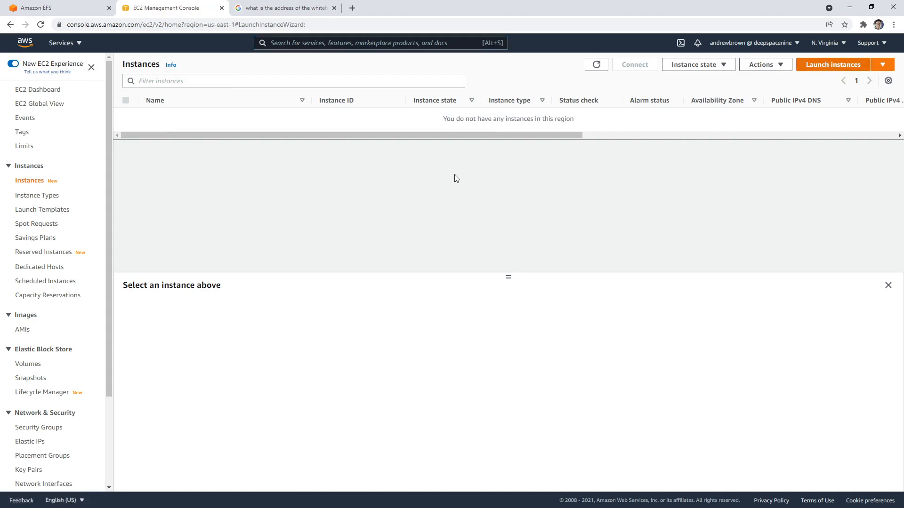
pyautogui.click(831, 64)
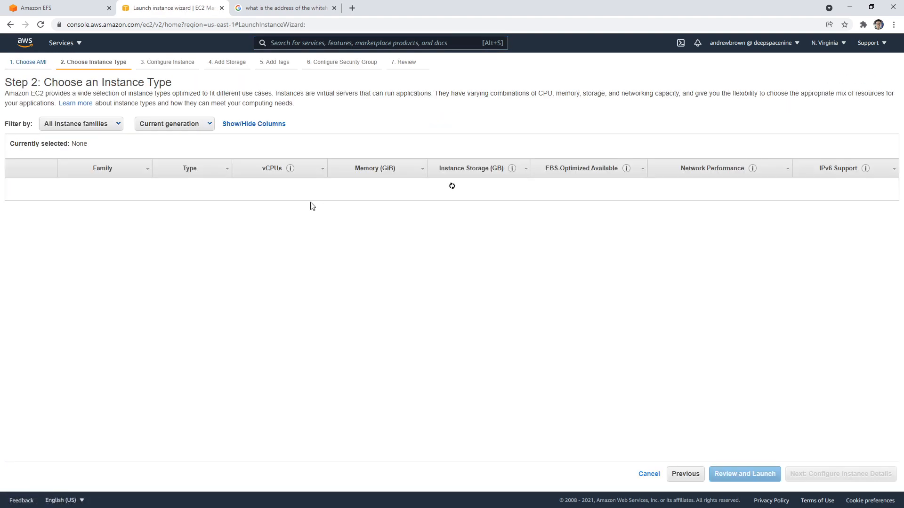
pyautogui.click(14, 209)
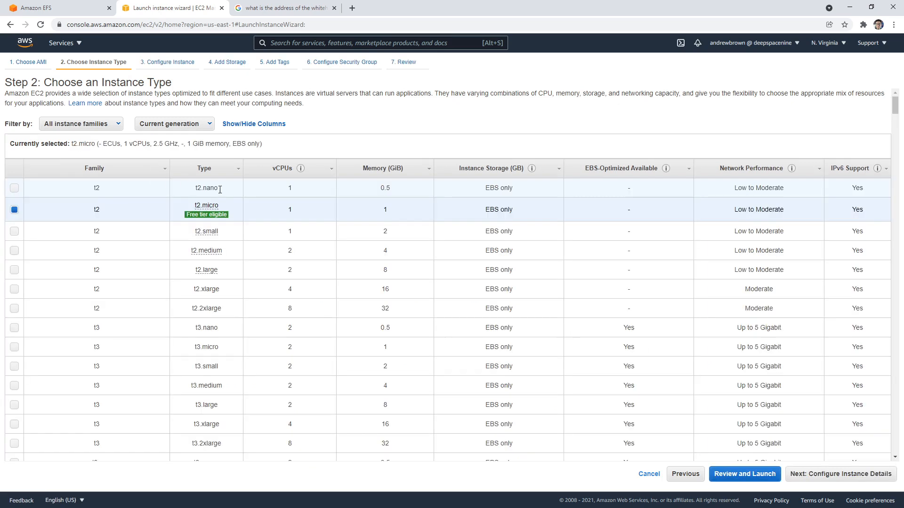
pyautogui.moveTo(861, 432)
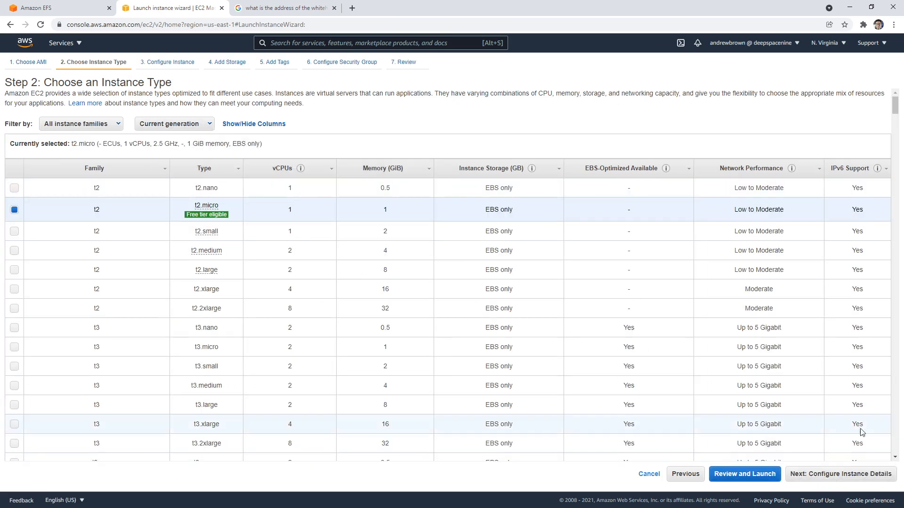
pyautogui.click(839, 474)
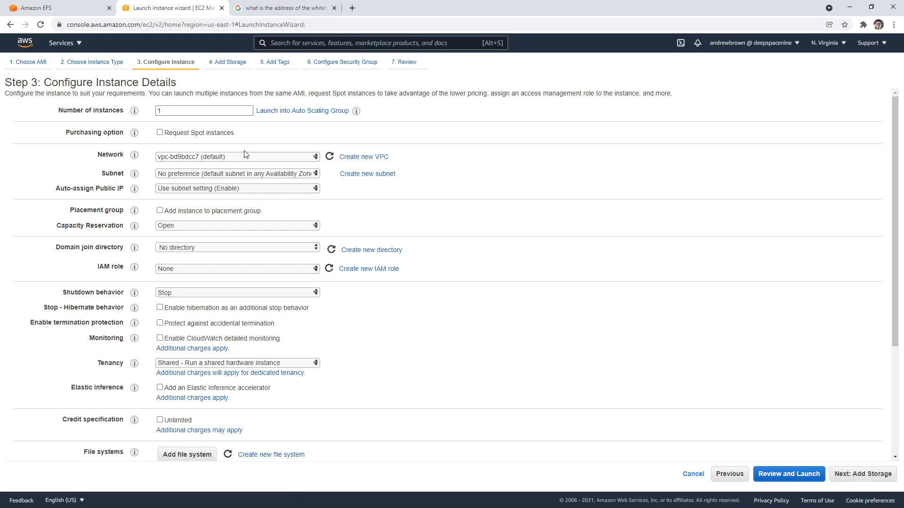
# - Attach the MyEFS file system at /mnt/efs/fs1 and continue to the storage step
pyautogui.scroll(-3)
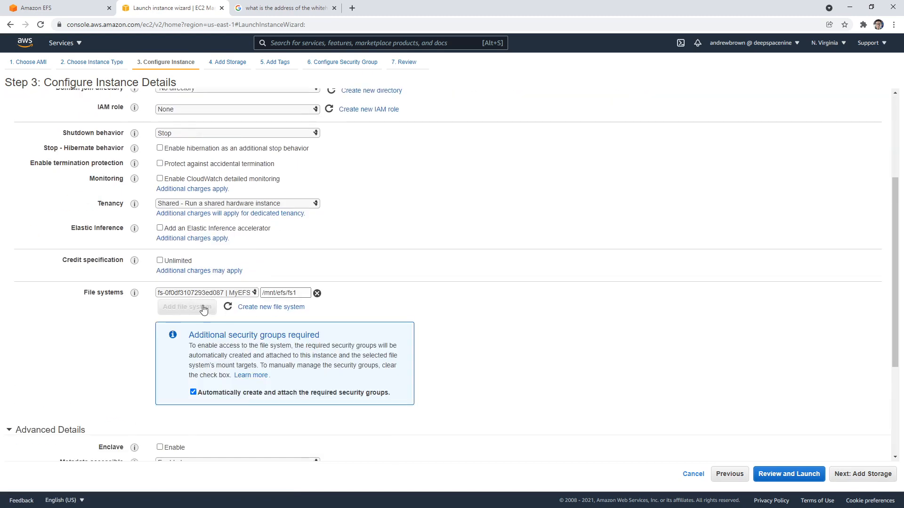
pyautogui.click(284, 293)
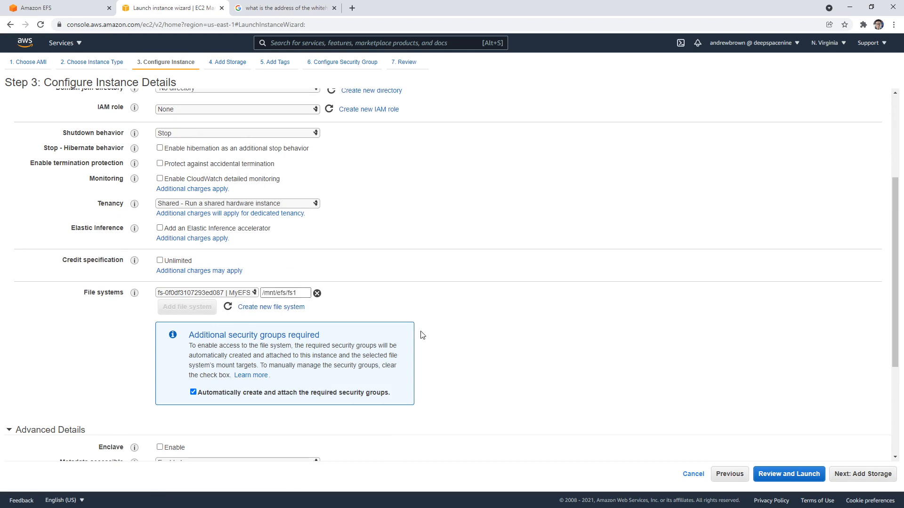
pyautogui.click(863, 474)
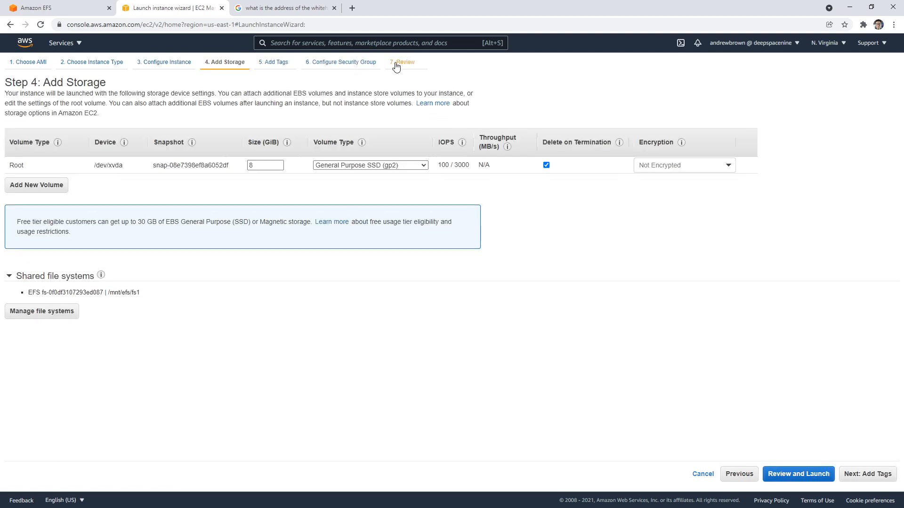
# - Review and launch the instance with a new downloaded key pair named efs-example
pyautogui.click(404, 62)
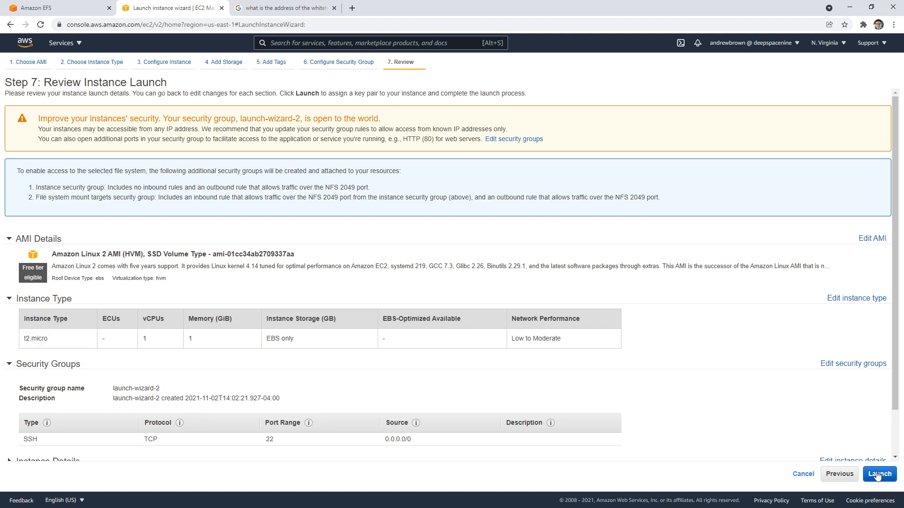
pyautogui.click(878, 473)
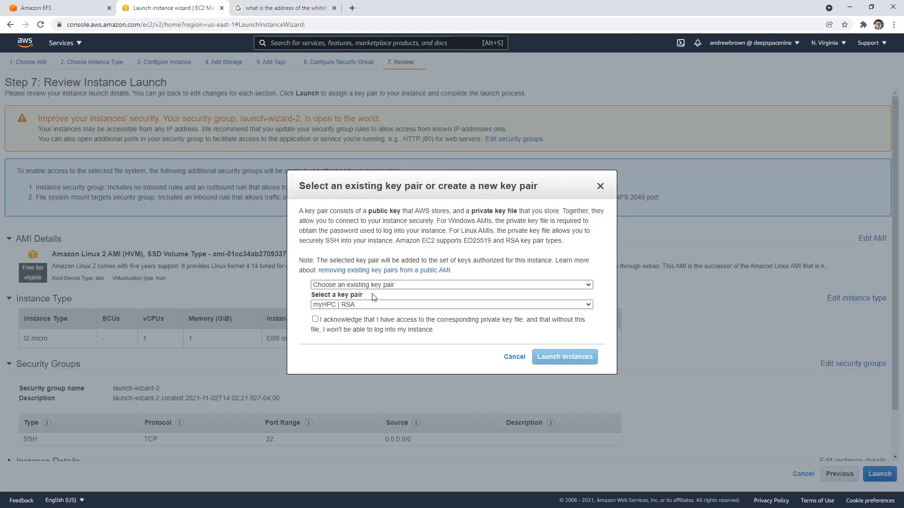
pyautogui.click(451, 284)
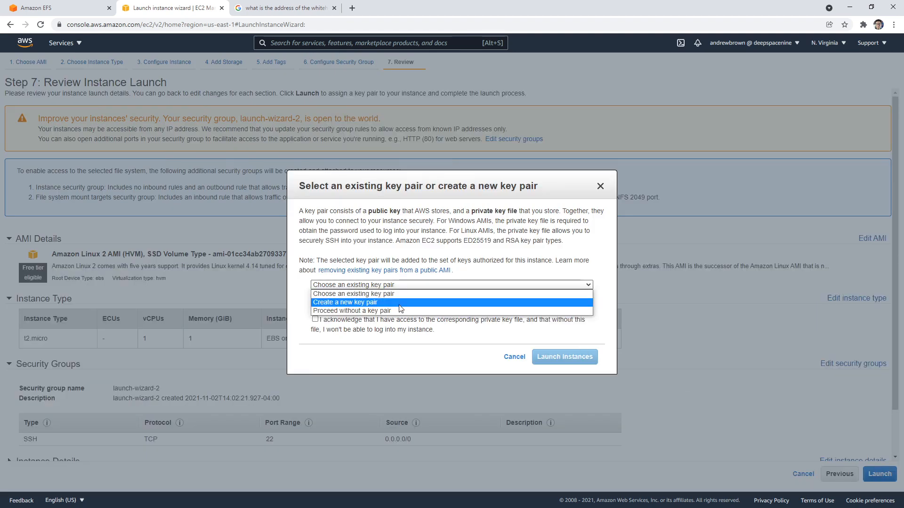
pyautogui.click(344, 302)
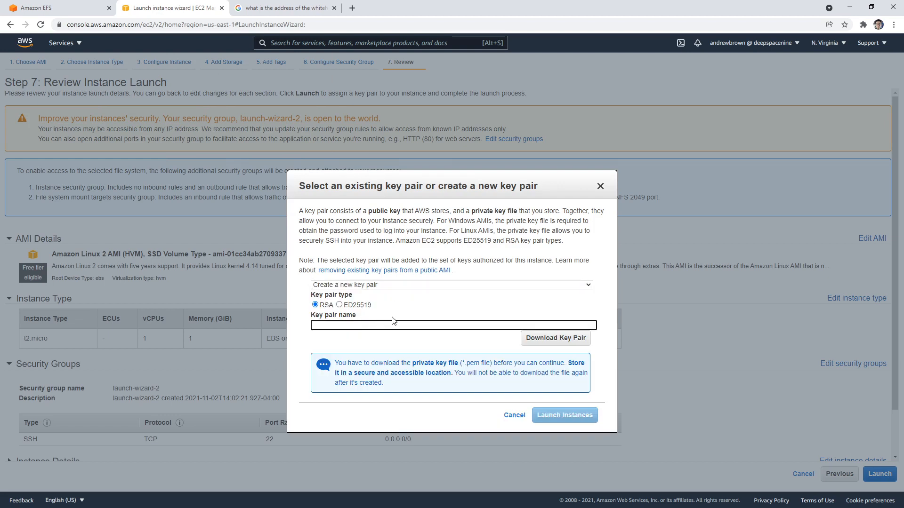
pyautogui.write('efs-example')
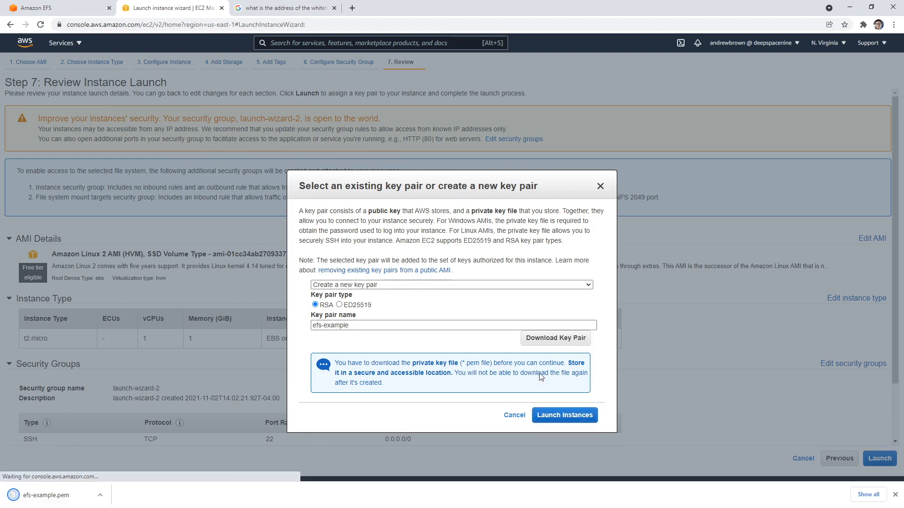
pyautogui.click(564, 415)
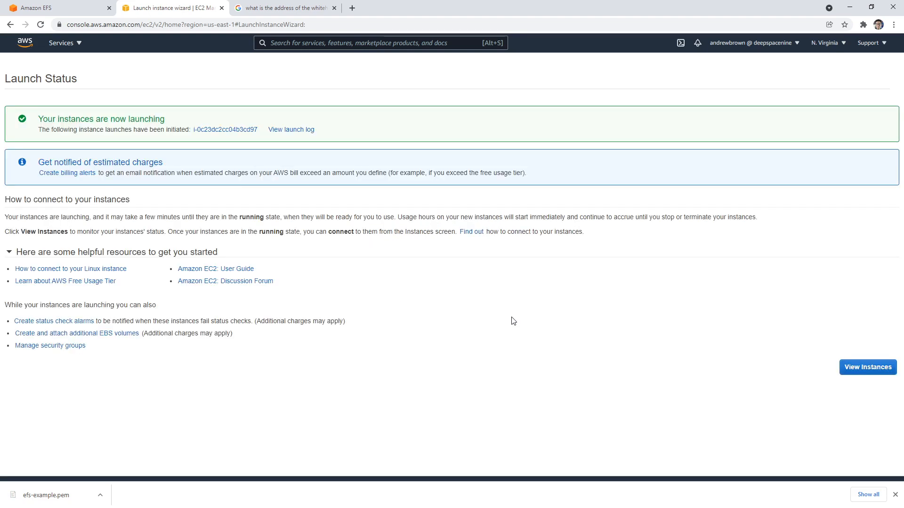
# - View the launched instance and open a CloudShell terminal
pyautogui.click(867, 367)
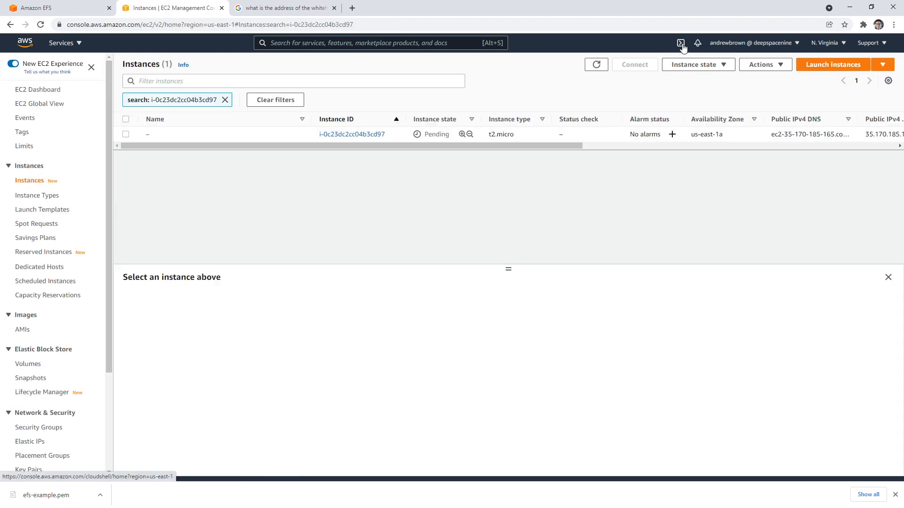
pyautogui.click(683, 42)
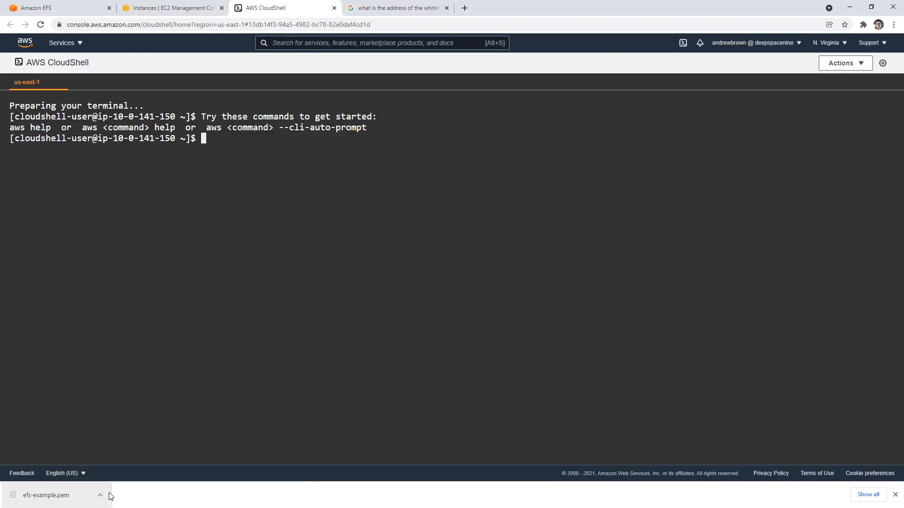
pyautogui.click(100, 497)
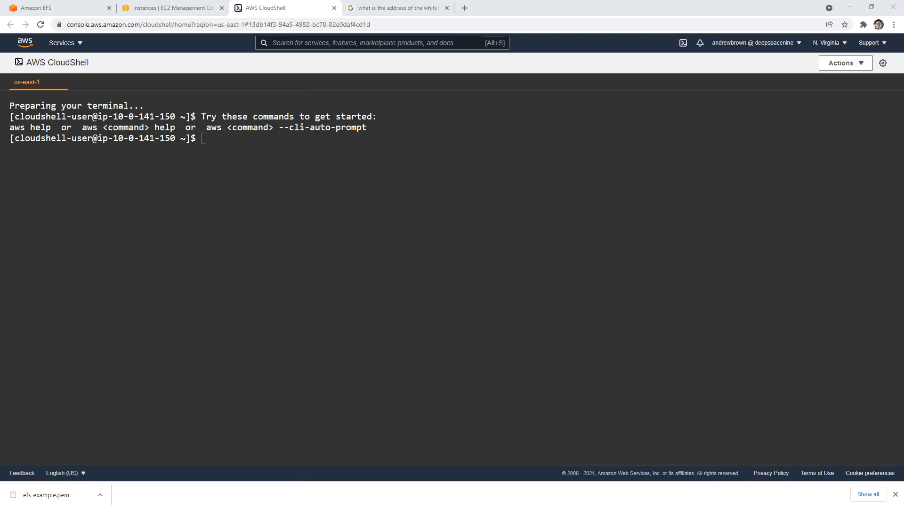
pyautogui.click(844, 63)
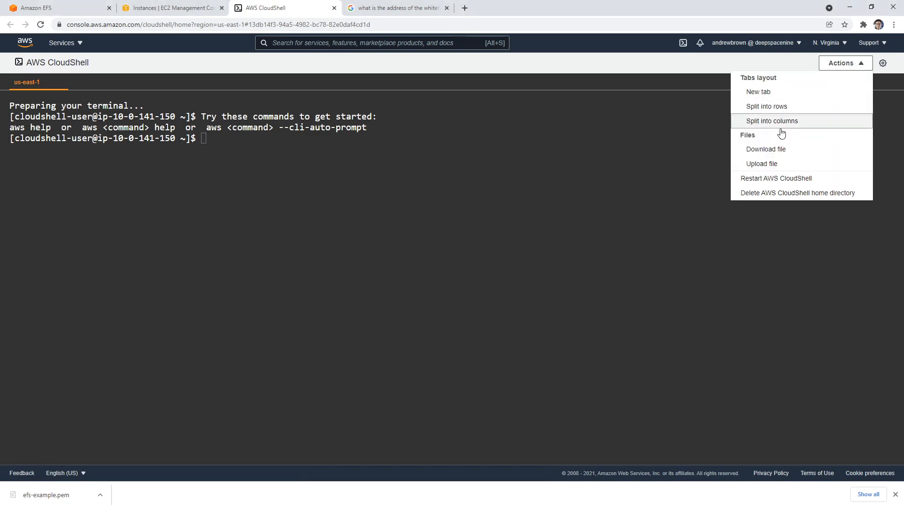
# - Upload efs-example.pem to the CloudShell home directory
pyautogui.click(761, 164)
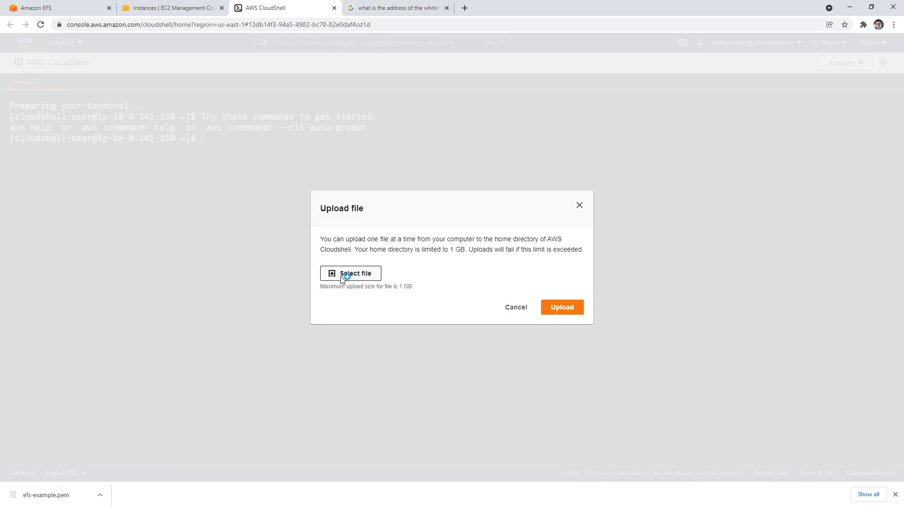
pyautogui.click(350, 273)
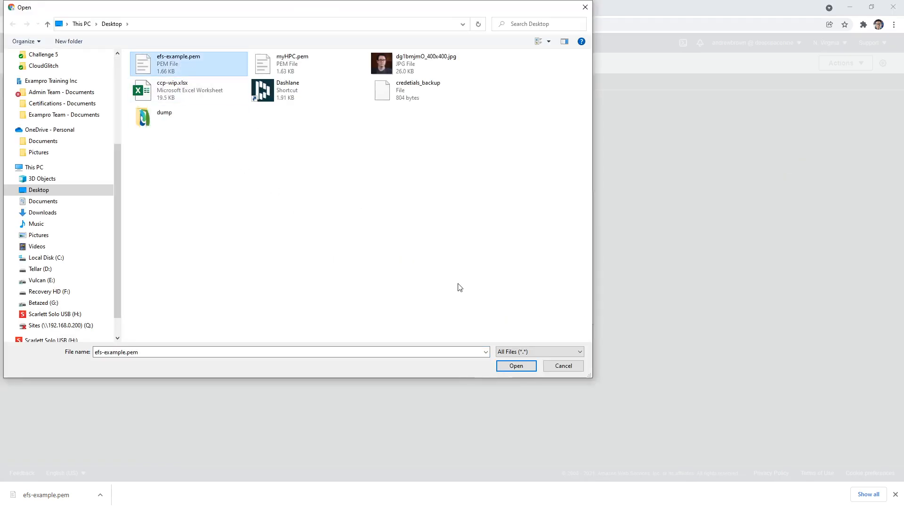
pyautogui.click(515, 367)
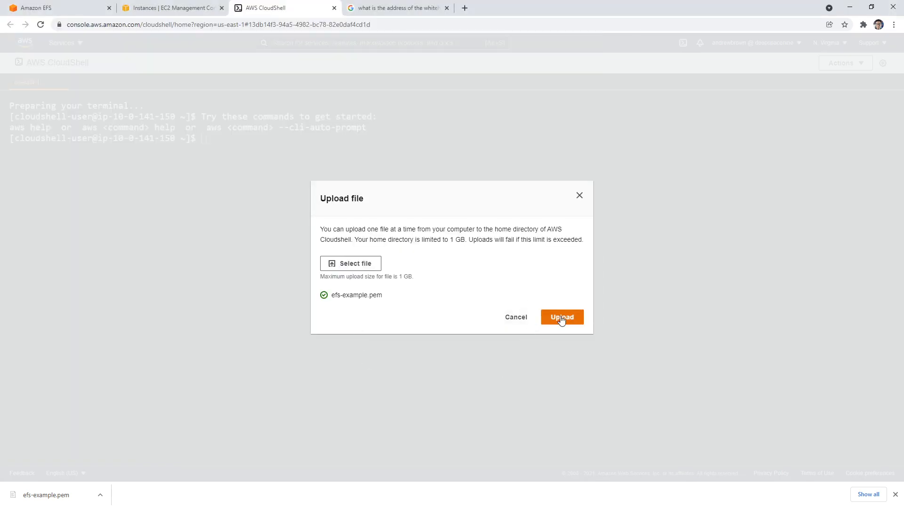
pyautogui.click(561, 317)
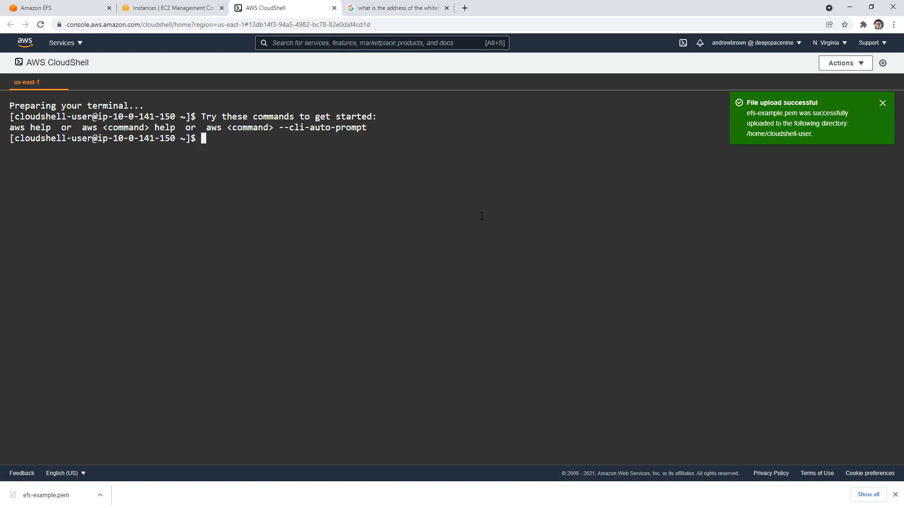
# - List the files, then remove myHPC.pem (confirming yes) and hello.txt
pyautogui.write('ls')
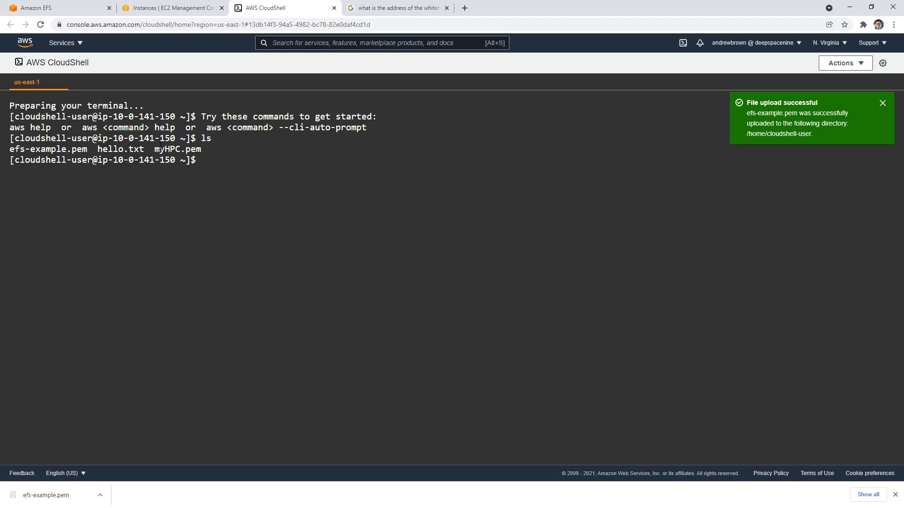
pyautogui.write('rm myHPC.pem')
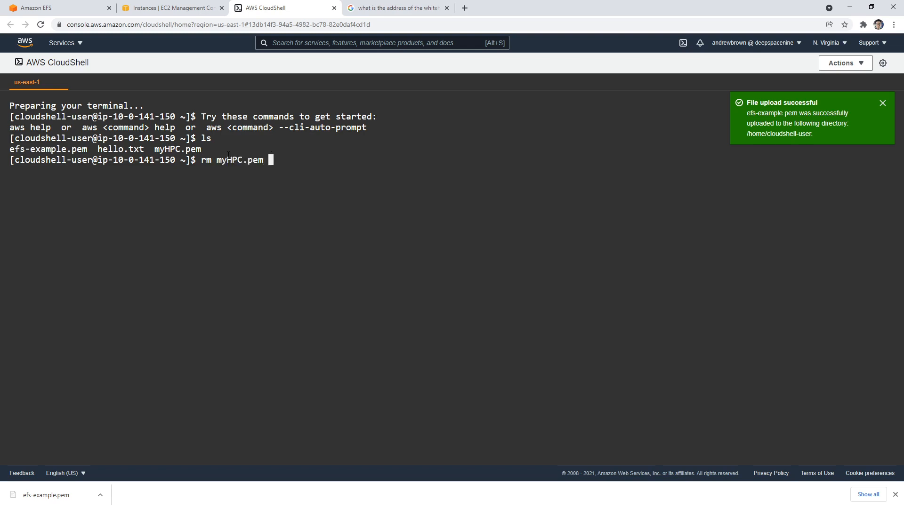
pyautogui.write('yes')
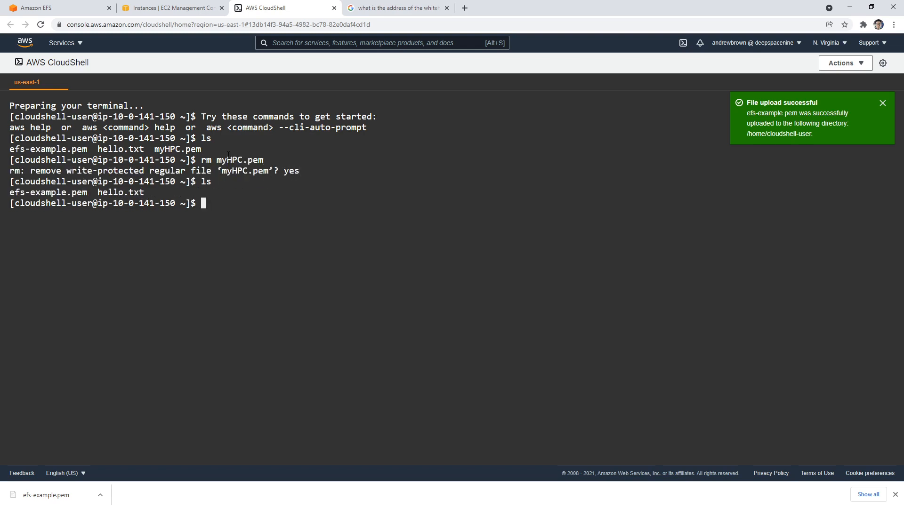
pyautogui.write('rm hello.txt')
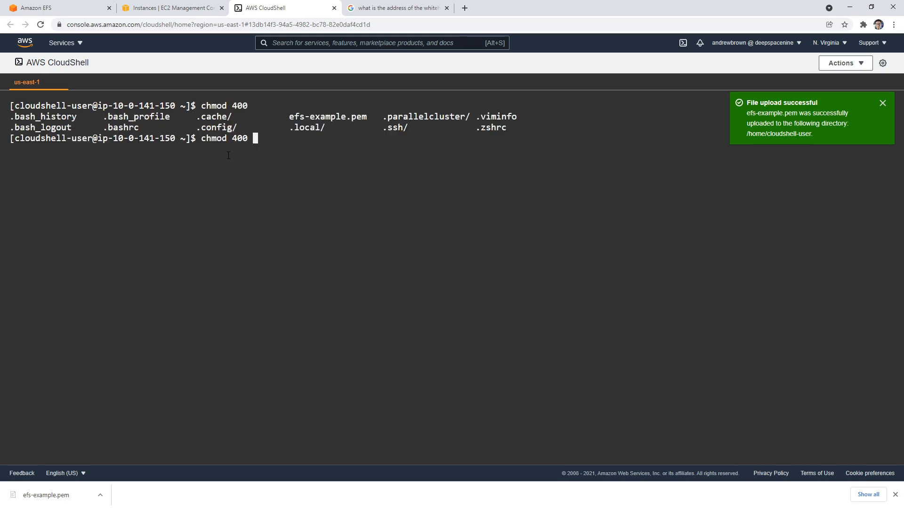
# - Make efs-example.pem owner-read-only with chmod 400 and return to the EC2 instances list
pyautogui.write('efs-example.pem')
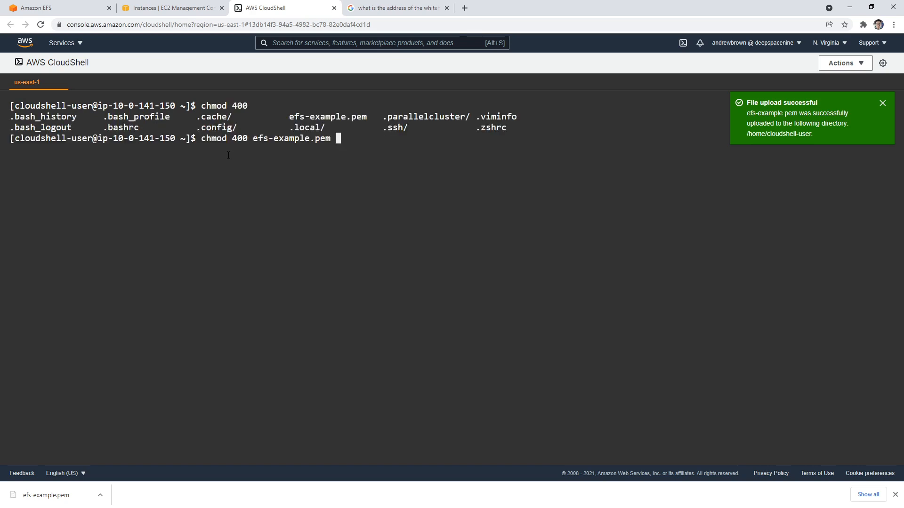
pyautogui.click(171, 8)
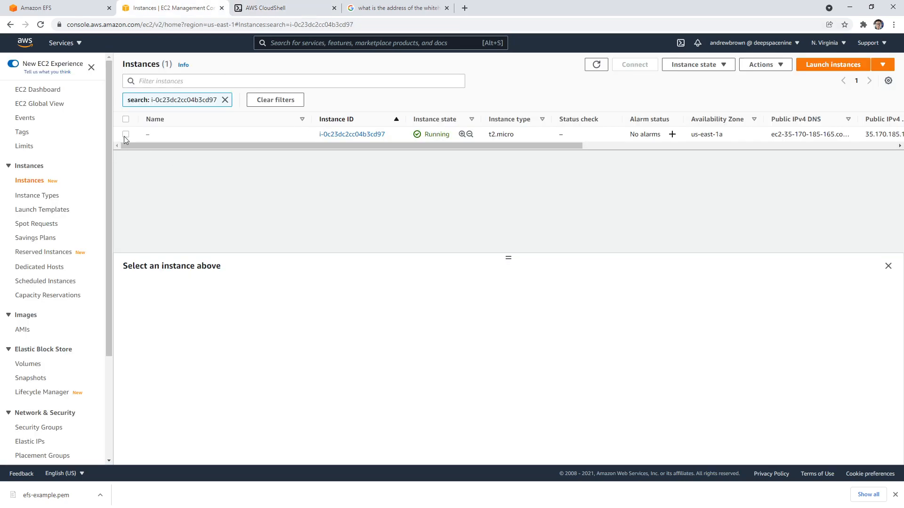
# - Select the running instance, check its 8 GiB root volume under Storage, then return to CloudShell and the EFS tab
pyautogui.click(125, 134)
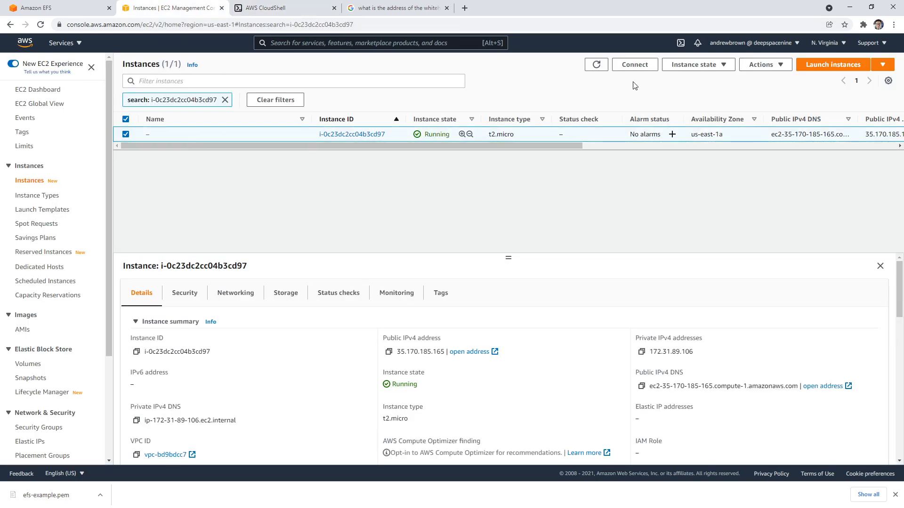
pyautogui.moveTo(505, 258)
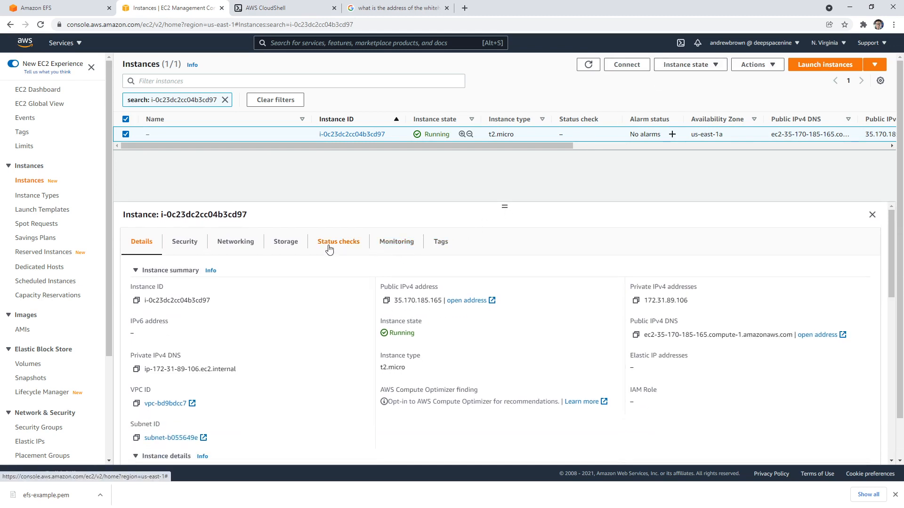
pyautogui.click(285, 242)
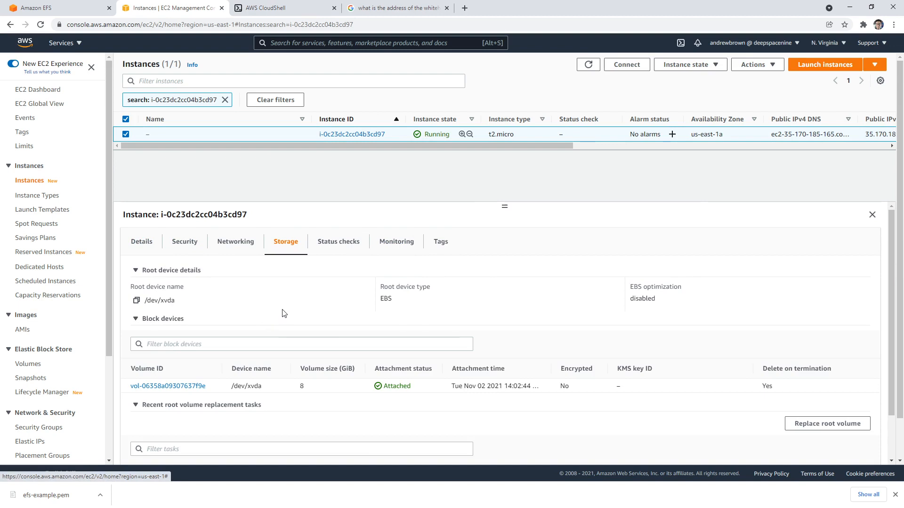
pyautogui.scroll(-3)
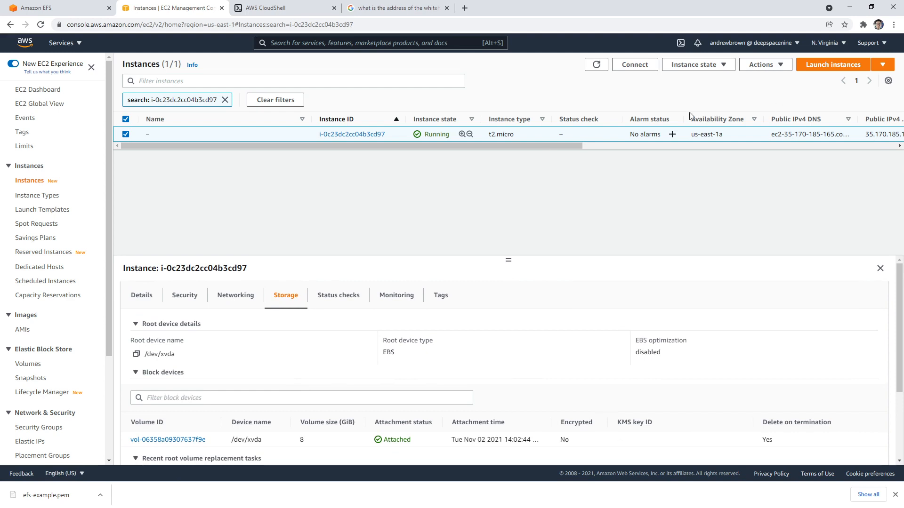
pyautogui.moveTo(603, 140)
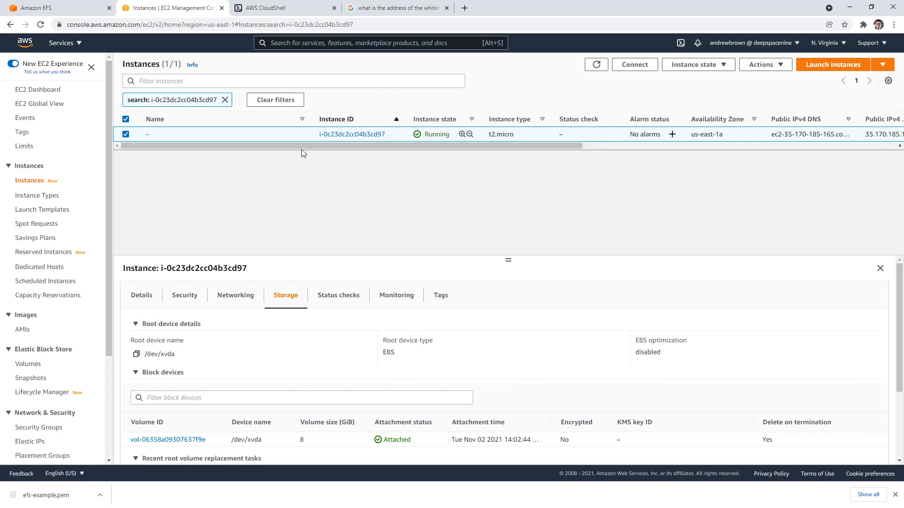
pyautogui.click(283, 7)
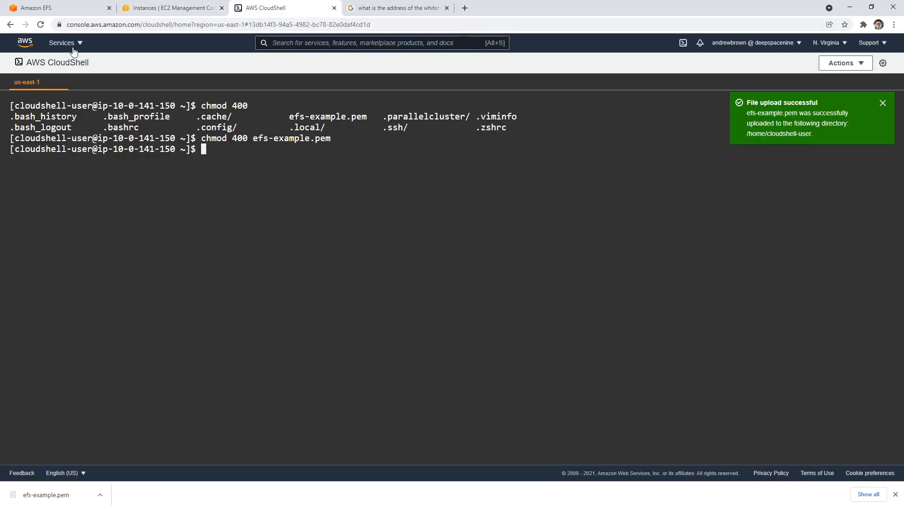
pyautogui.click(38, 8)
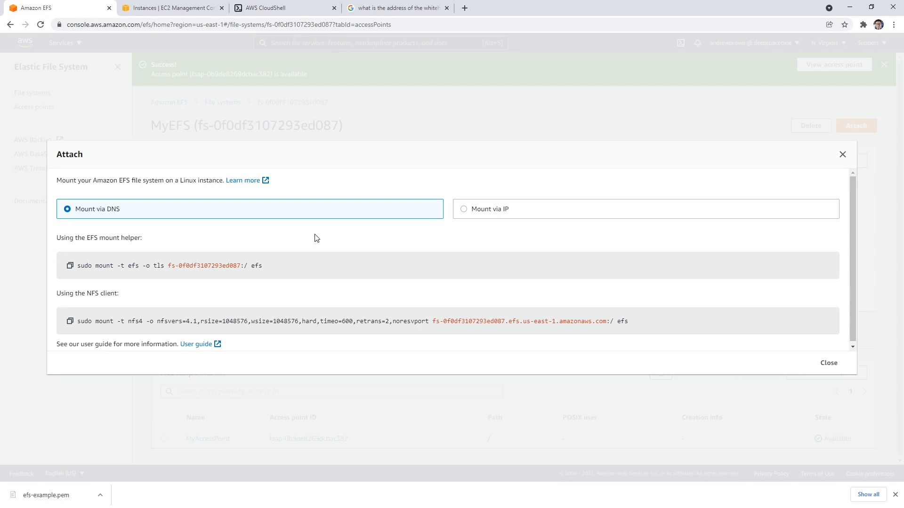
pyautogui.moveTo(115, 255)
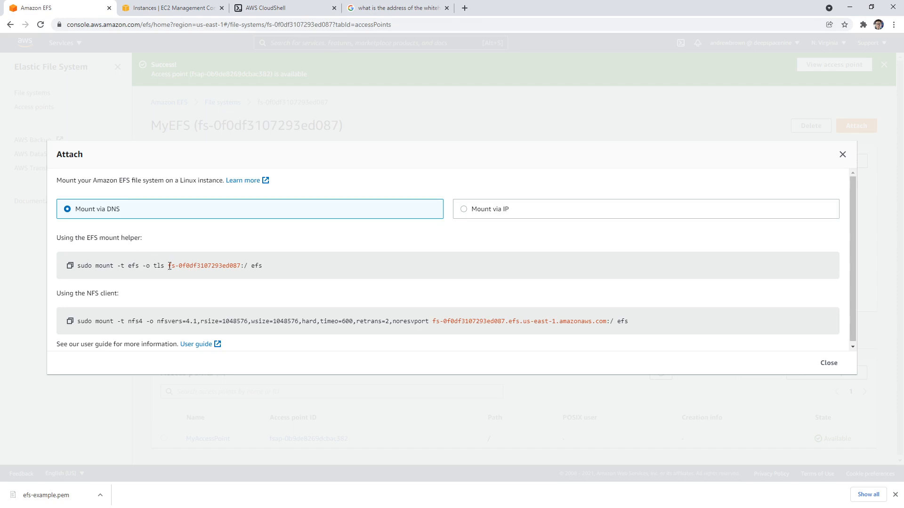
# - Highlight the efs mount directory in the MyEFS mount helper command and return to the terminal
pyautogui.moveTo(152, 265); pyautogui.dragTo(261, 265)
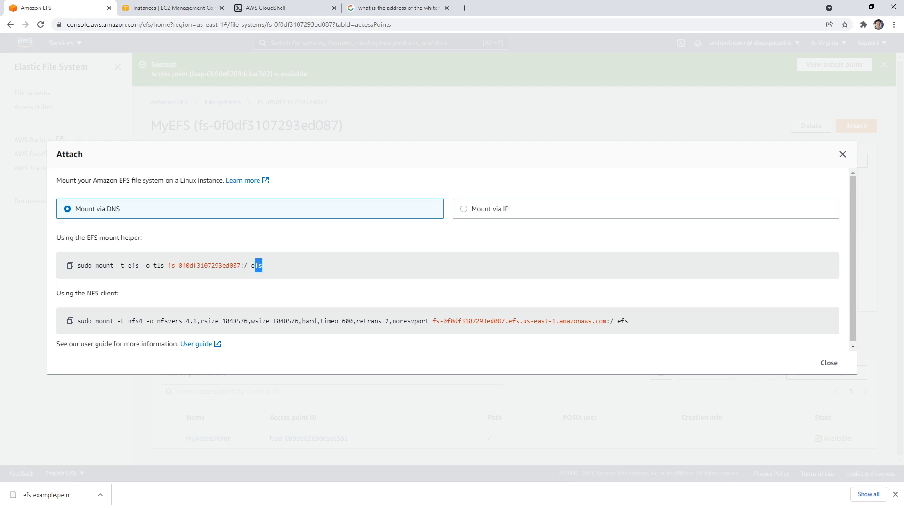
pyautogui.click(283, 8)
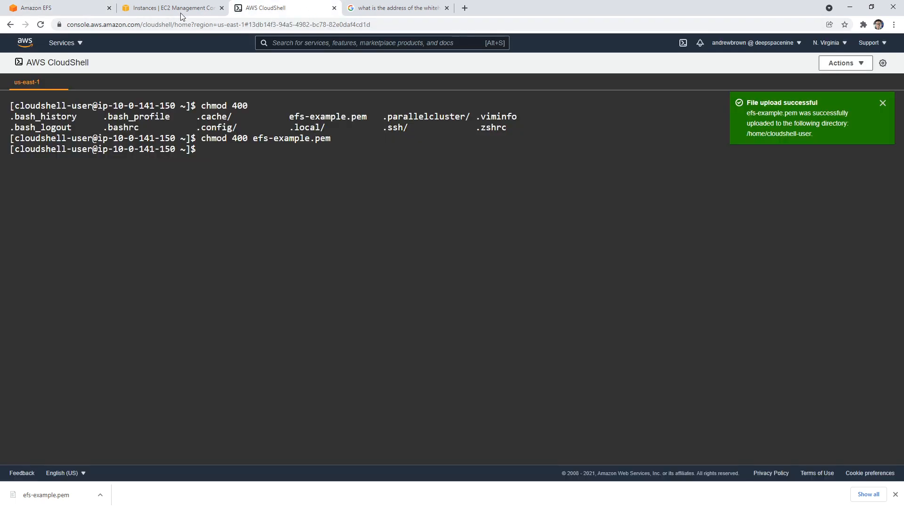
# - Check the running instance's public IP in the EC2 tab and return to the terminal
pyautogui.click(170, 8)
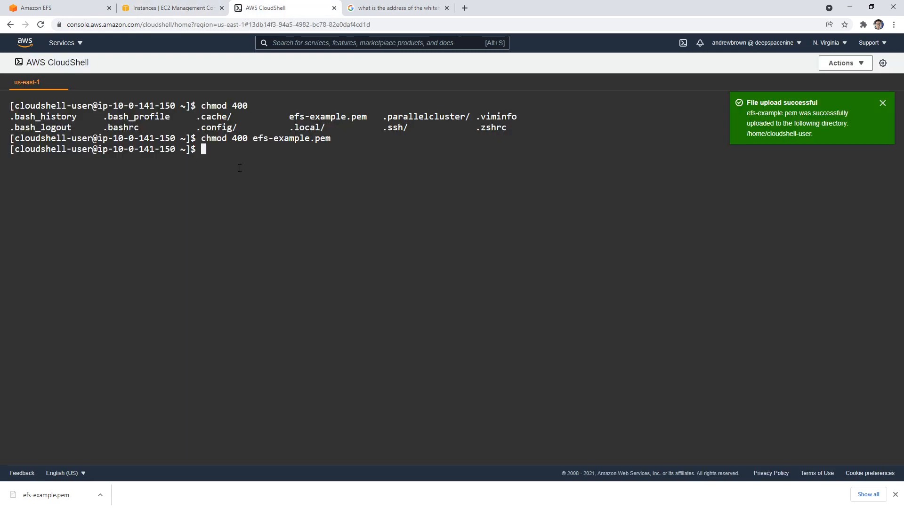
pyautogui.click(171, 8)
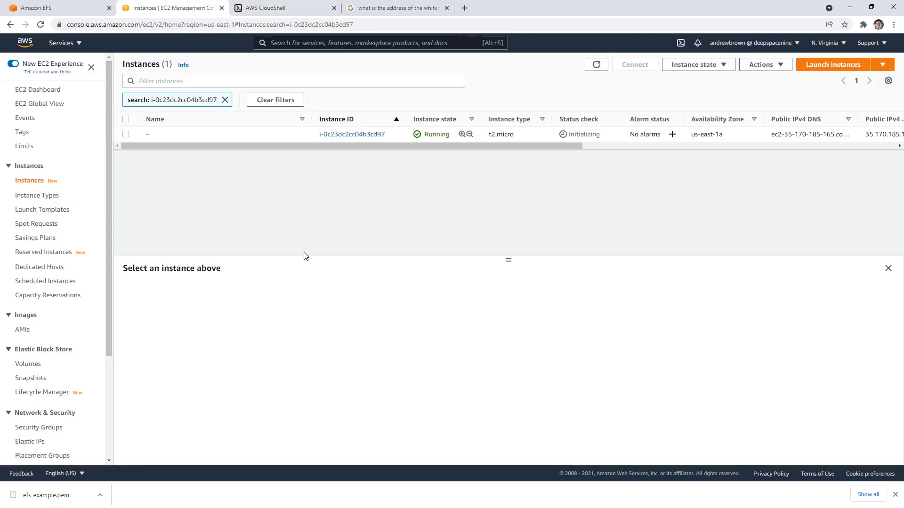
pyautogui.click(125, 133)
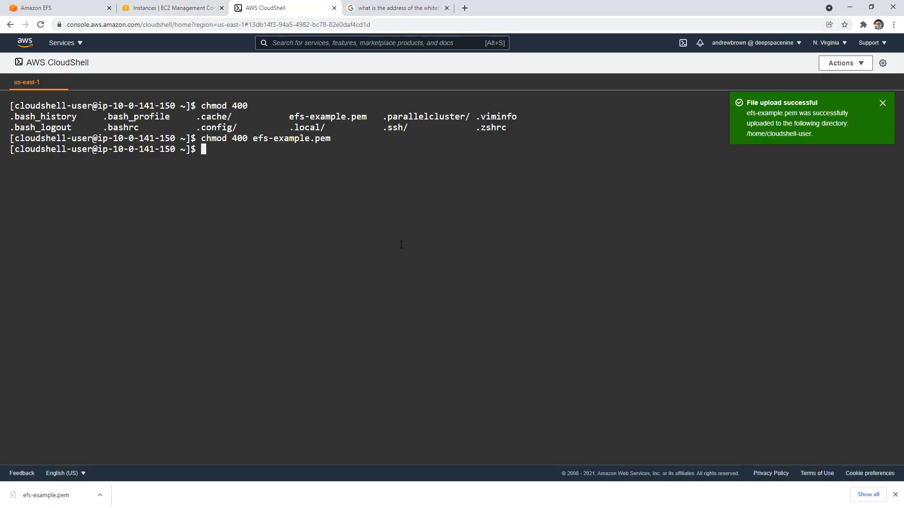
pyautogui.write('ssh')
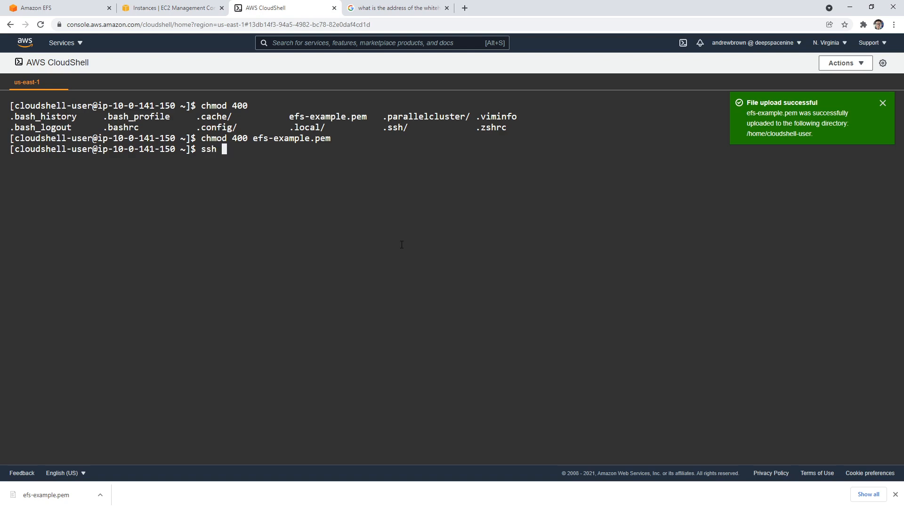
pyautogui.write('ec2-user@')
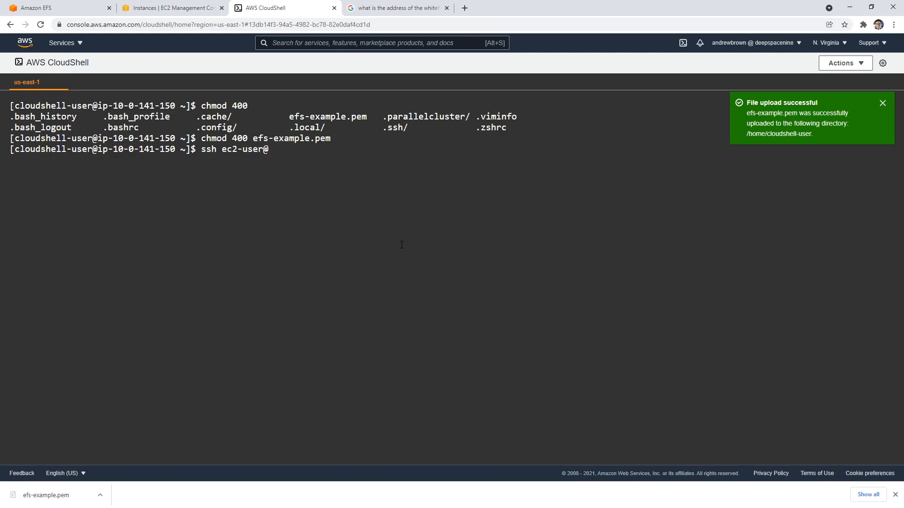
pyautogui.write('35.170.185.165 -i')
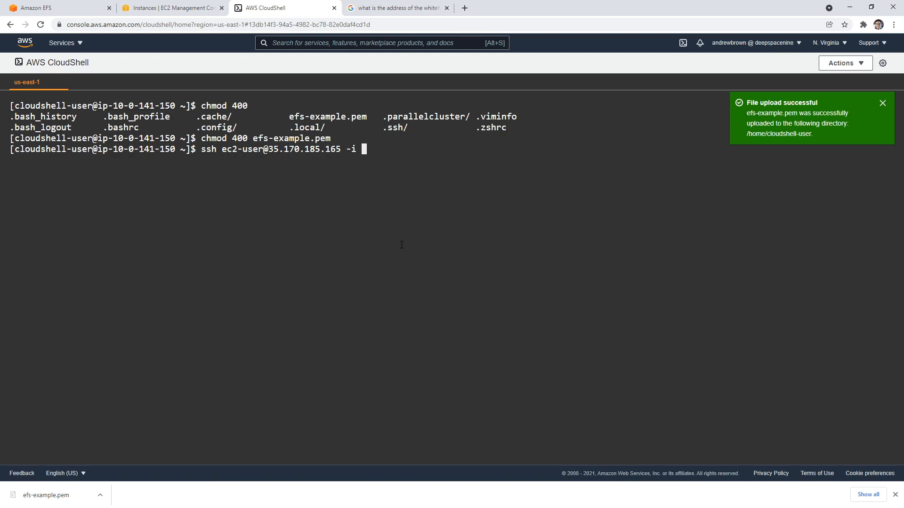
pyautogui.write('efs-example.pem')
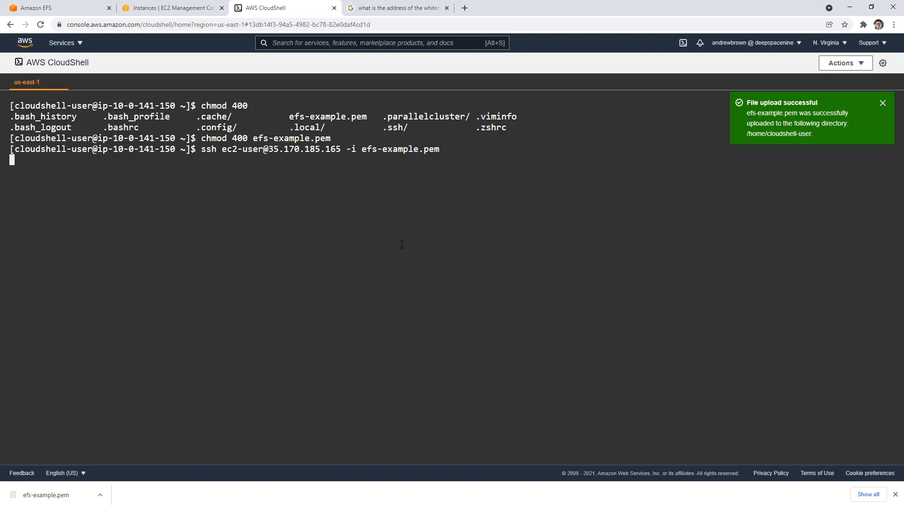
pyautogui.write('yes/no)? ye')
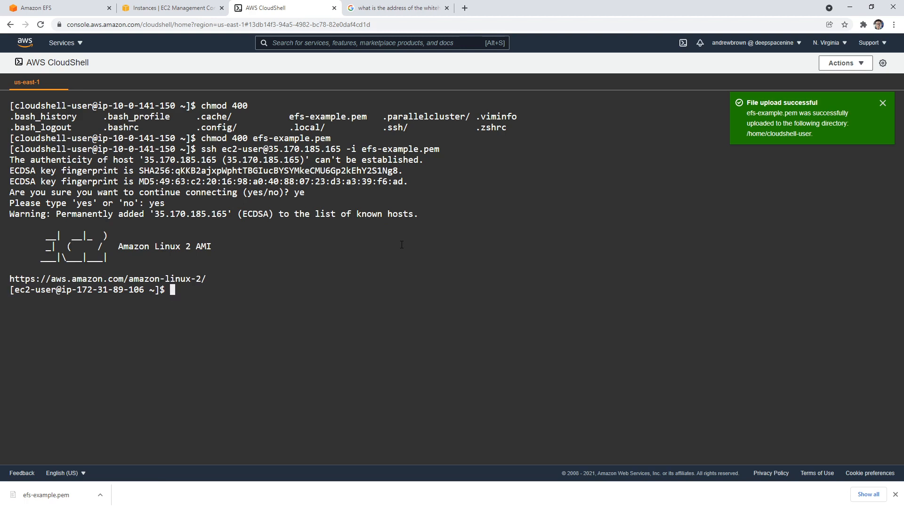
# - List files and change directory into /mnt/efs/fs1 on the instance
pyautogui.write('ls')
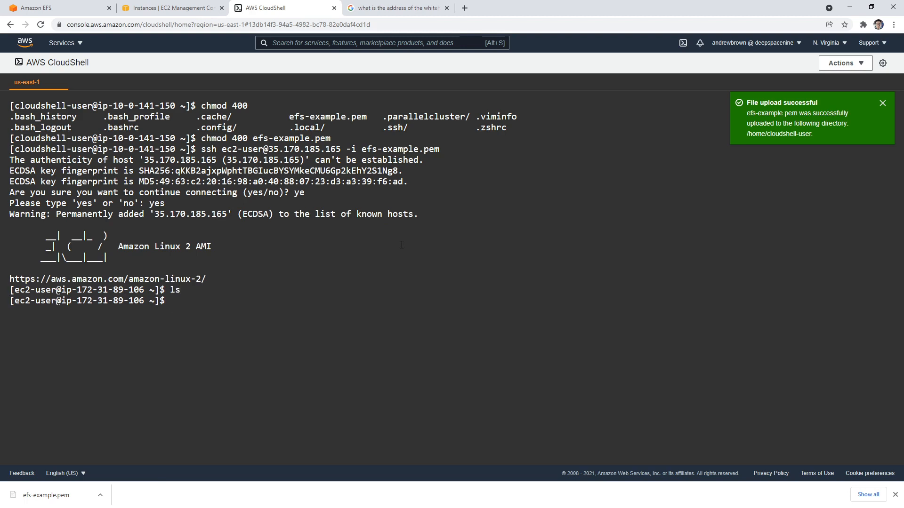
pyautogui.write('cd /')
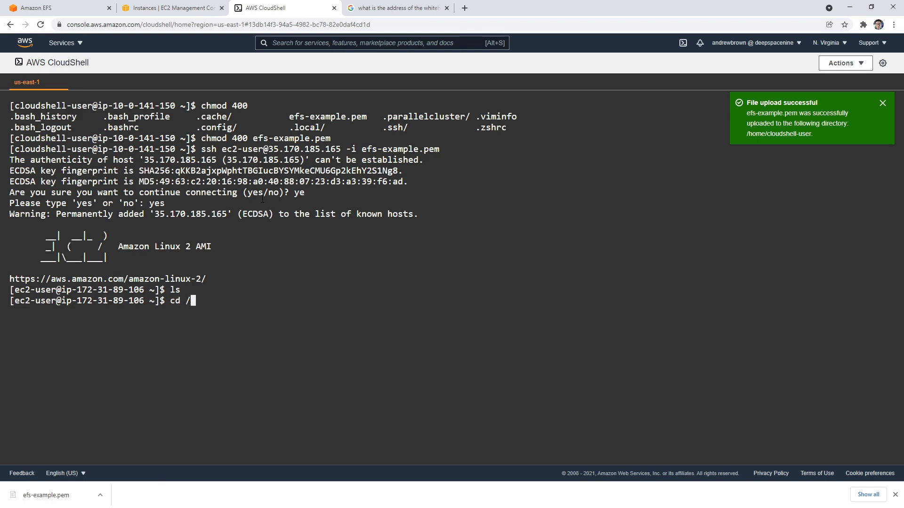
pyautogui.write('mt')
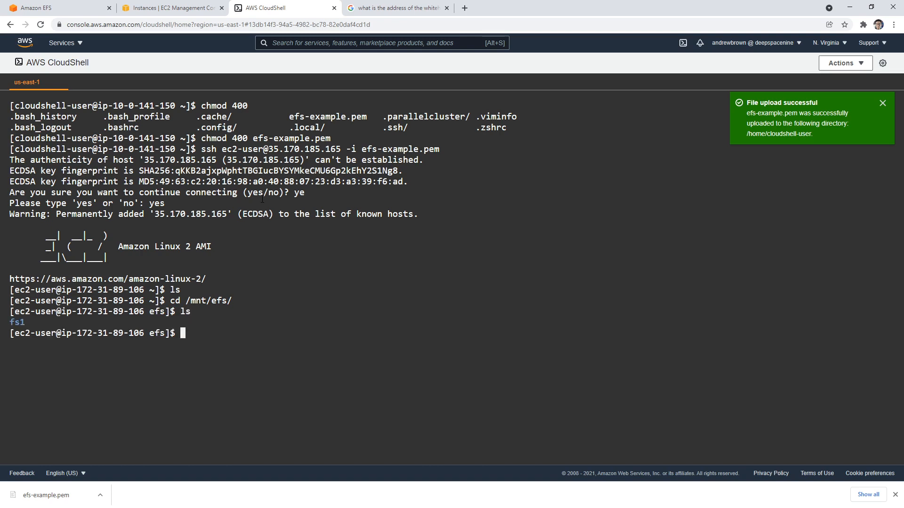
pyautogui.write('cd fs1/')
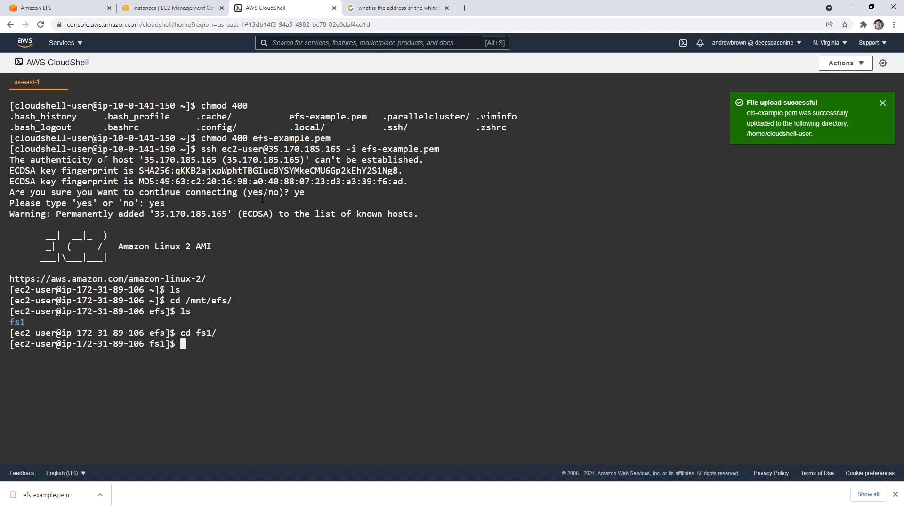
# - Create helloworld.txt with sudo touch and open it in vi
pyautogui.write('touch')
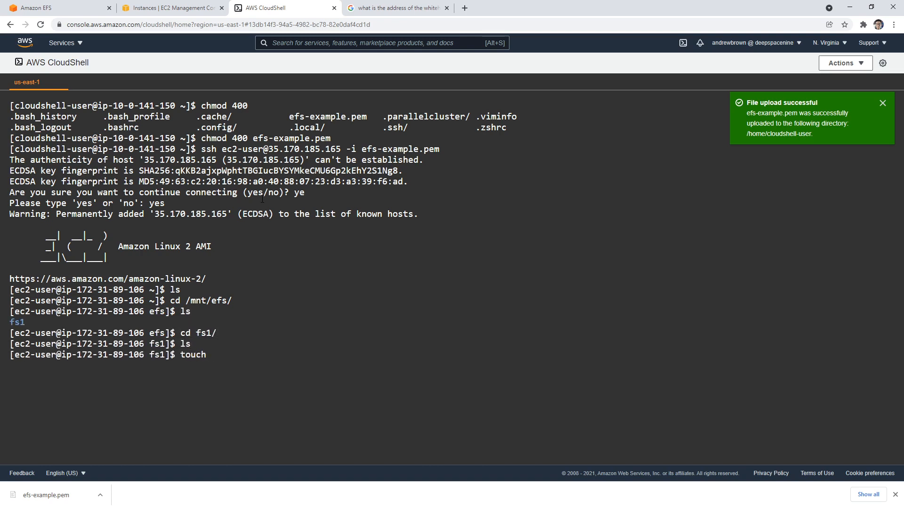
pyautogui.write('hellow')
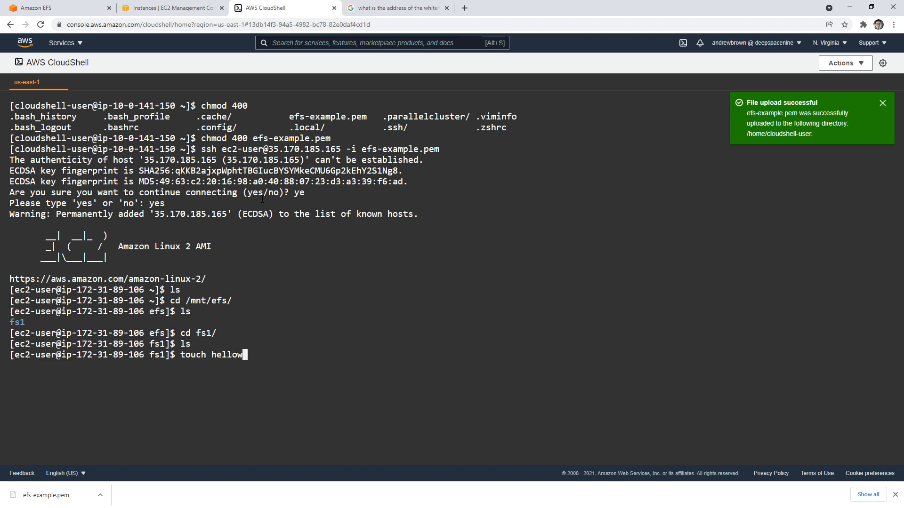
pyautogui.write('orld.txt')
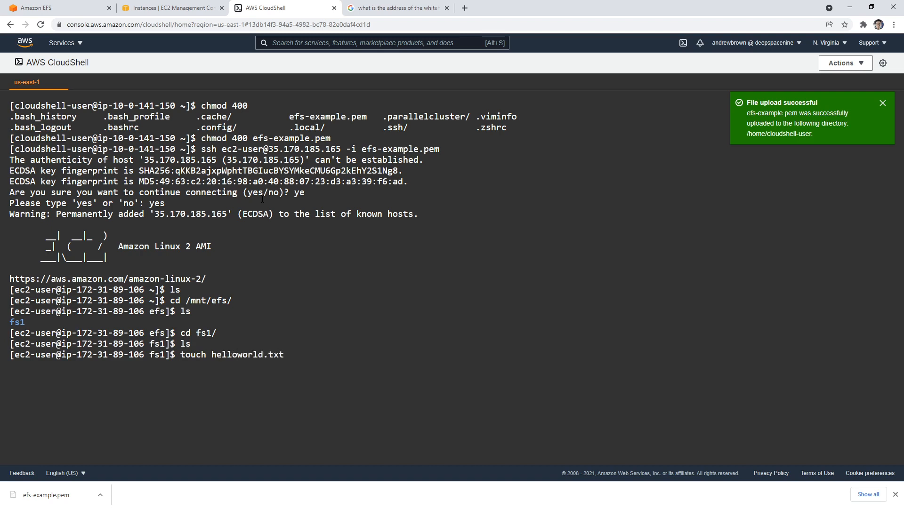
pyautogui.write('sudo touch helloworld.txt')
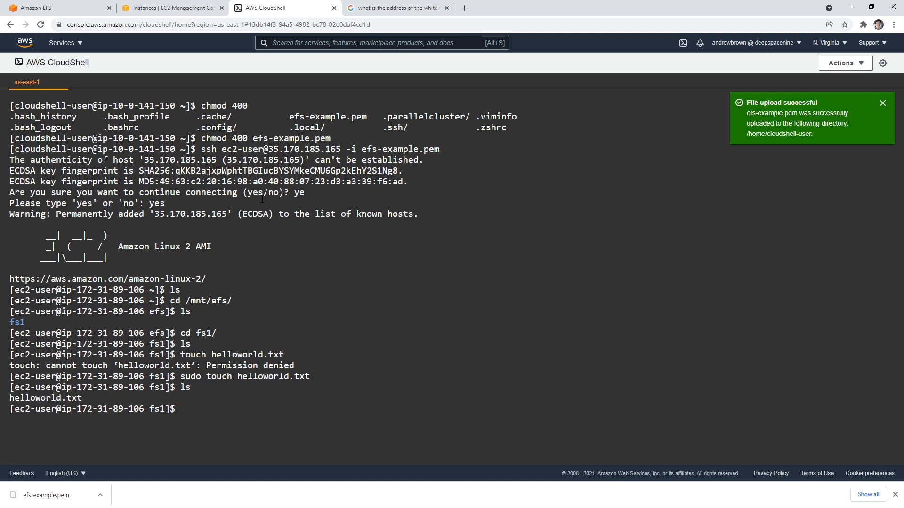
pyautogui.write('vi helloworld.txt')
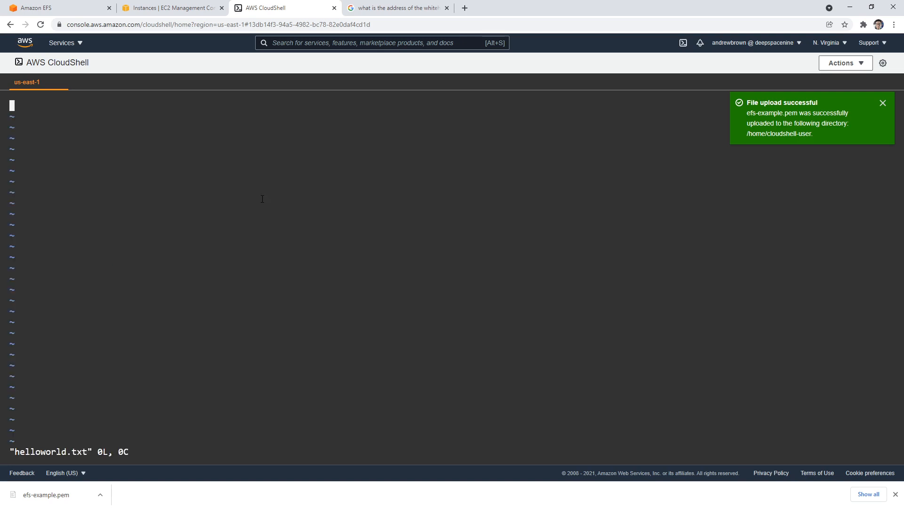
# - Write "hello from another computer!" into helloworld.txt, save with :wq, and exit the SSH session
pyautogui.write('hello from')
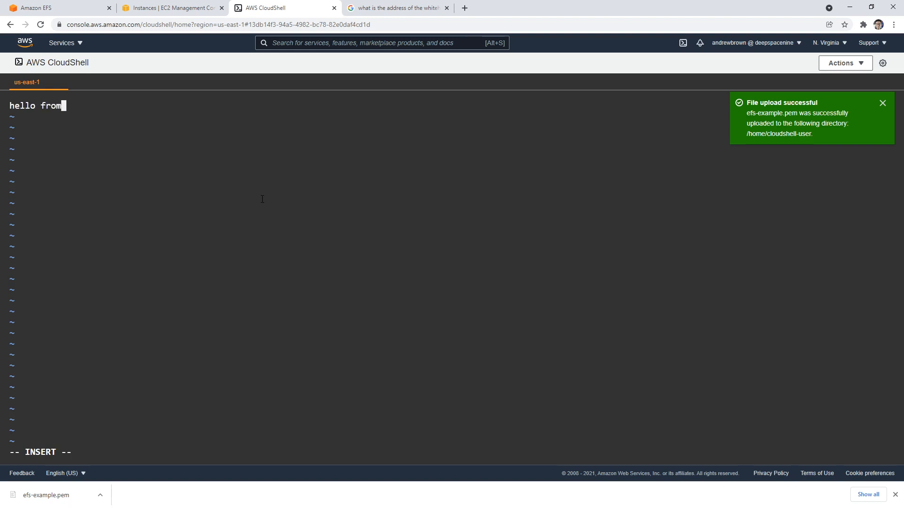
pyautogui.write('another computer!')
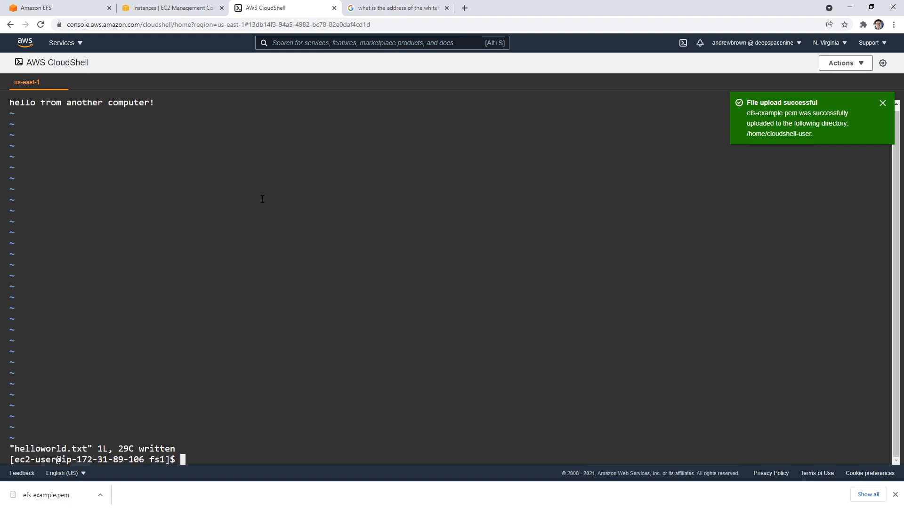
pyautogui.write('exit')
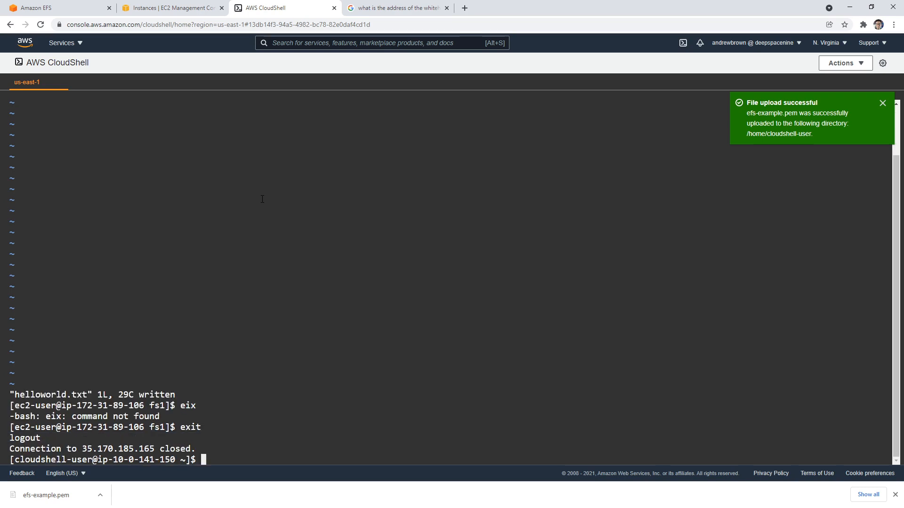
pyautogui.write('\\q')
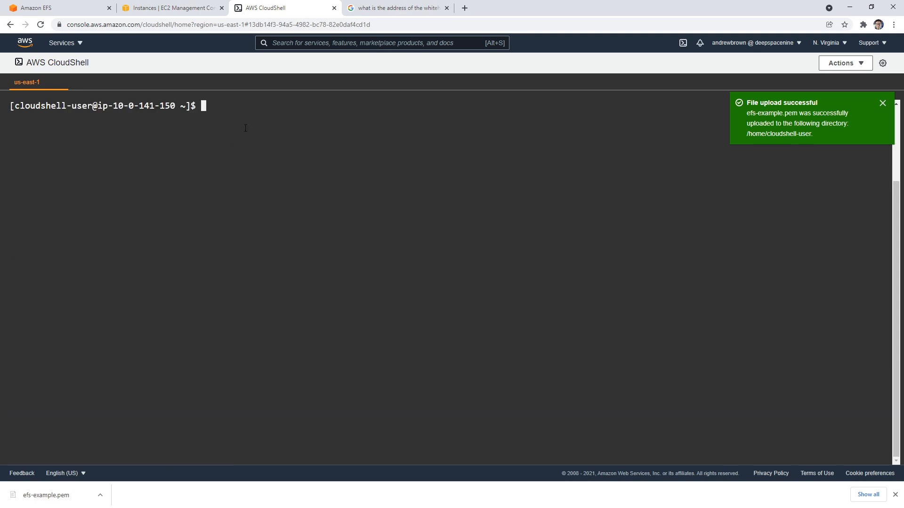
# - Terminate instance i-0c23dc2cc04b3cd97 from the instances list and start launching a new instance
pyautogui.click(171, 7)
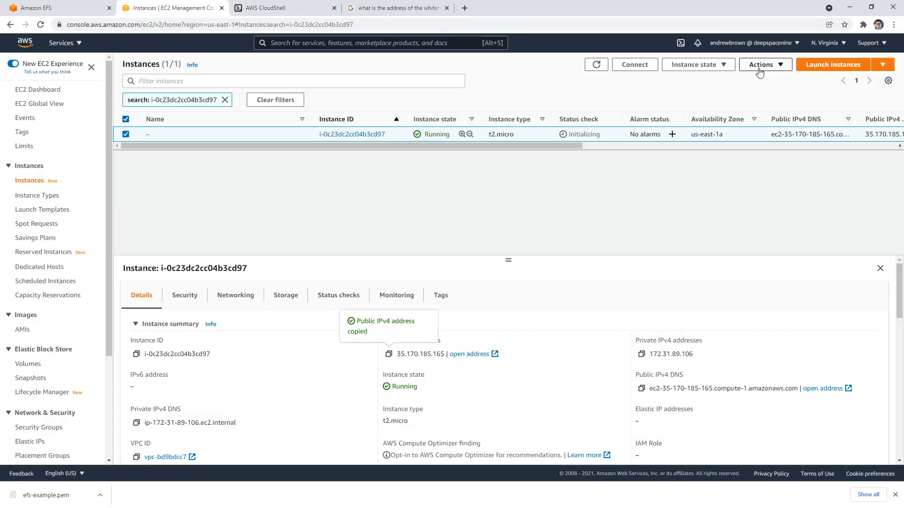
pyautogui.click(761, 64)
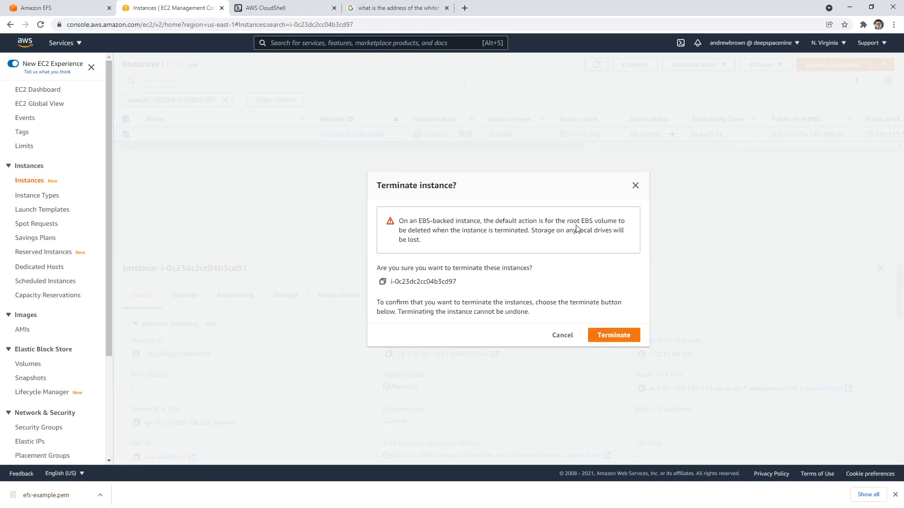
pyautogui.click(613, 335)
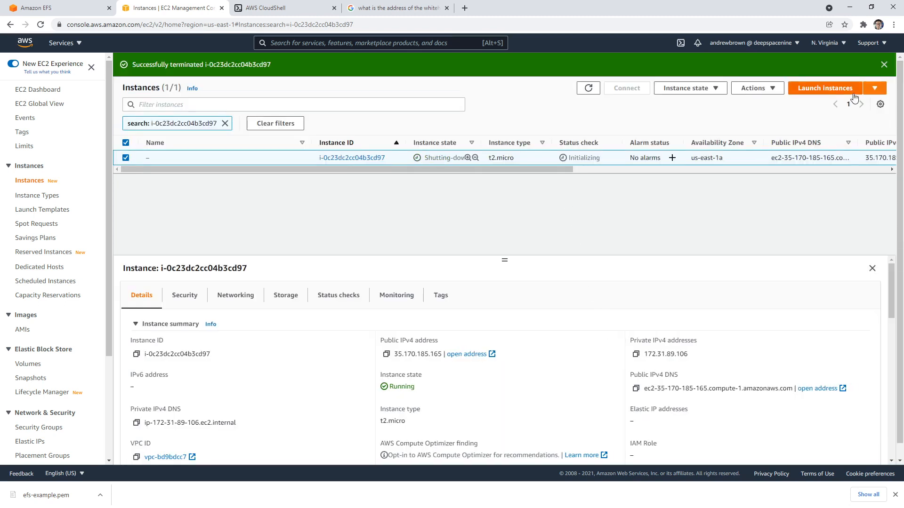
pyautogui.click(824, 88)
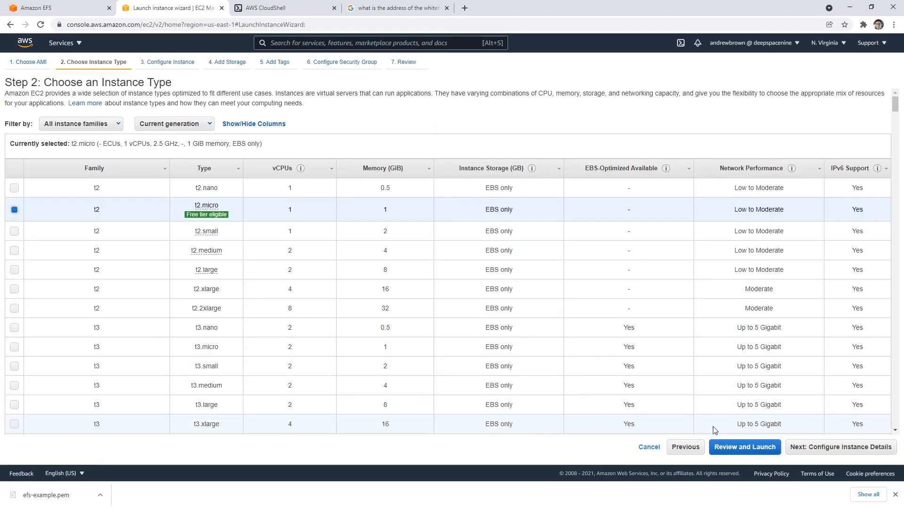
# - Attach the MyEFS file system in instance details and proceed to Review and Launch
pyautogui.click(840, 446)
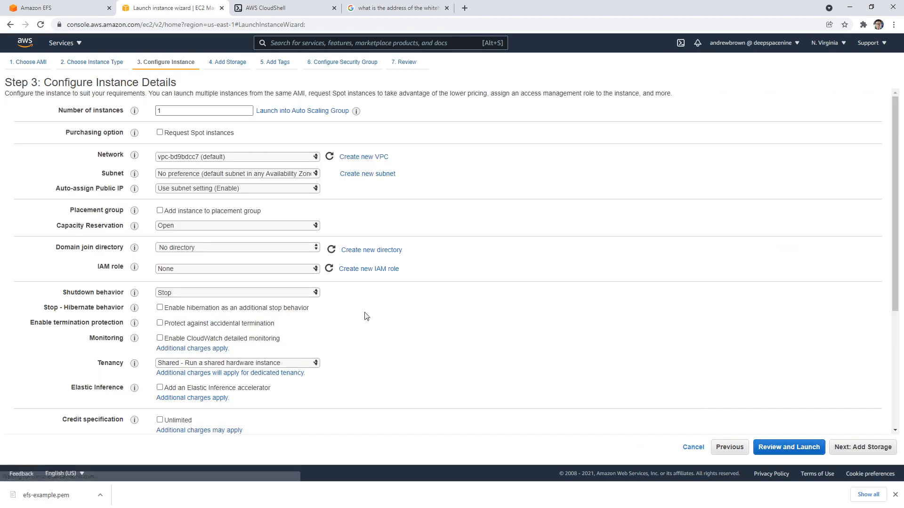
pyautogui.scroll(-3)
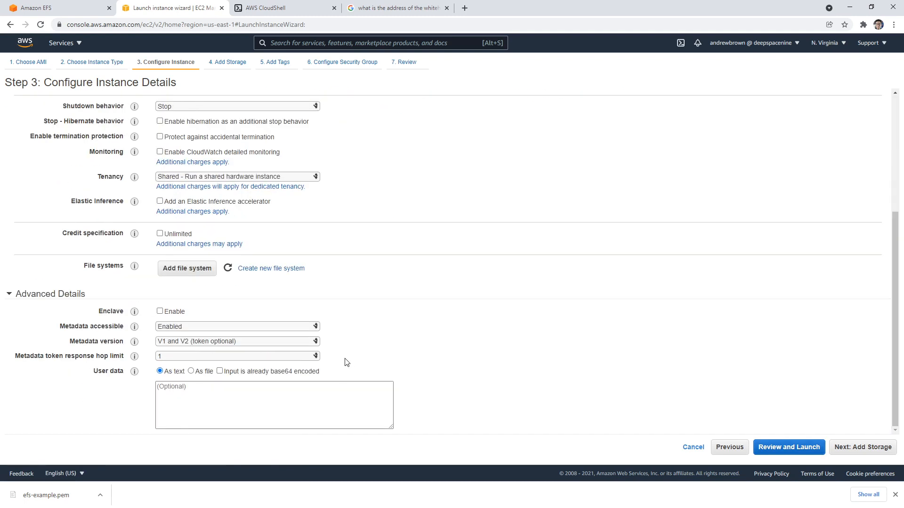
pyautogui.moveTo(195, 274)
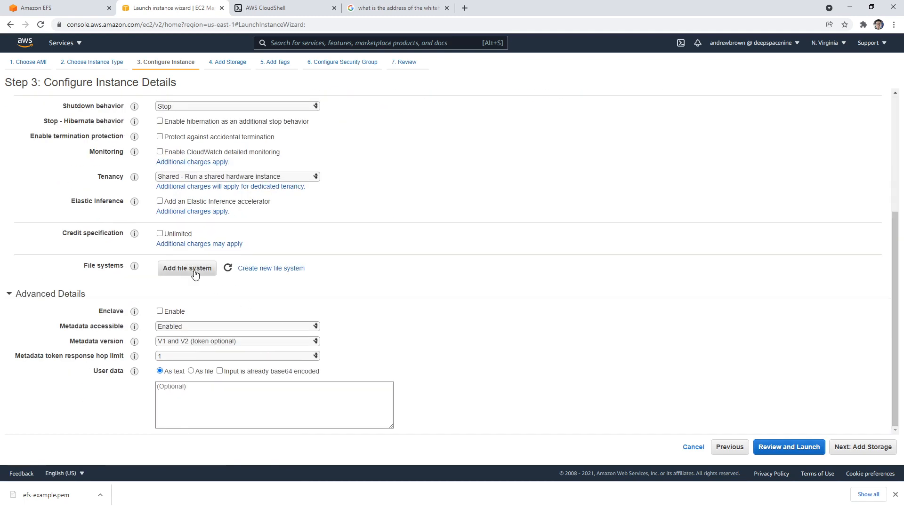
pyautogui.click(187, 269)
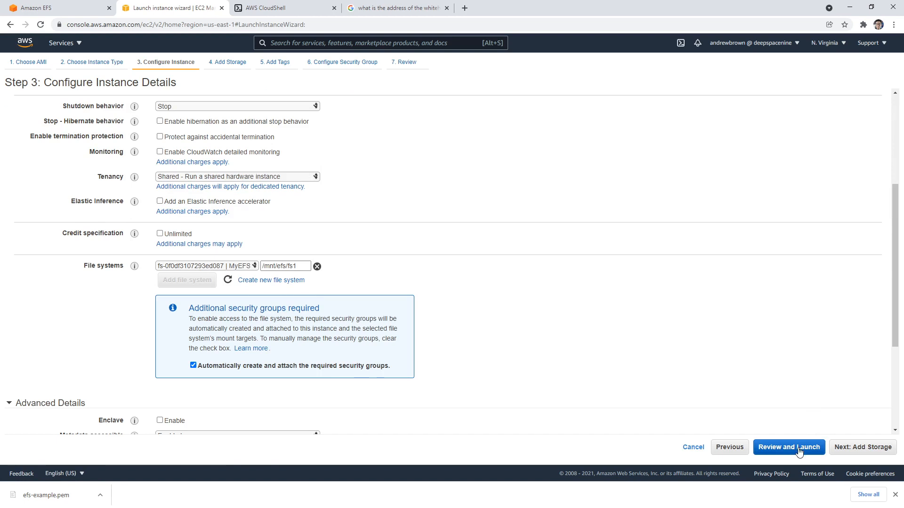
pyautogui.click(788, 447)
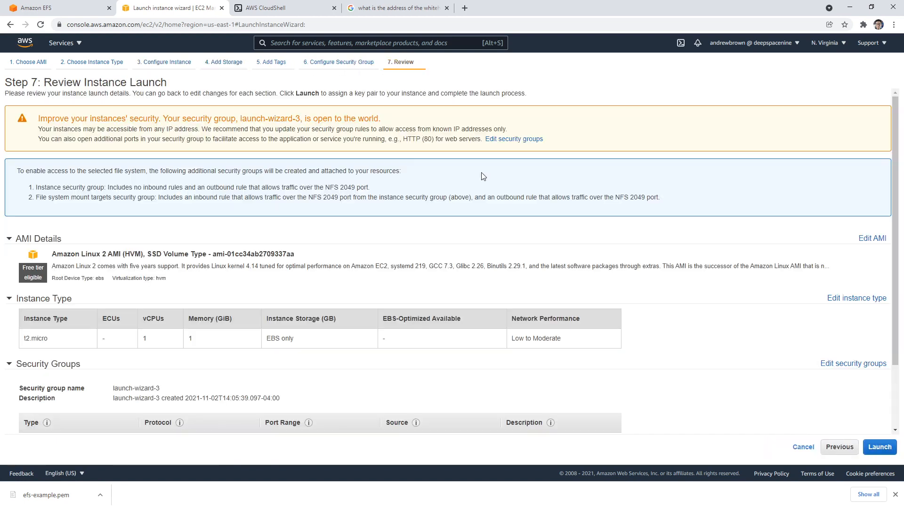
# - Launch with the efs-example key pair, acknowledge the private key, and view the instances list
pyautogui.click(878, 447)
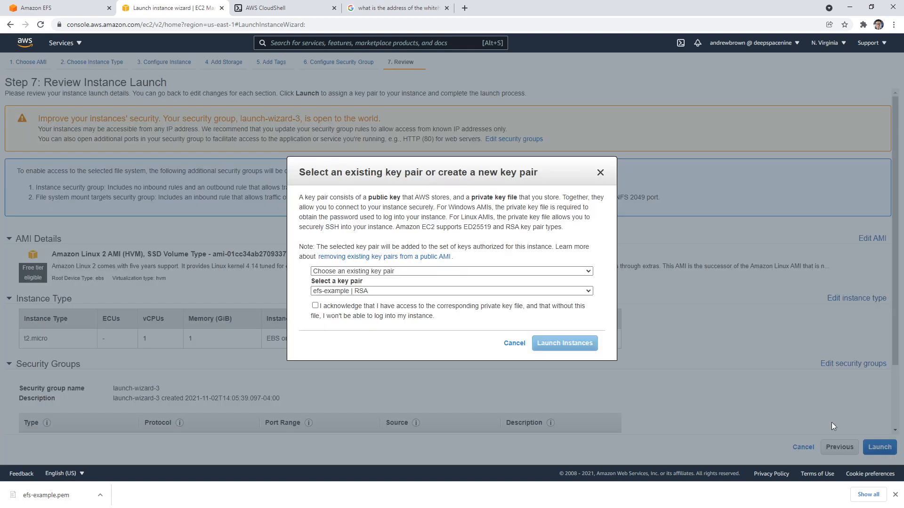
pyautogui.click(565, 343)
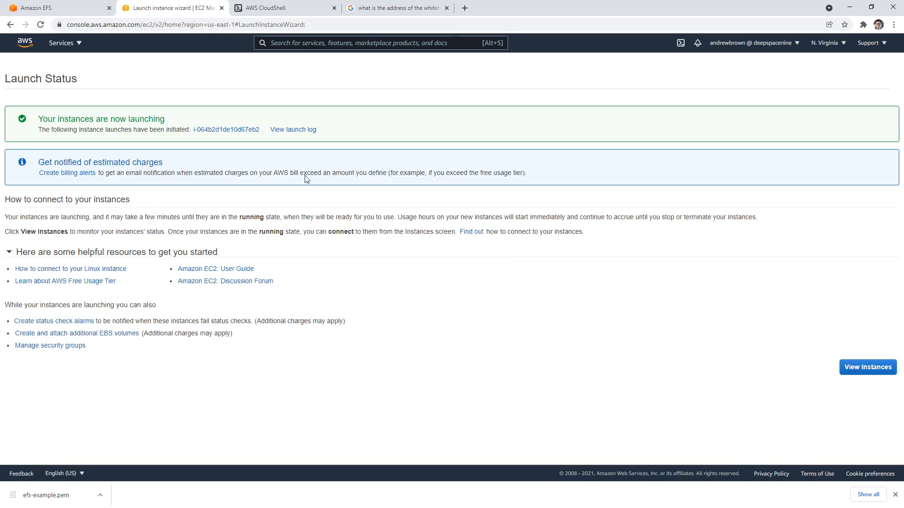
pyautogui.click(867, 367)
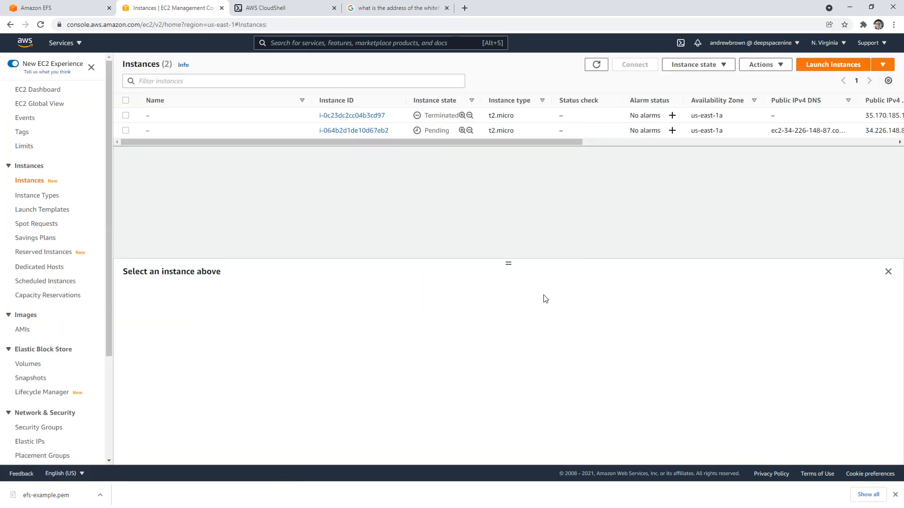
# - Switch to the Amazon EFS tab showing the MyEFS Attach dialog
pyautogui.click(125, 130)
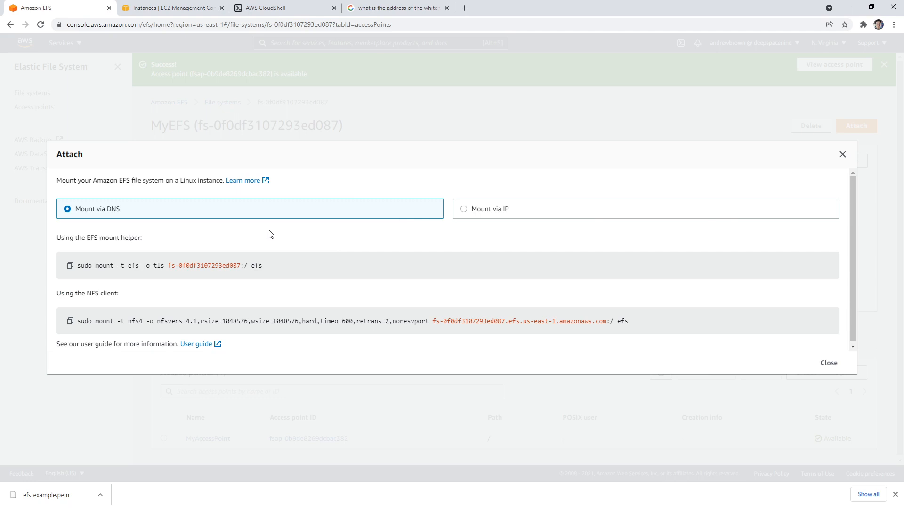
pyautogui.moveTo(284, 255)
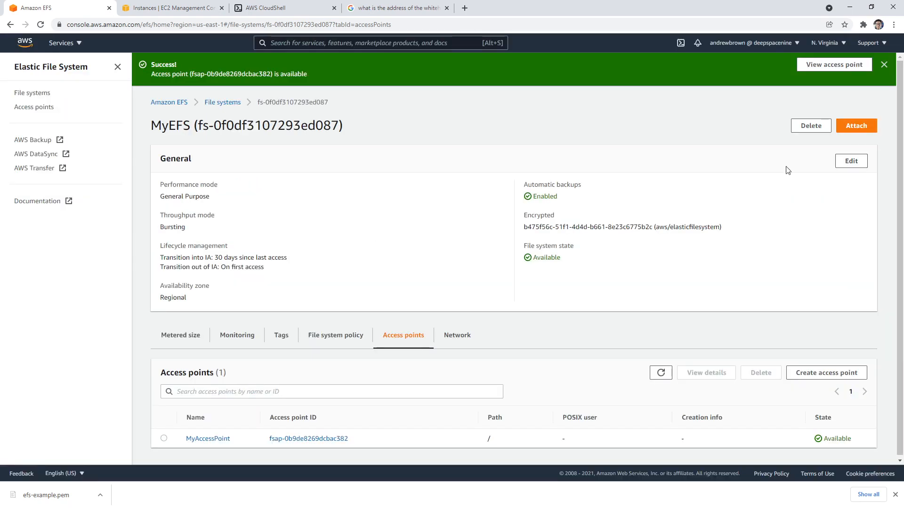
pyautogui.moveTo(361, 196)
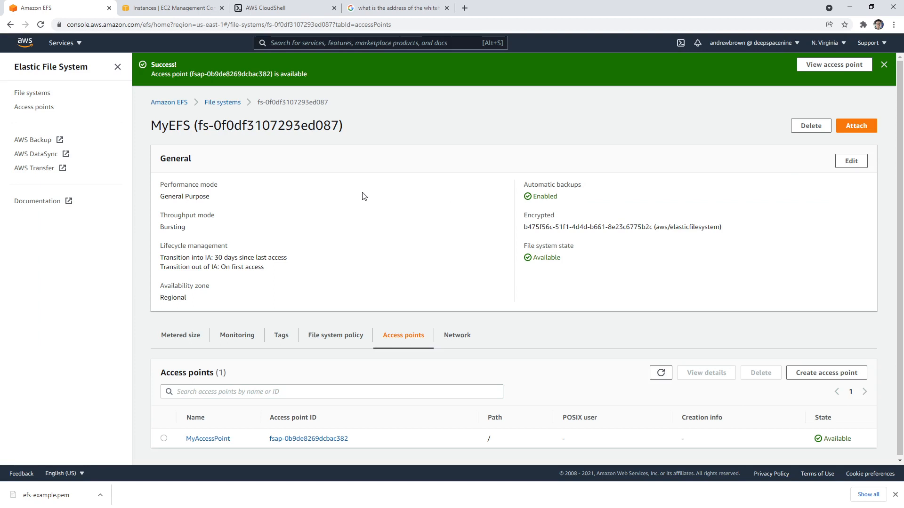
# - Review MyEFS's file system policy, access points, network mount targets, and monitoring throughput/IOPS charts
pyautogui.click(336, 336)
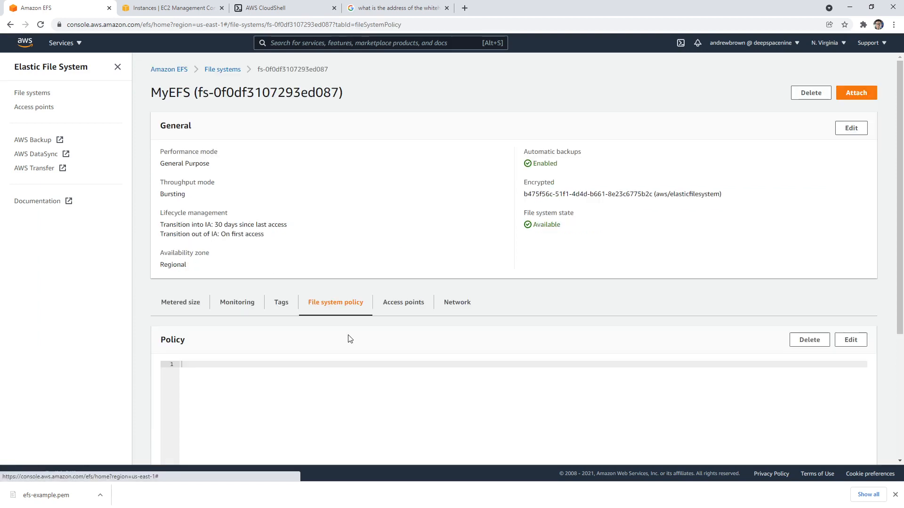
pyautogui.click(403, 302)
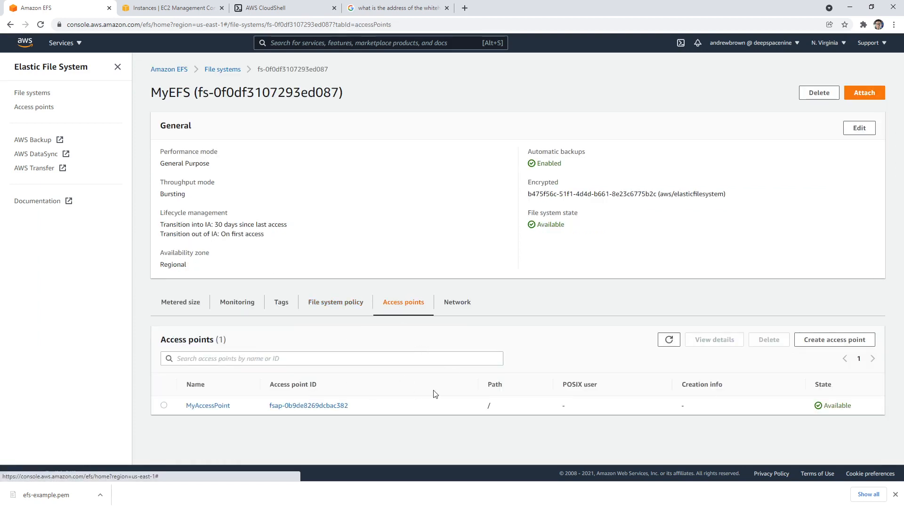
pyautogui.moveTo(440, 374)
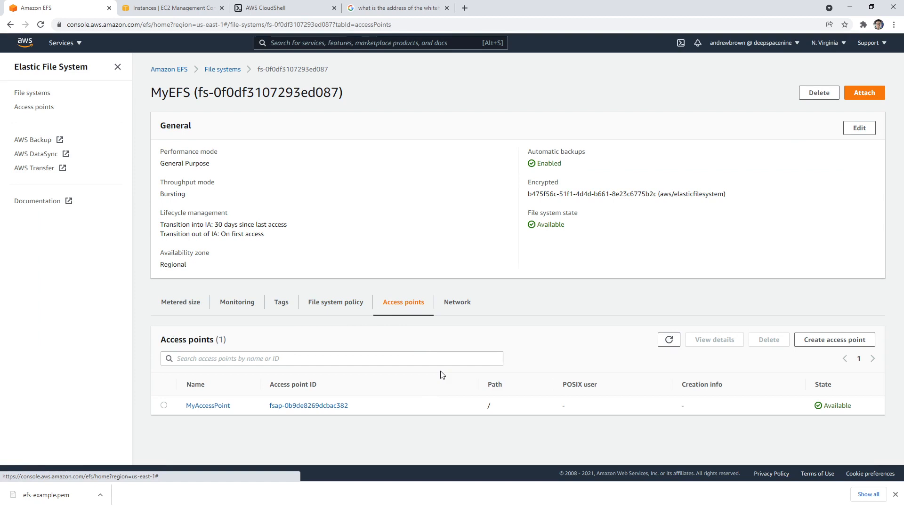
pyautogui.click(456, 302)
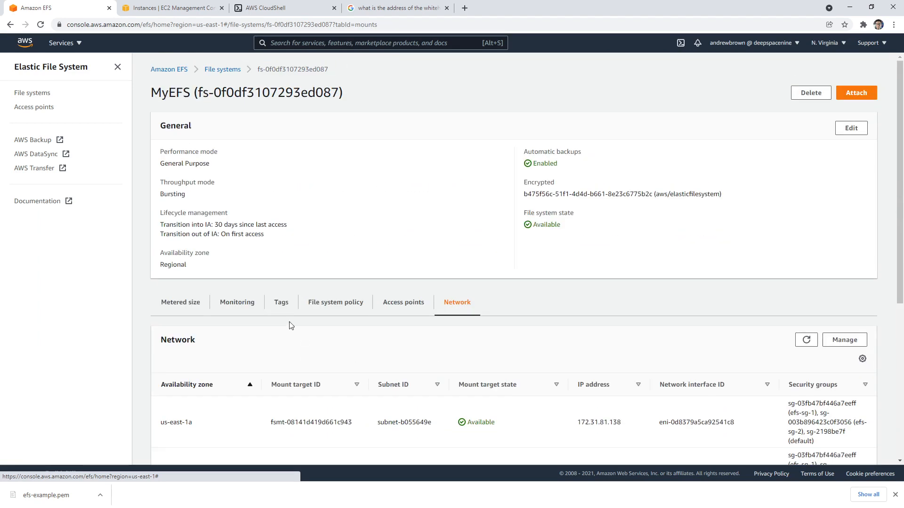
pyautogui.click(237, 302)
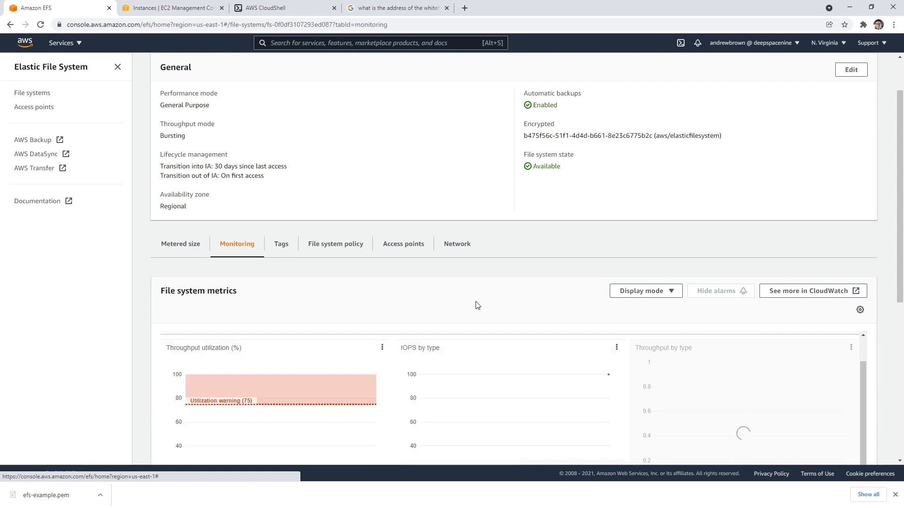
pyautogui.scroll(-3)
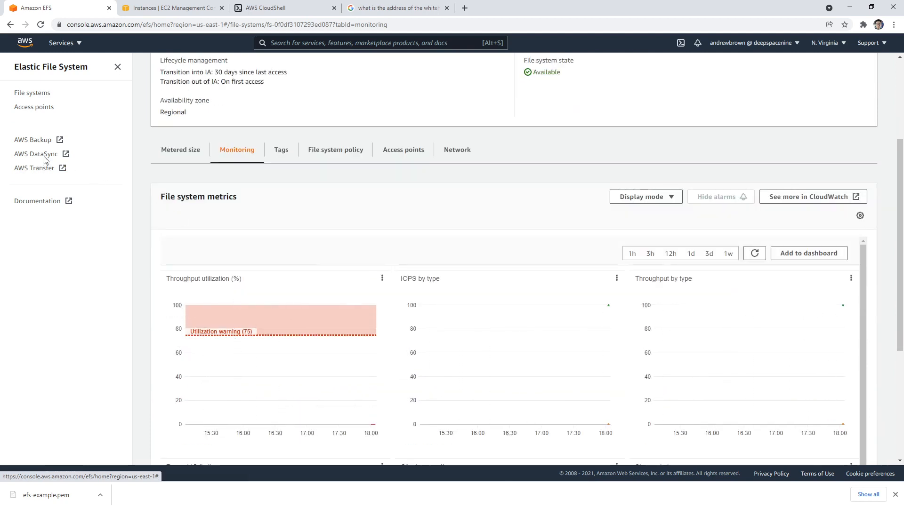
# - Review the AWS DataSync overview page, highlighting its tagline about moving data
pyautogui.click(36, 153)
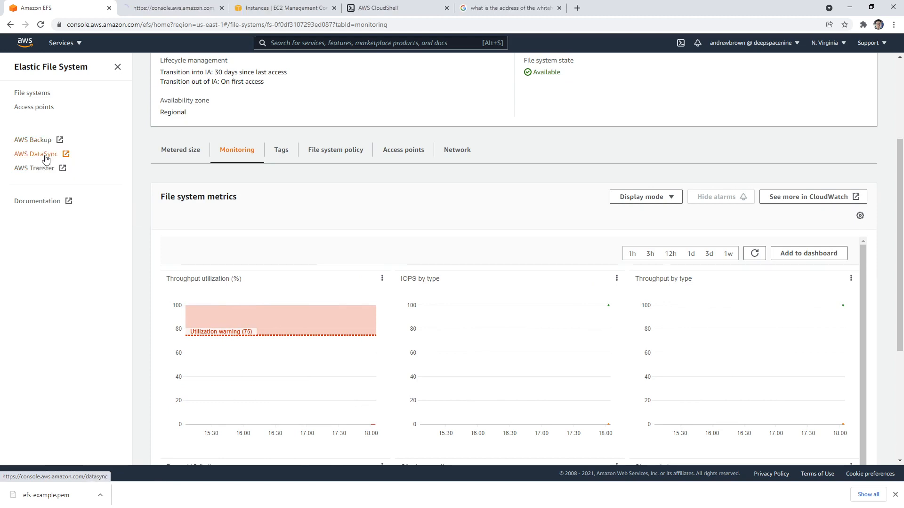
pyautogui.click(36, 153)
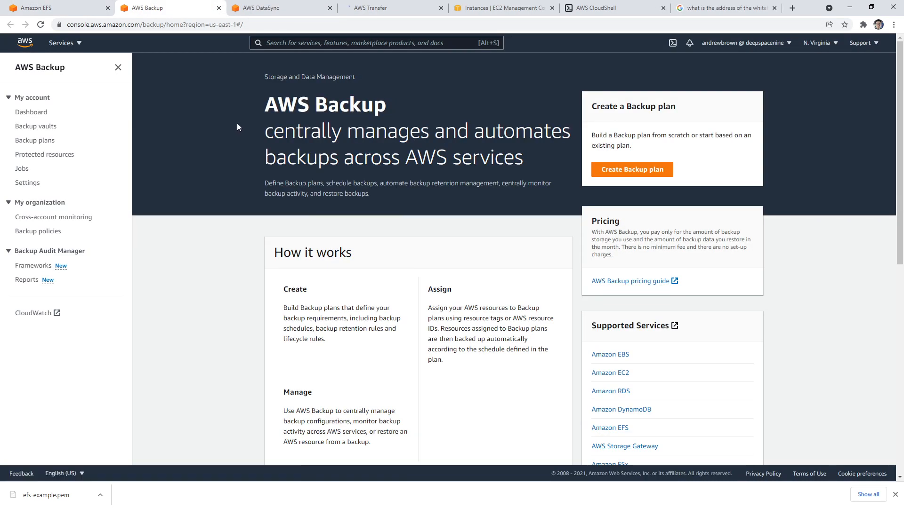
pyautogui.click(266, 7)
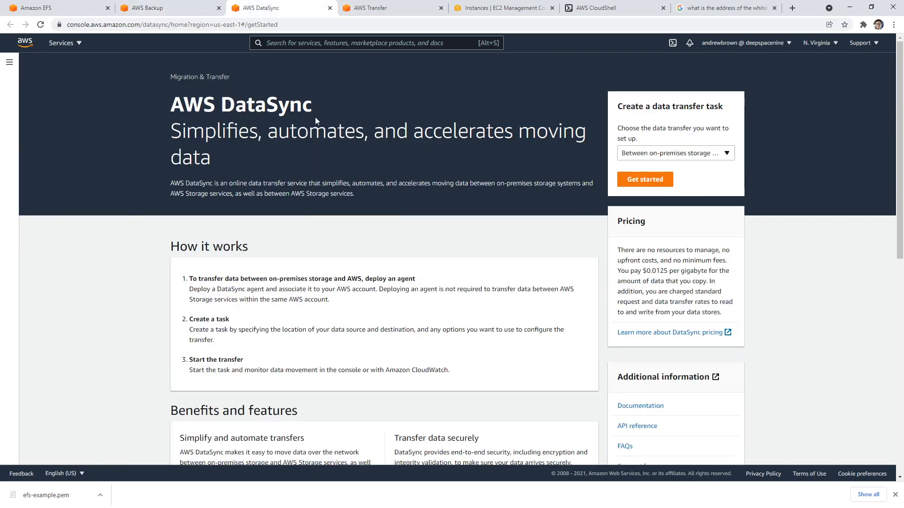
pyautogui.moveTo(269, 130); pyautogui.dragTo(212, 157)
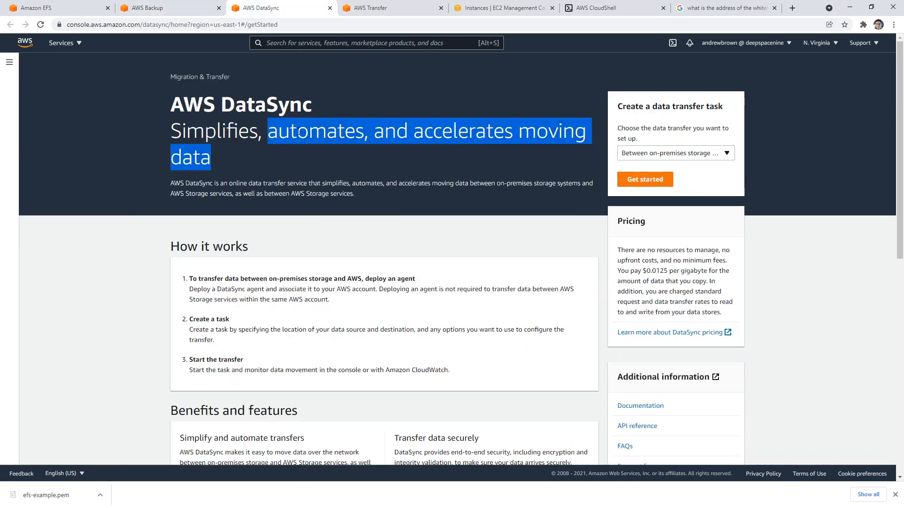
# - Review the AWS Transfer Family SFTP/FTPS description, close the extra service pages and return to EC2 Instances
pyautogui.click(372, 7)
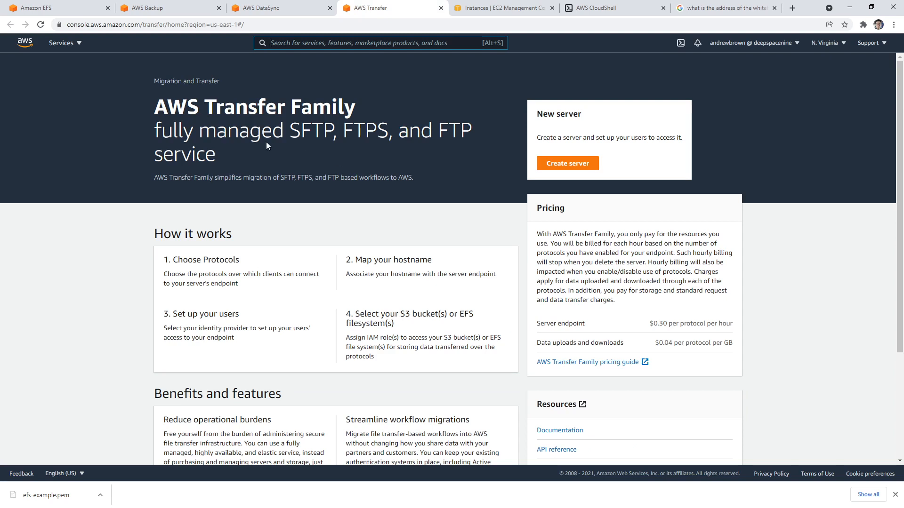
pyautogui.moveTo(170, 130); pyautogui.dragTo(397, 130)
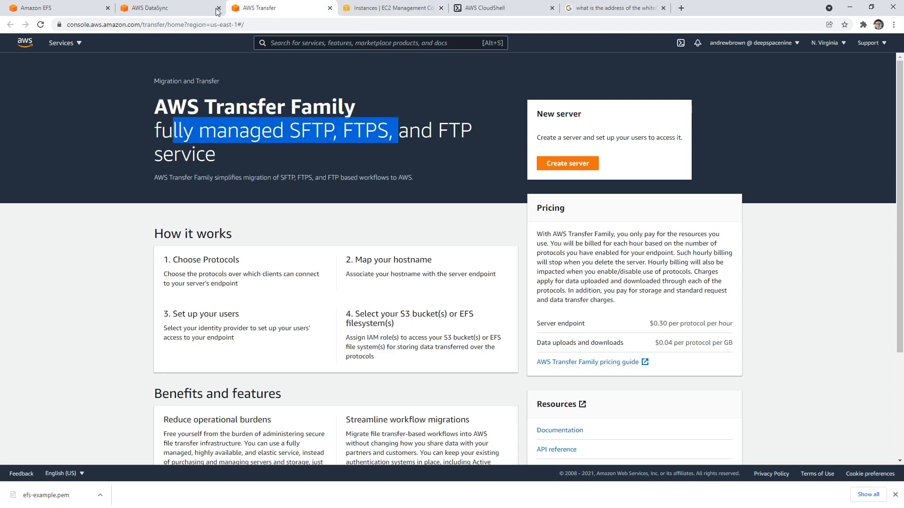
pyautogui.click(328, 9)
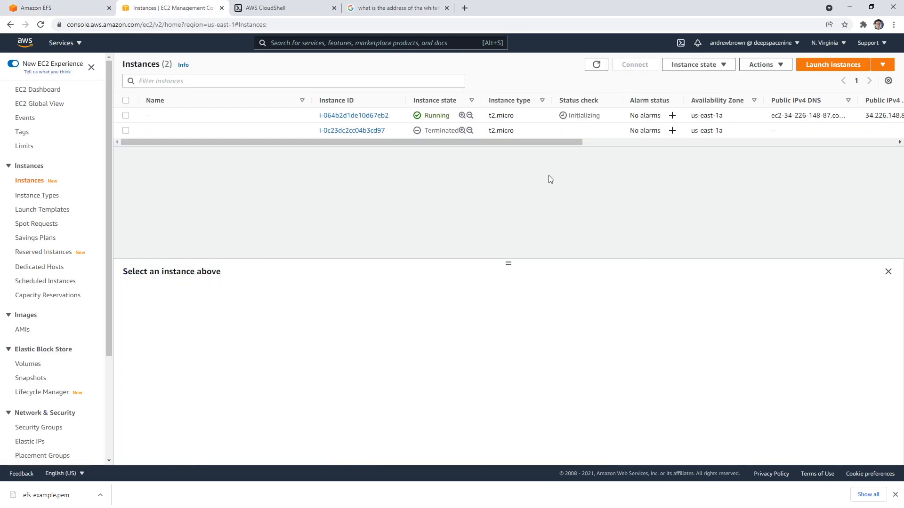
pyautogui.moveTo(323, 119)
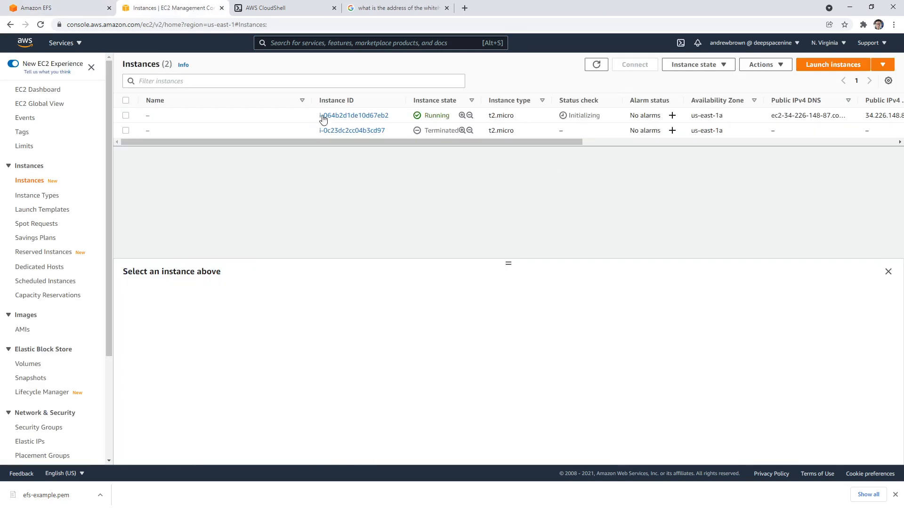
pyautogui.click(126, 115)
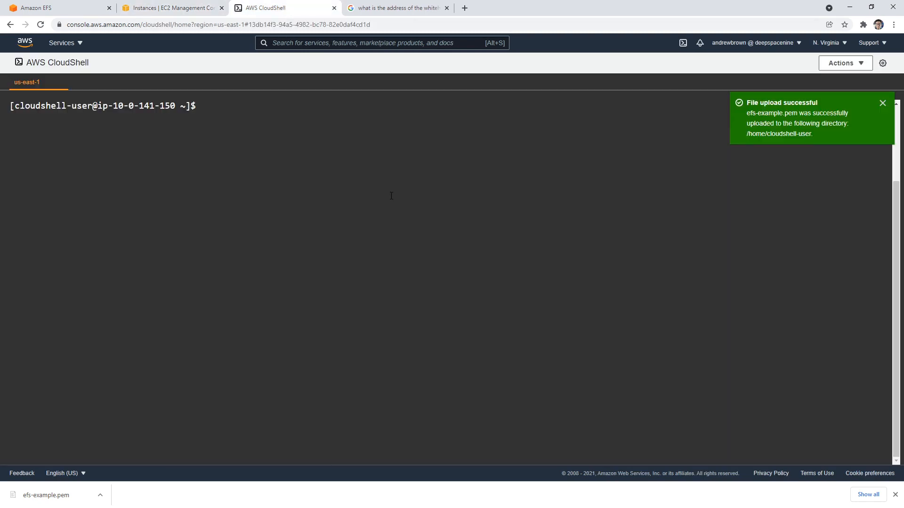
# - SSH as ec2-user into 34.226.148.87 with efs-example.pem and cat helloworld.txt in /mnt/efs/fs1
pyautogui.write('ssh ec2-user@35.170.185.165 -i efs-example.pem')
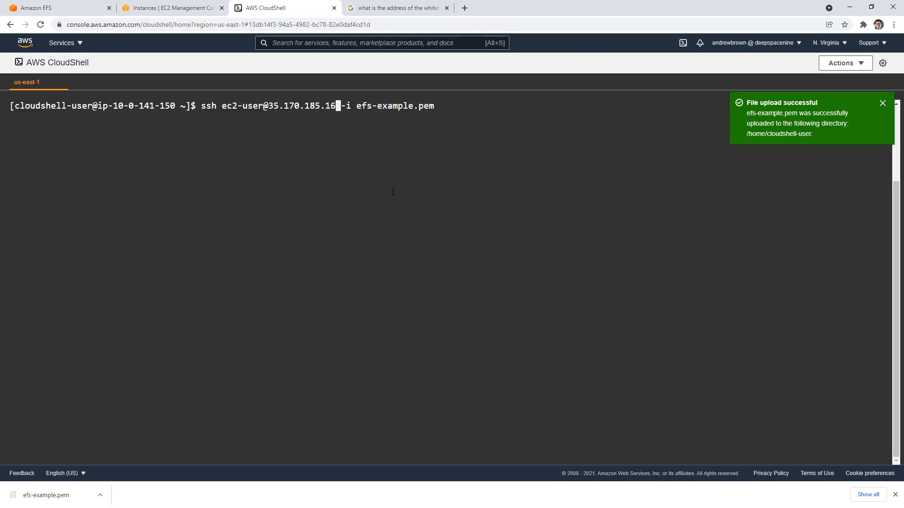
pyautogui.write('34.226.148.87')
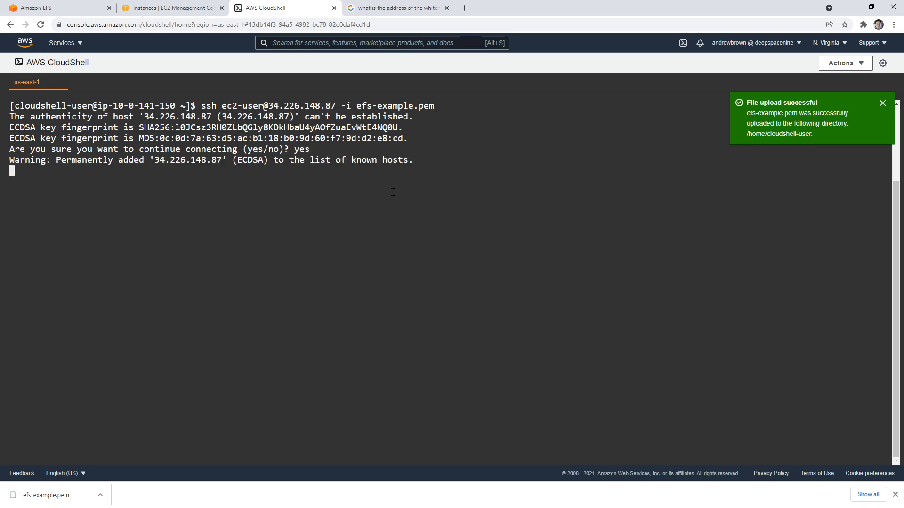
pyautogui.write('ls')
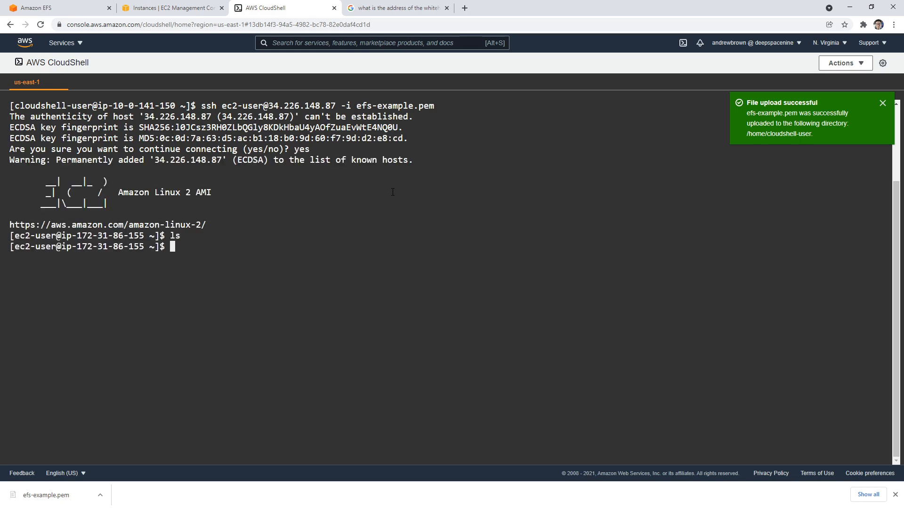
pyautogui.write('cd /mnt/efs/fs1/')
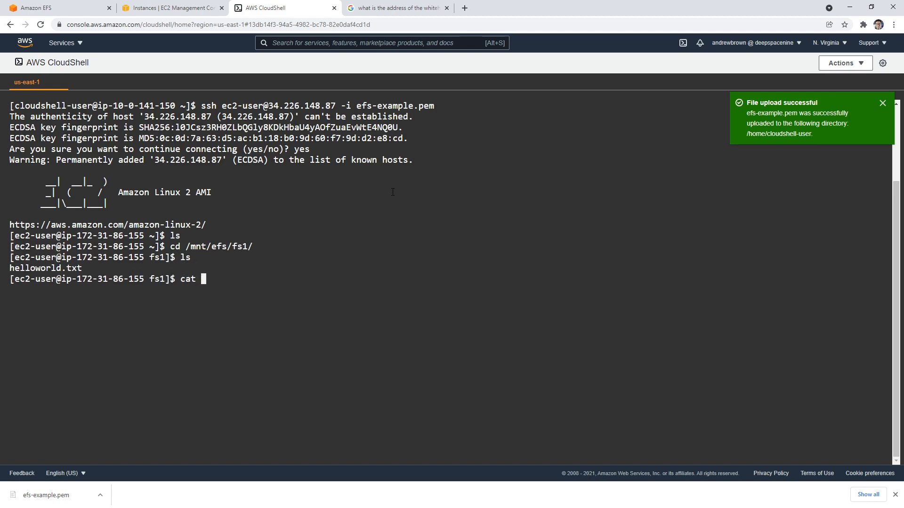
pyautogui.write('helloworld.txt')
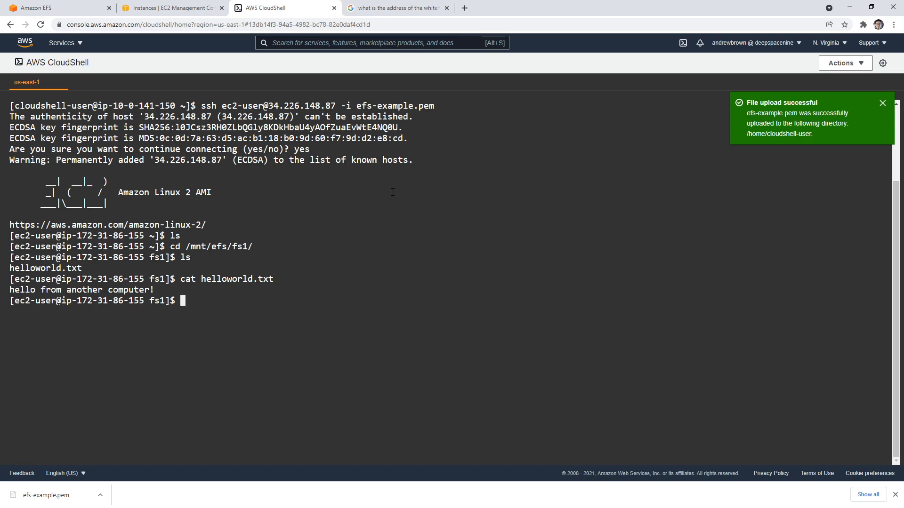
pyautogui.moveTo(365, 207)
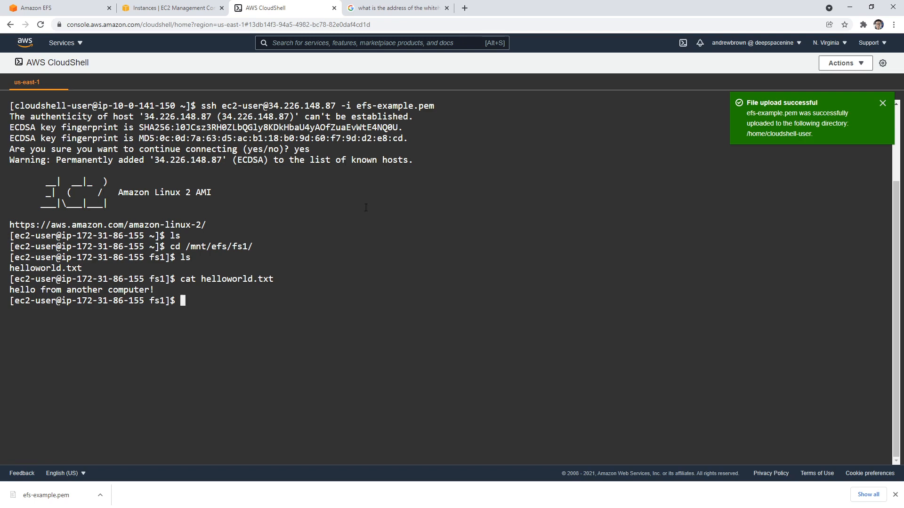
pyautogui.moveTo(212, 171)
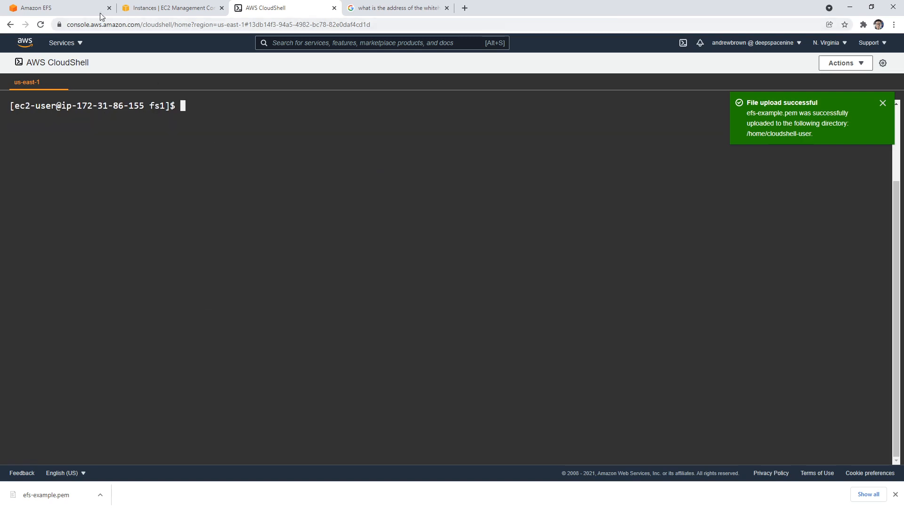
# - Begin deleting MyEFS, then confirm terminating instance i-064b2d1de10d67eb2 in EC2 Instances
pyautogui.click(35, 7)
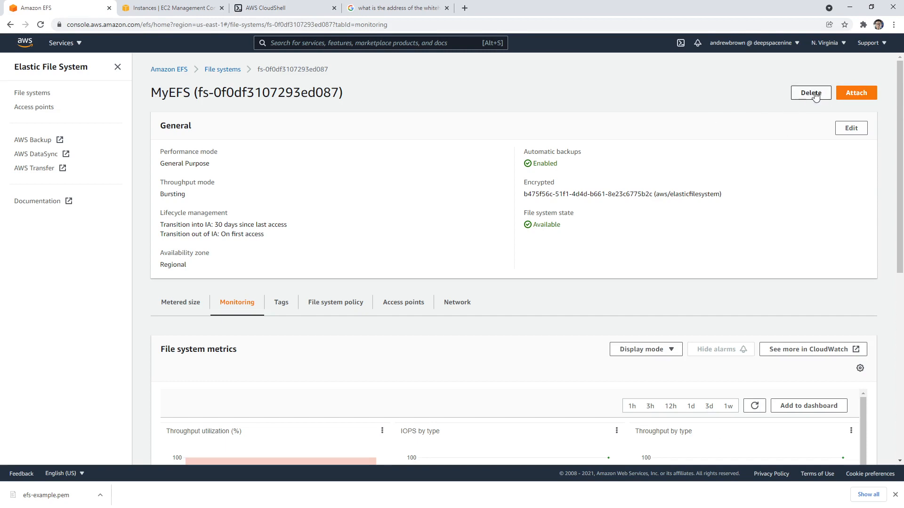
pyautogui.click(811, 93)
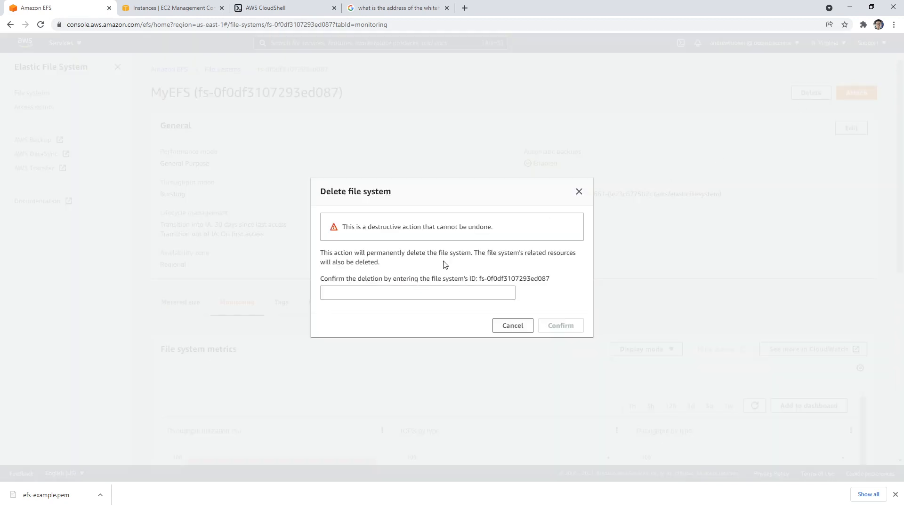
pyautogui.click(173, 8)
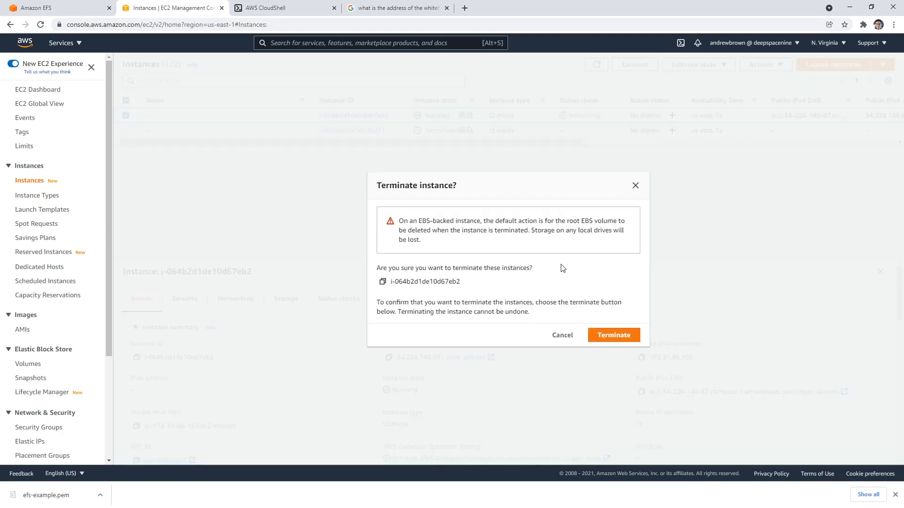
pyautogui.click(613, 336)
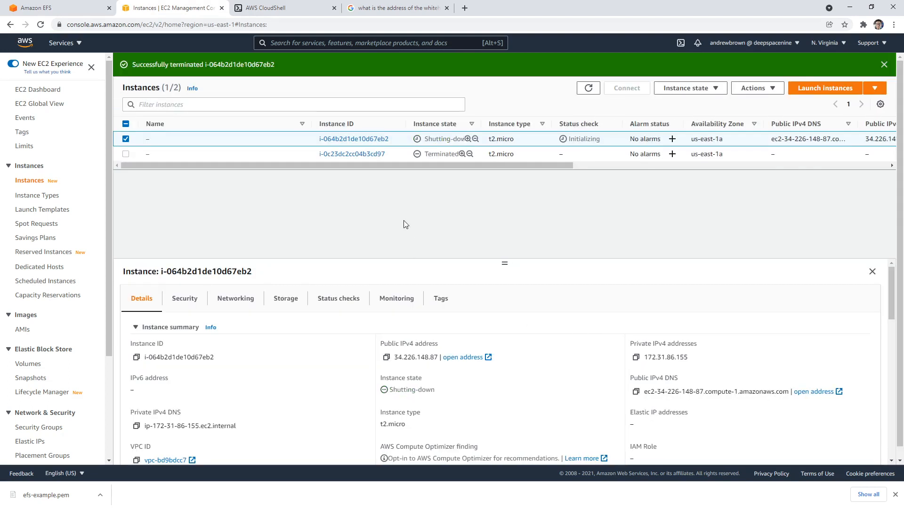
pyautogui.scroll(-3)
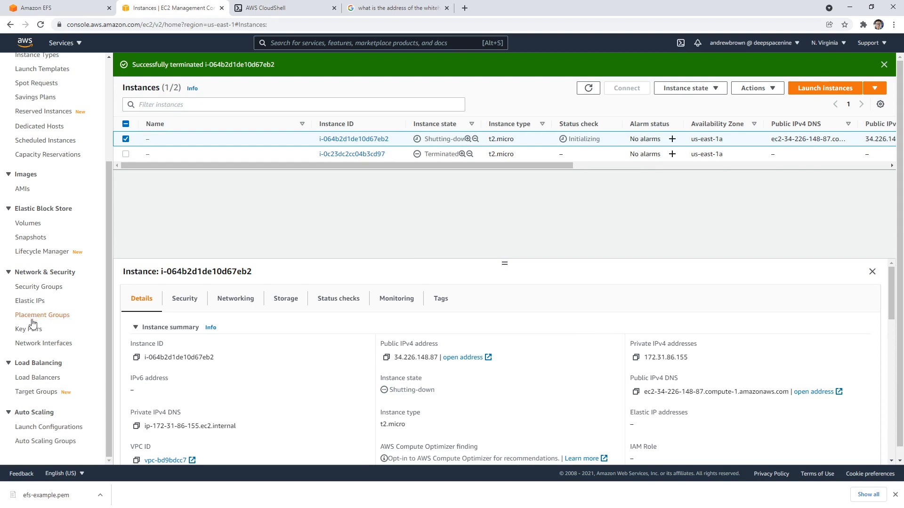
# - Delete the myHPC key pair from EC2 Key Pairs, confirming with 'Delete'
pyautogui.click(30, 329)
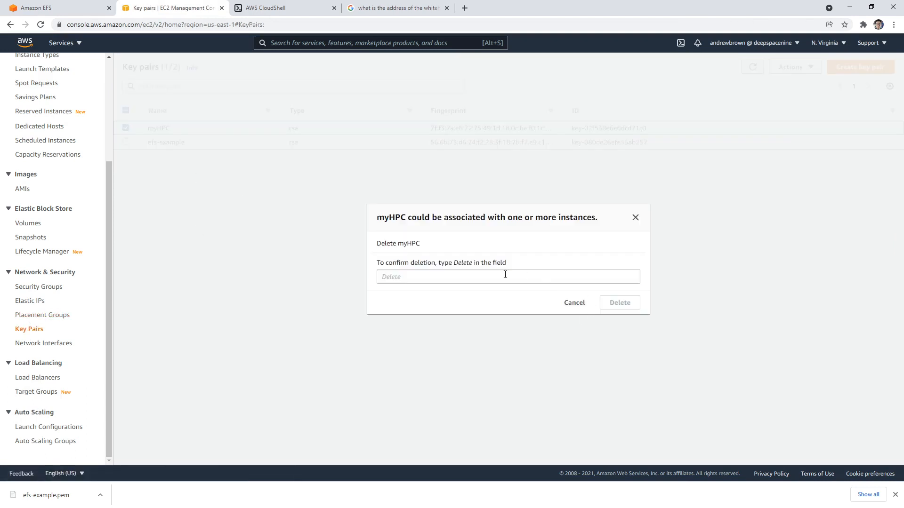
pyautogui.write('E3L3')
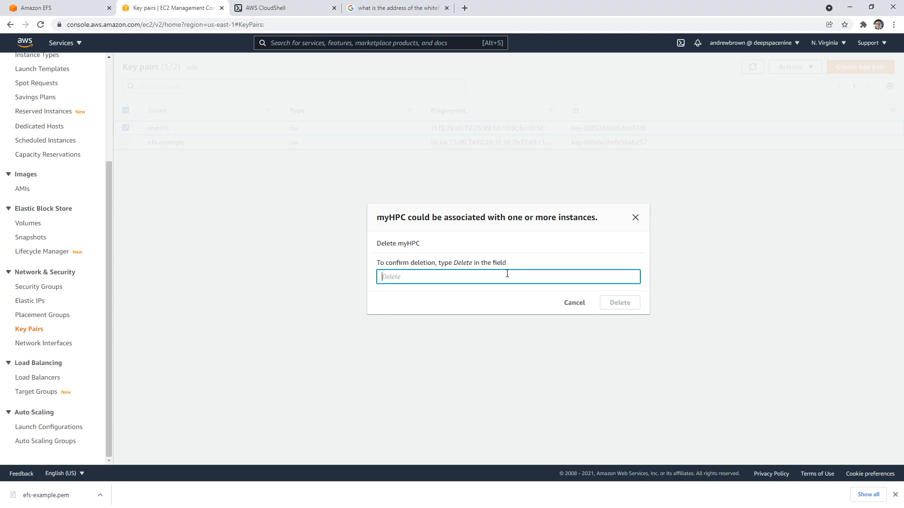
pyautogui.write('Delete')
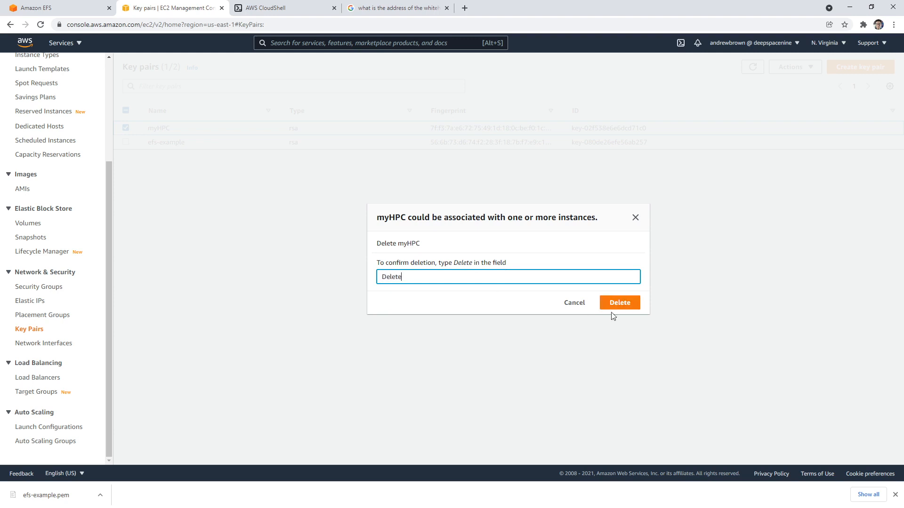
pyautogui.click(620, 302)
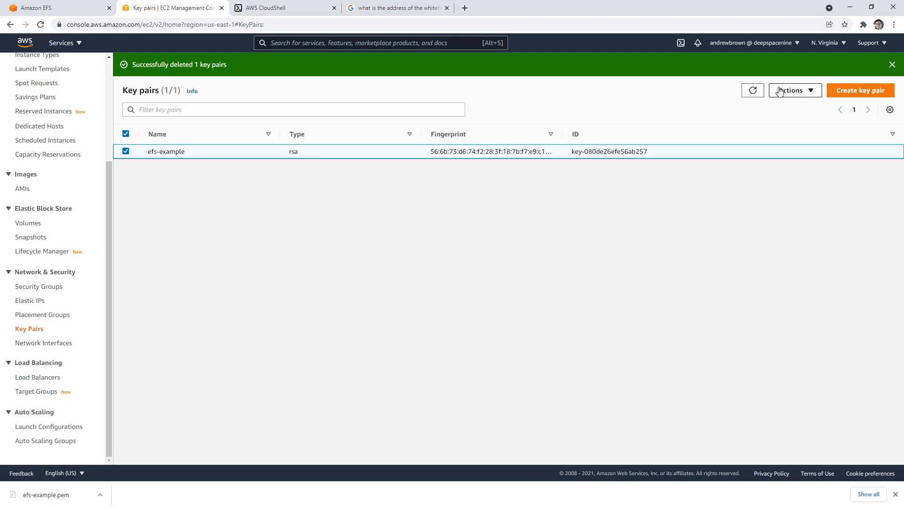
# - Delete the efs-example key pair as well and return to the EC2 instances list
pyautogui.click(791, 90)
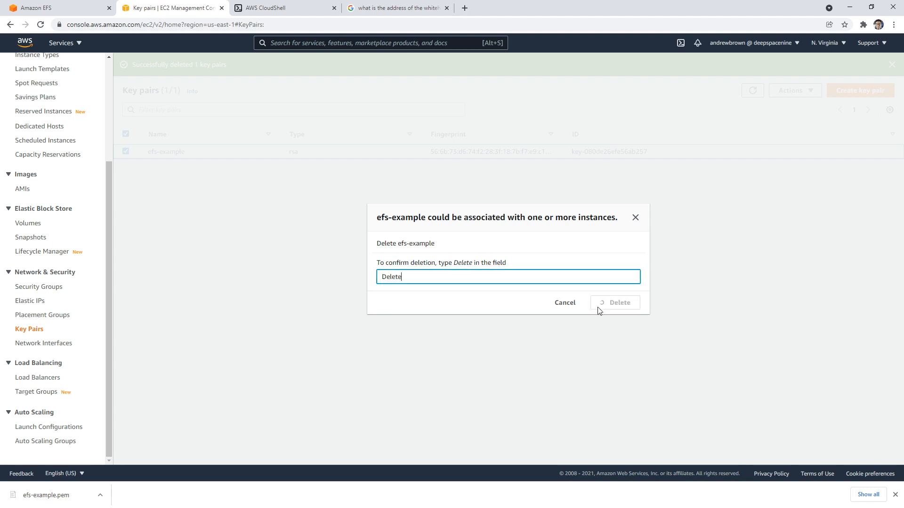
pyautogui.click(615, 303)
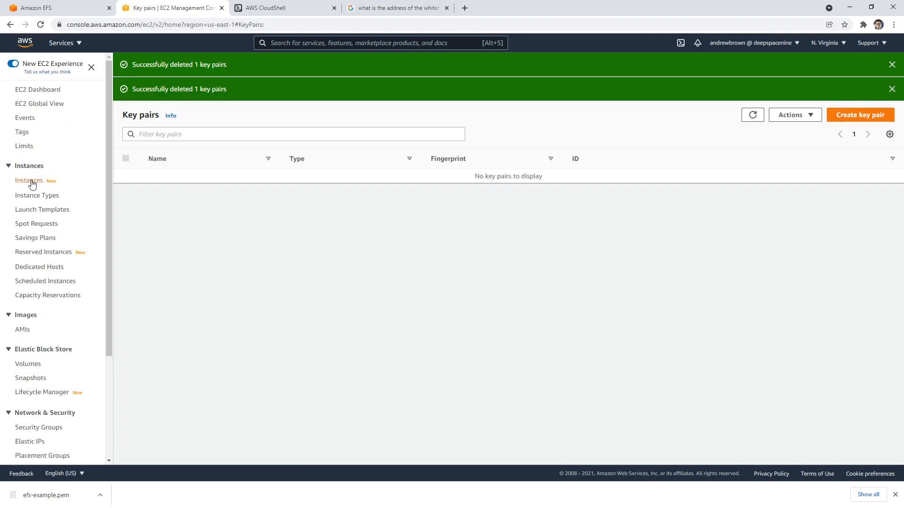
pyautogui.click(30, 181)
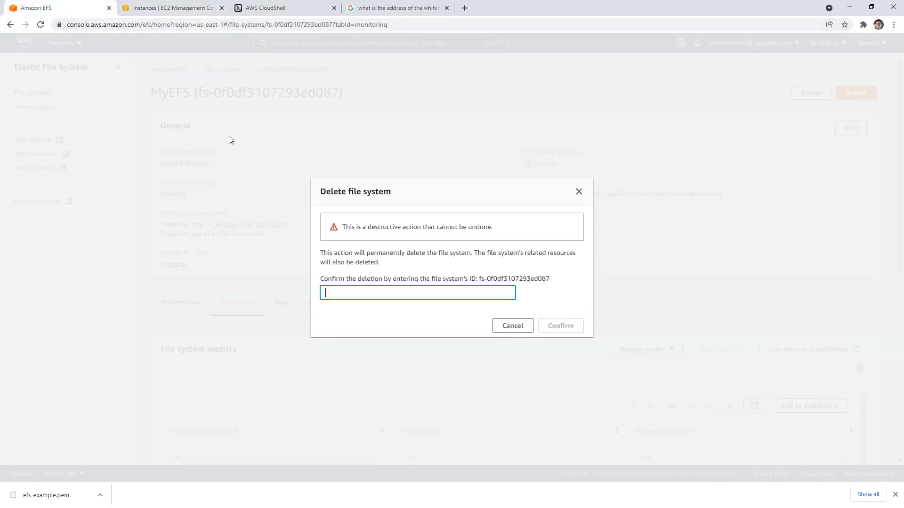
pyautogui.moveTo(358, 273)
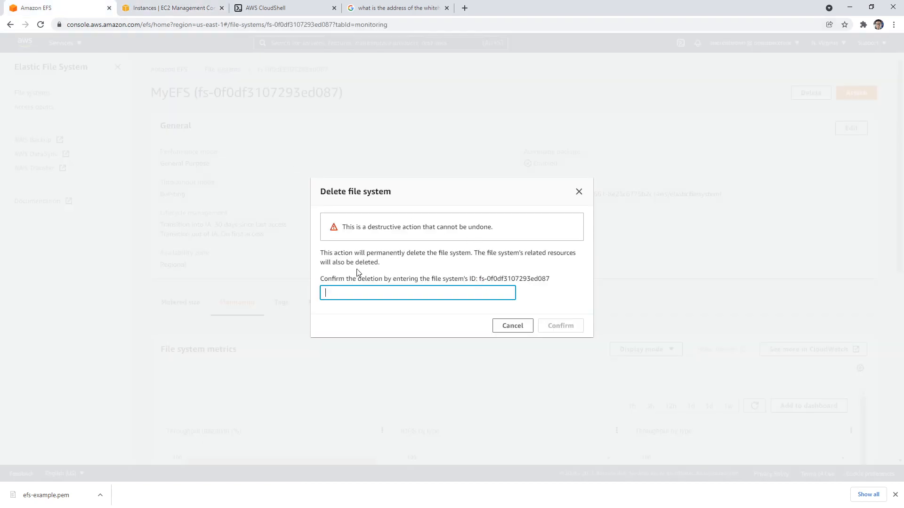
# - Select the MyEFS file system in EFS File systems and start its deletion
pyautogui.doubleClick(514, 278)
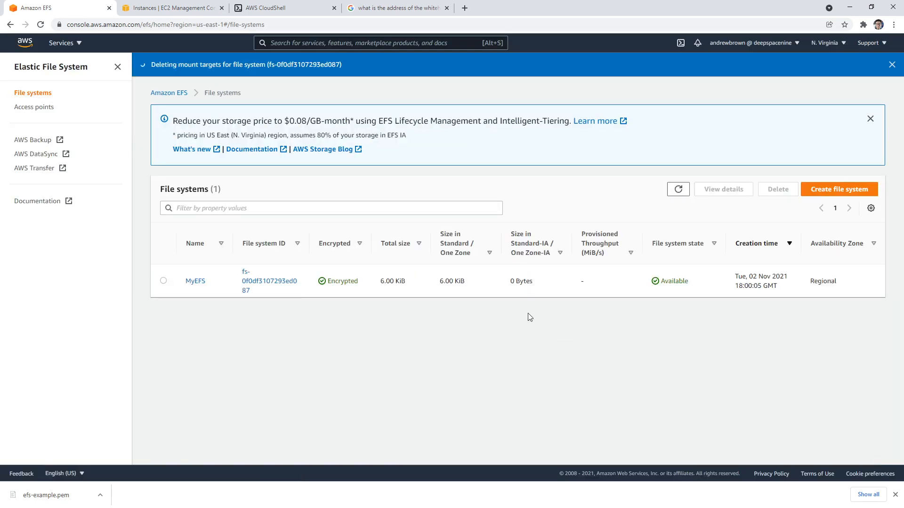
pyautogui.click(678, 189)
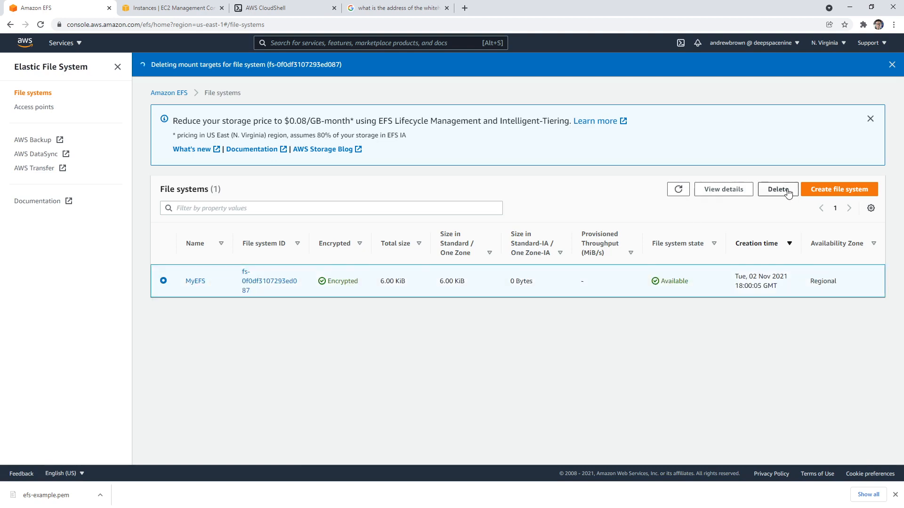
pyautogui.click(777, 190)
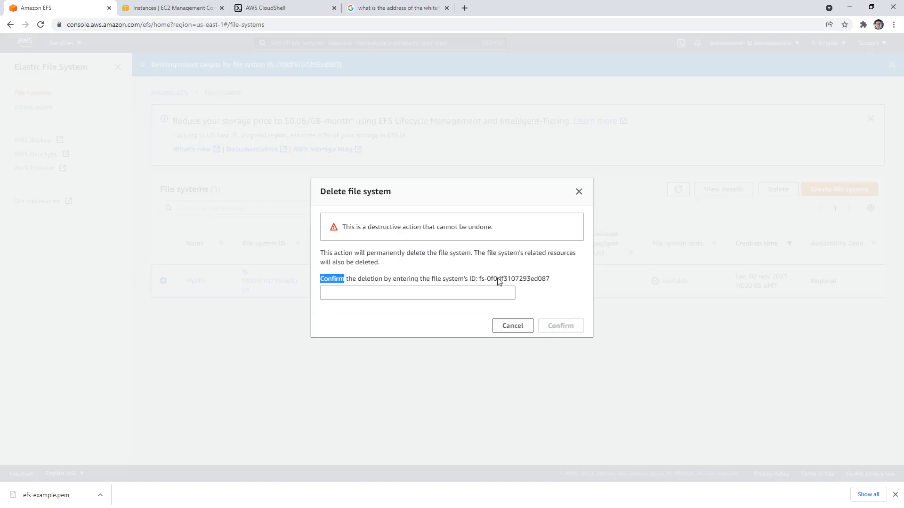
pyautogui.doubleClick(515, 279)
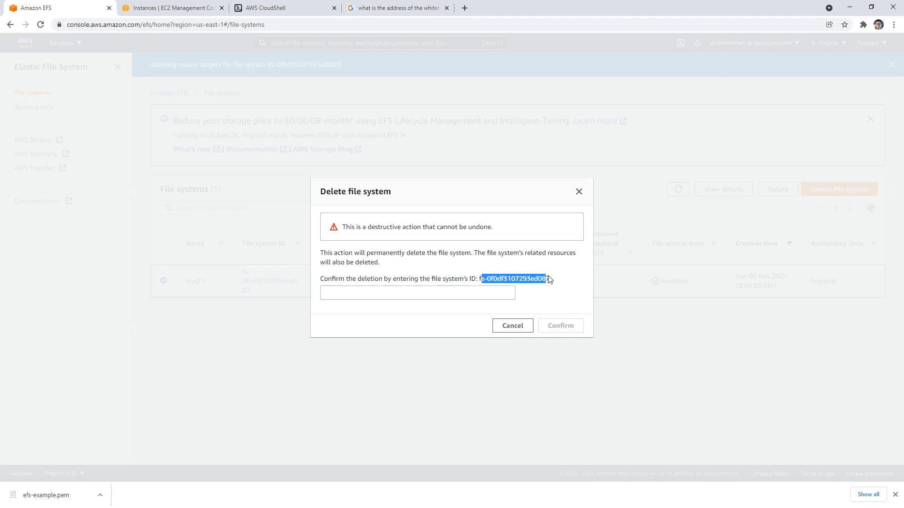
# - Confirm deletion with ID fs-0f0df3107293ed087, refresh, and go to the Amazon EFS overview
pyautogui.write('fs-0f0df3107293ed087')
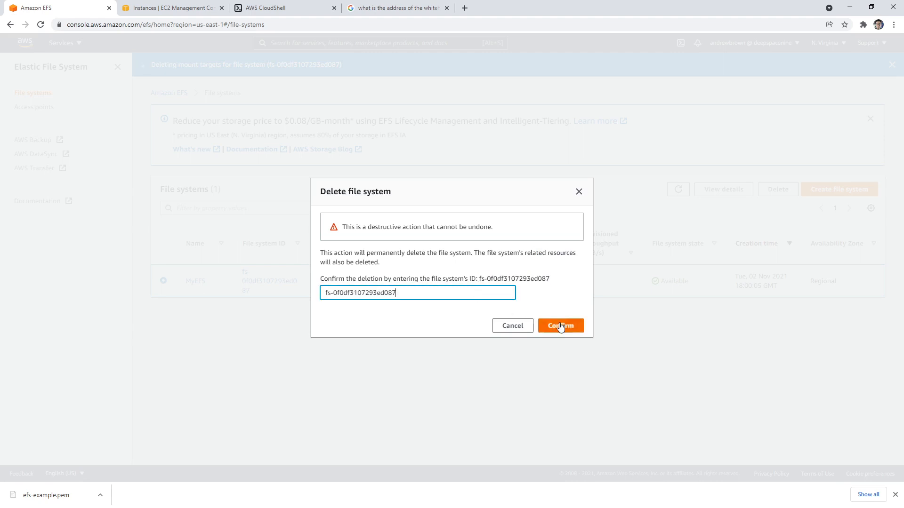
pyautogui.click(559, 326)
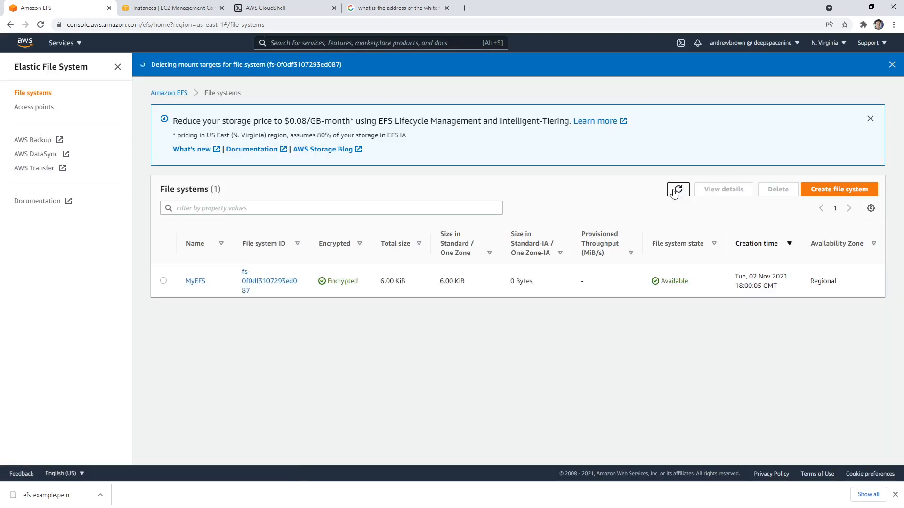
pyautogui.click(870, 119)
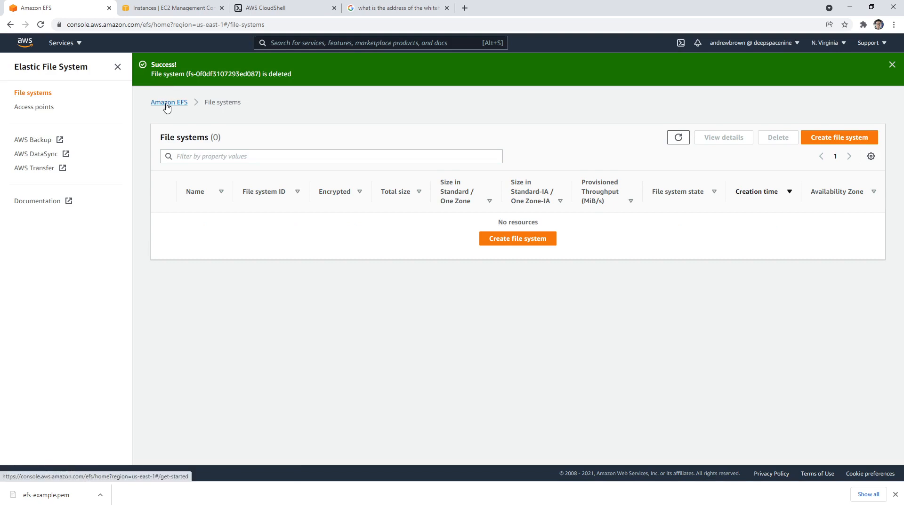
pyautogui.click(169, 101)
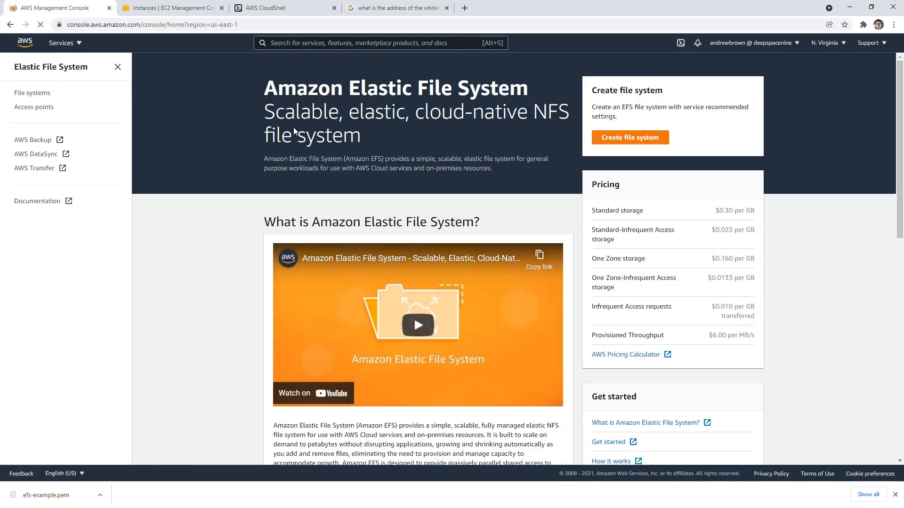